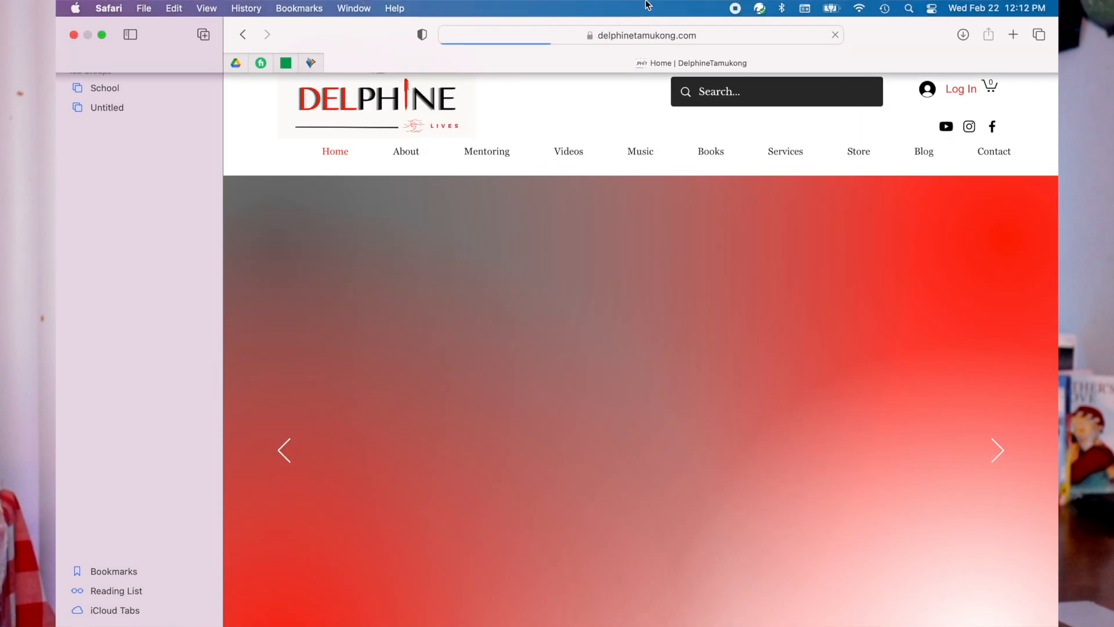
Step: Scroll down the Canva home page, signed in to Delphine's team, in Safari
scroll("down", 3)
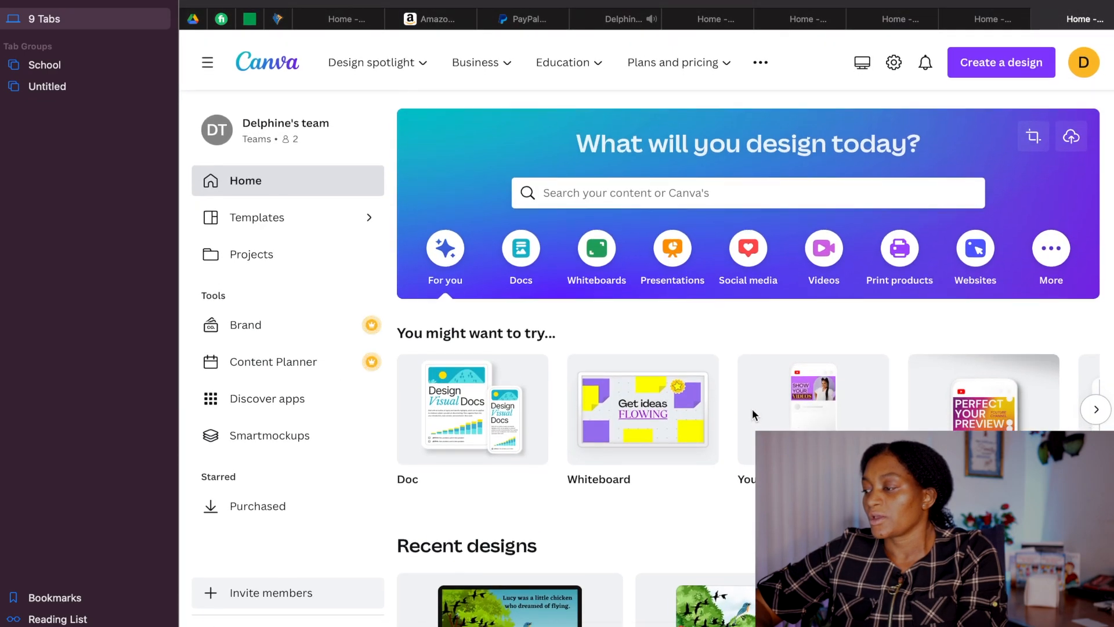
Step: Create a custom-size blank design of 8.5 × 8.5 inches
left_click(1032, 137)
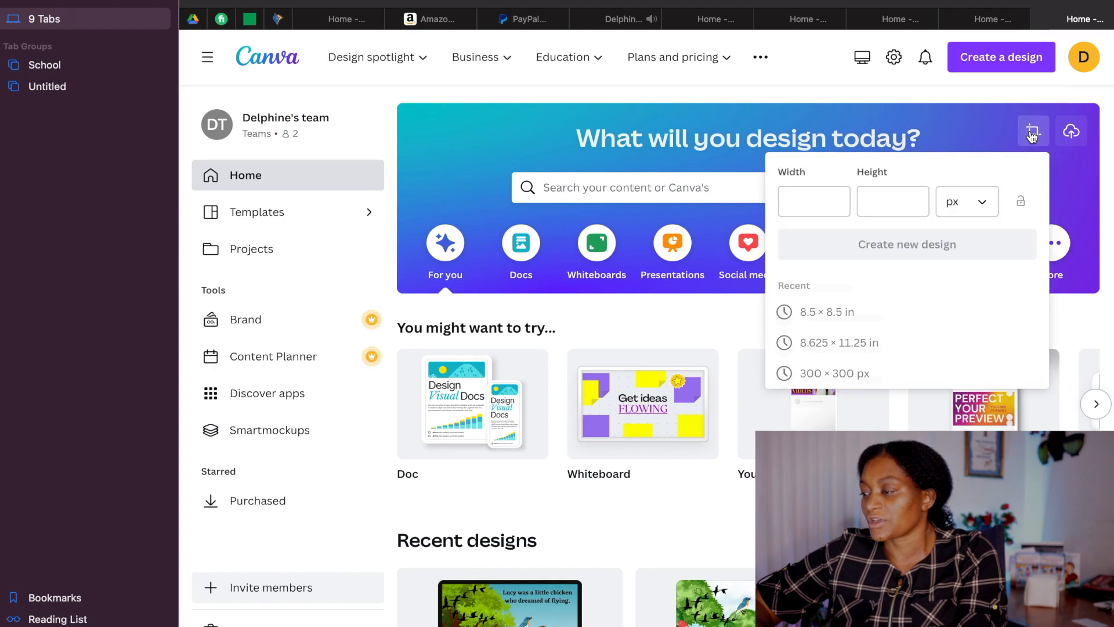
left_click(967, 202)
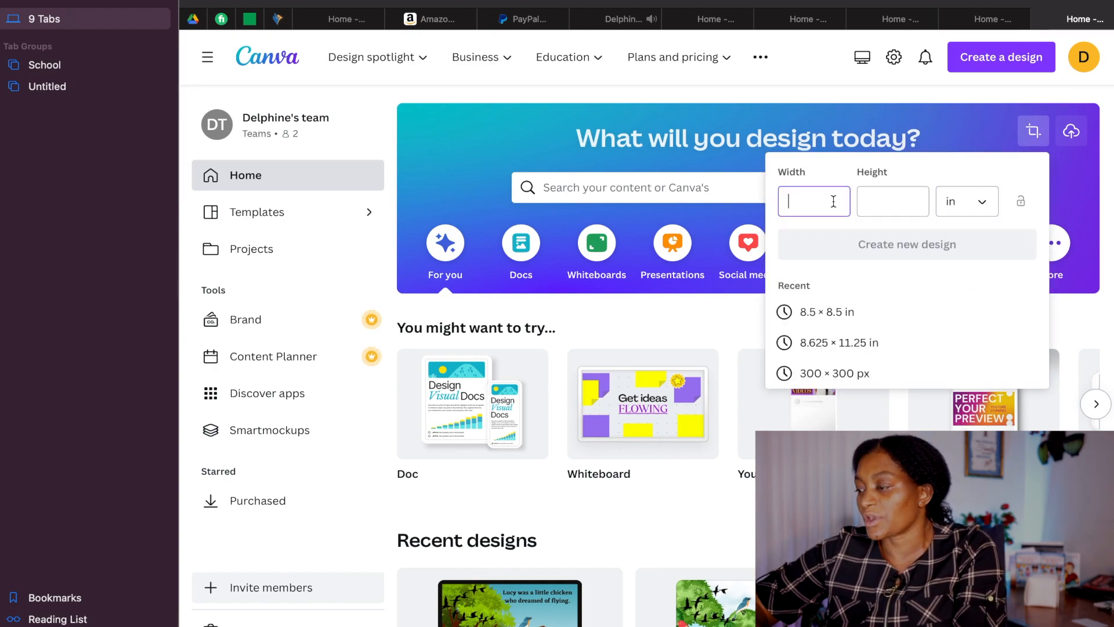
type("8.5")
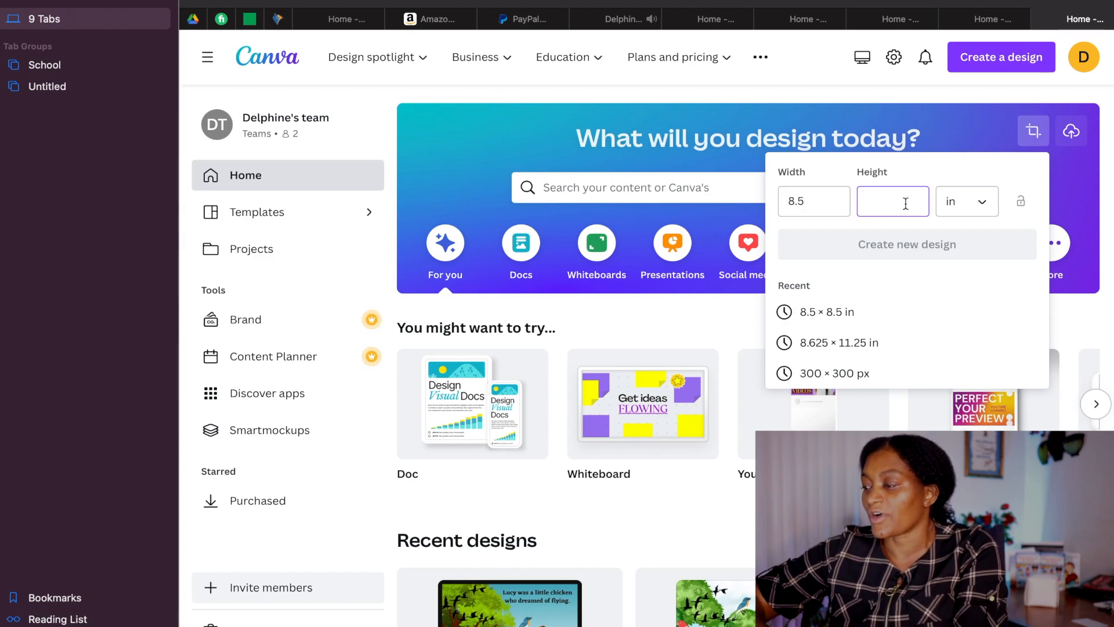
type("8.5")
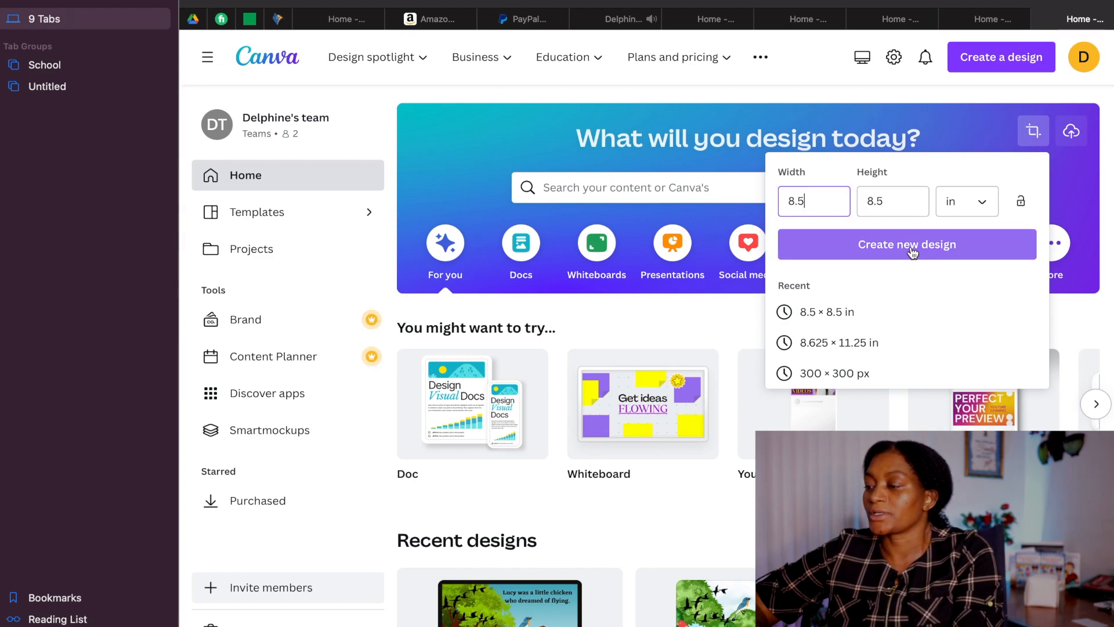
left_click(907, 245)
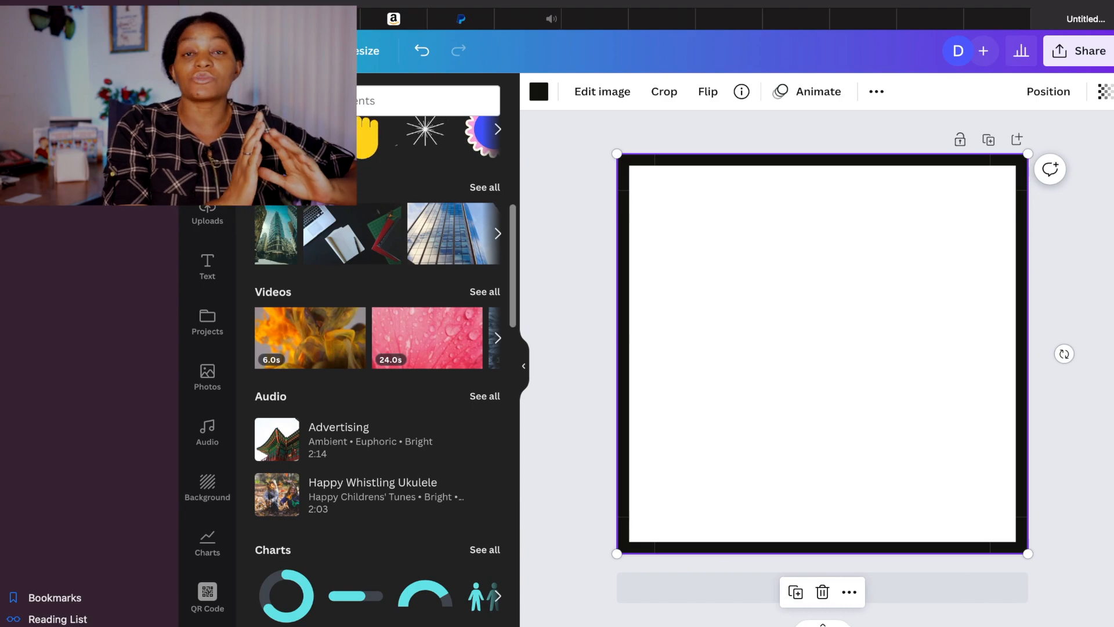
mouse_move(715, 295)
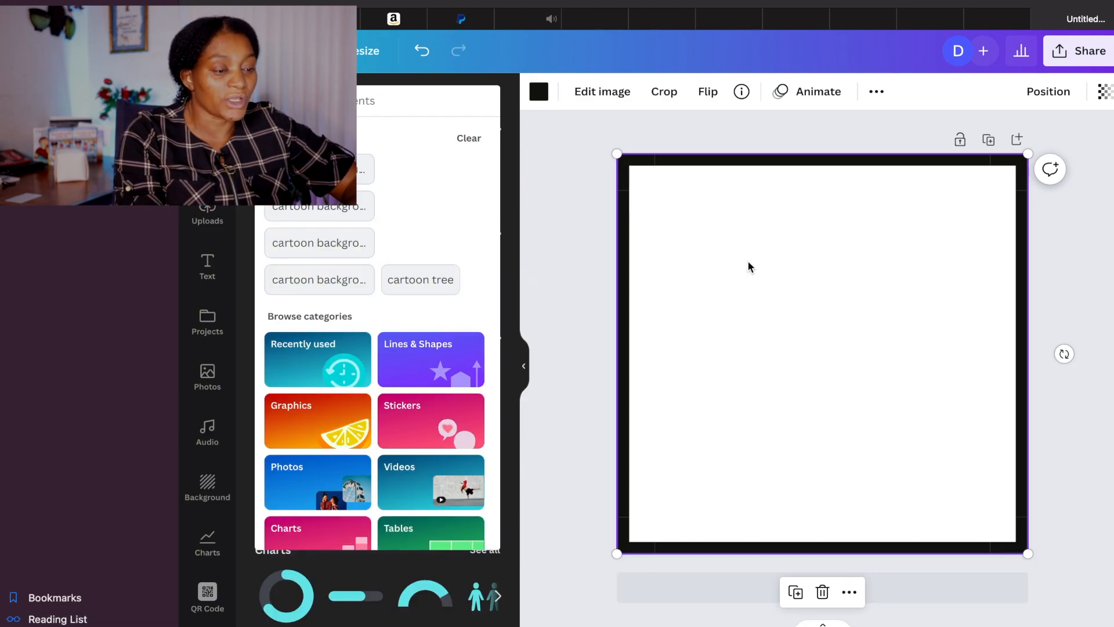
scroll("down", 3)
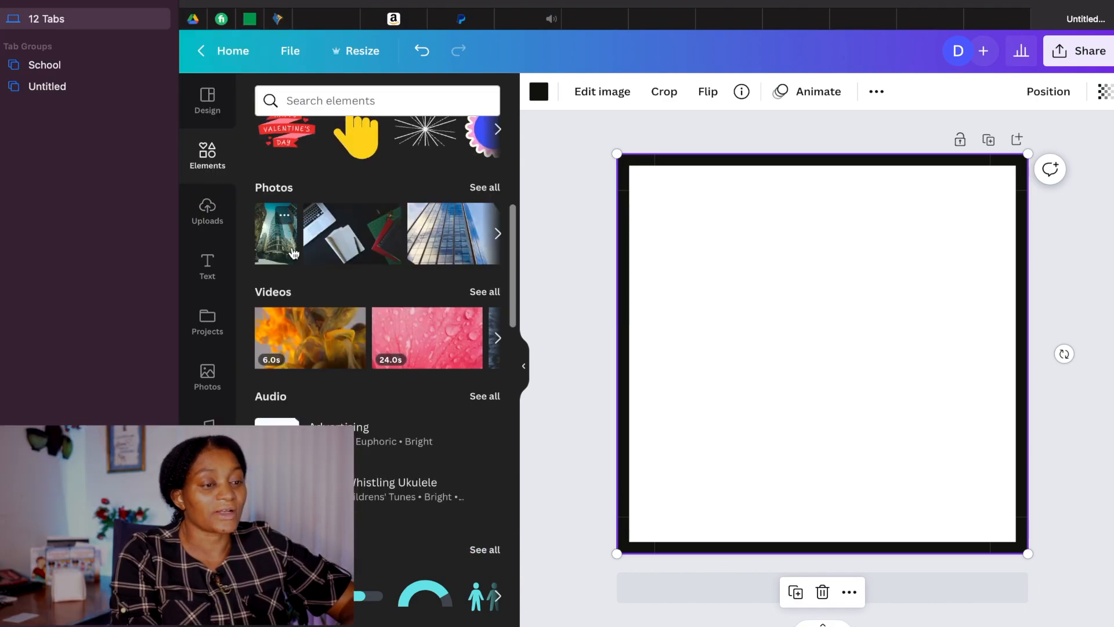
Step: Search Elements for 'cartoon forest' and try a forest scene on the page
left_click(206, 152)
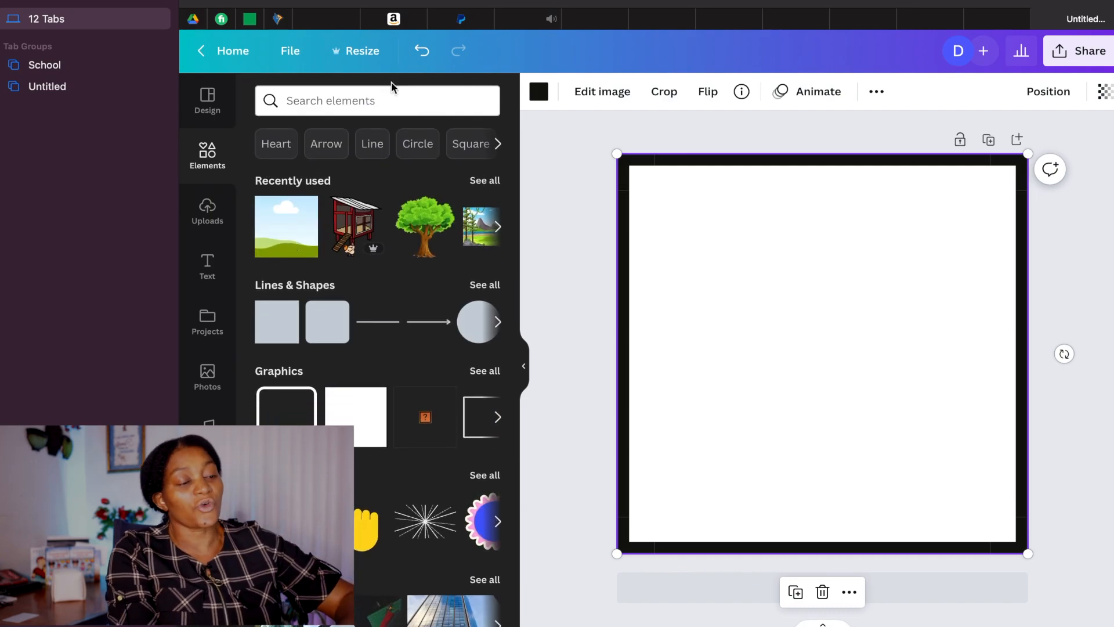
left_click(377, 101)
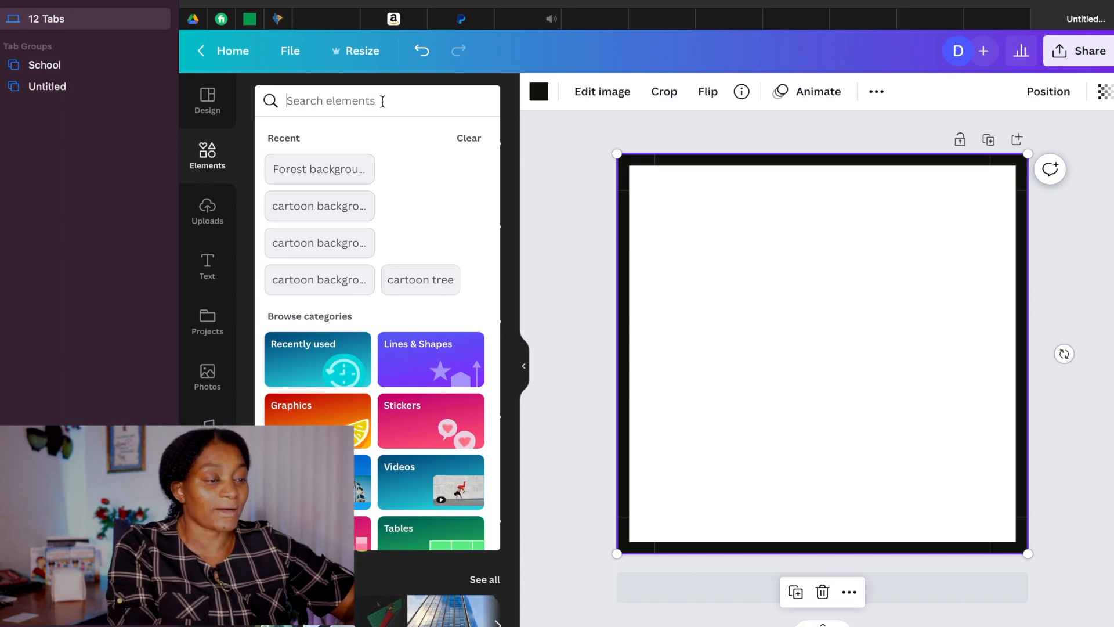
mouse_move(533, 180)
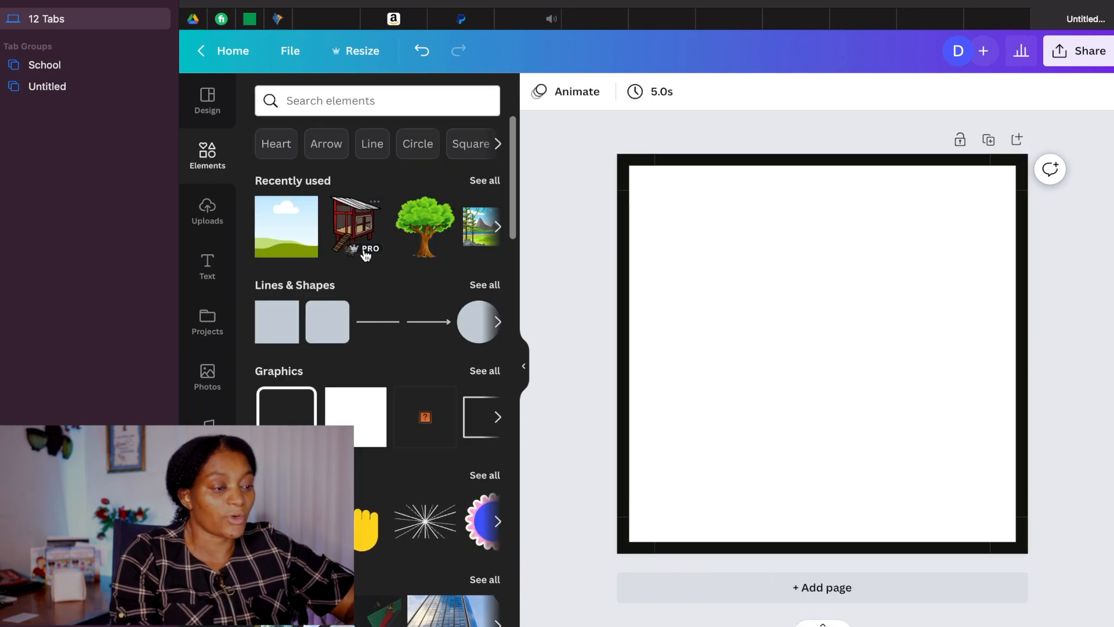
left_click(484, 180)
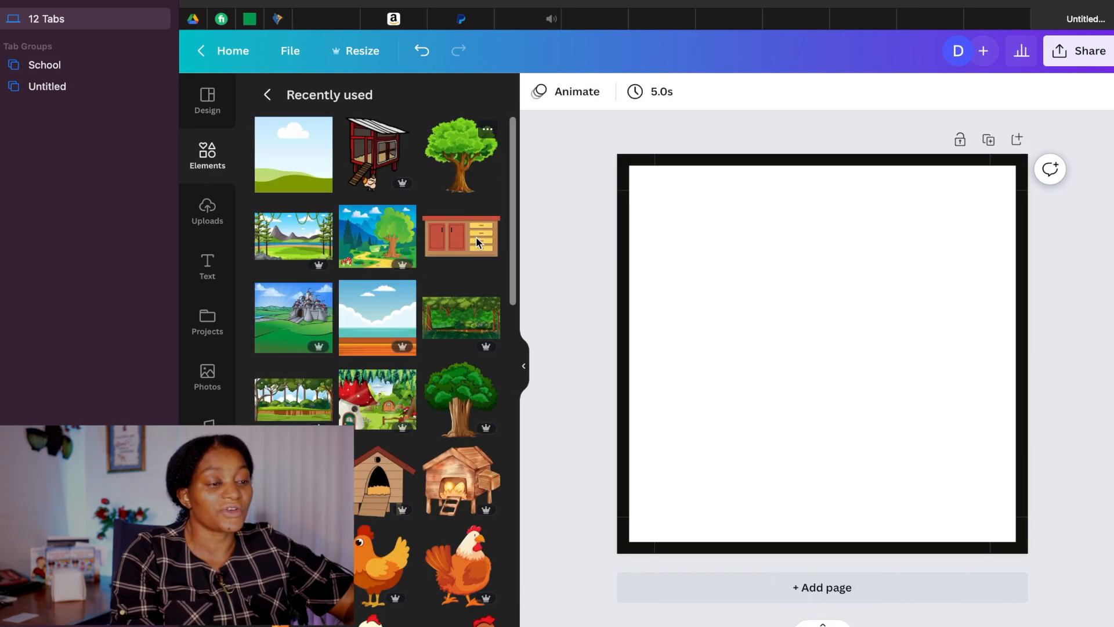
mouse_move(449, 384)
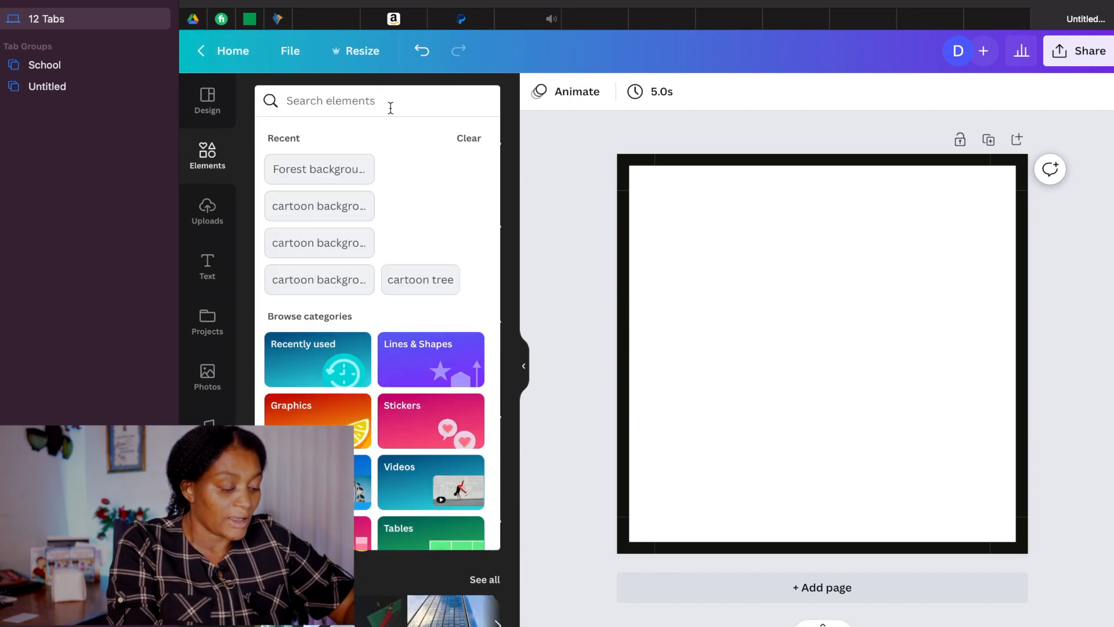
type("c")
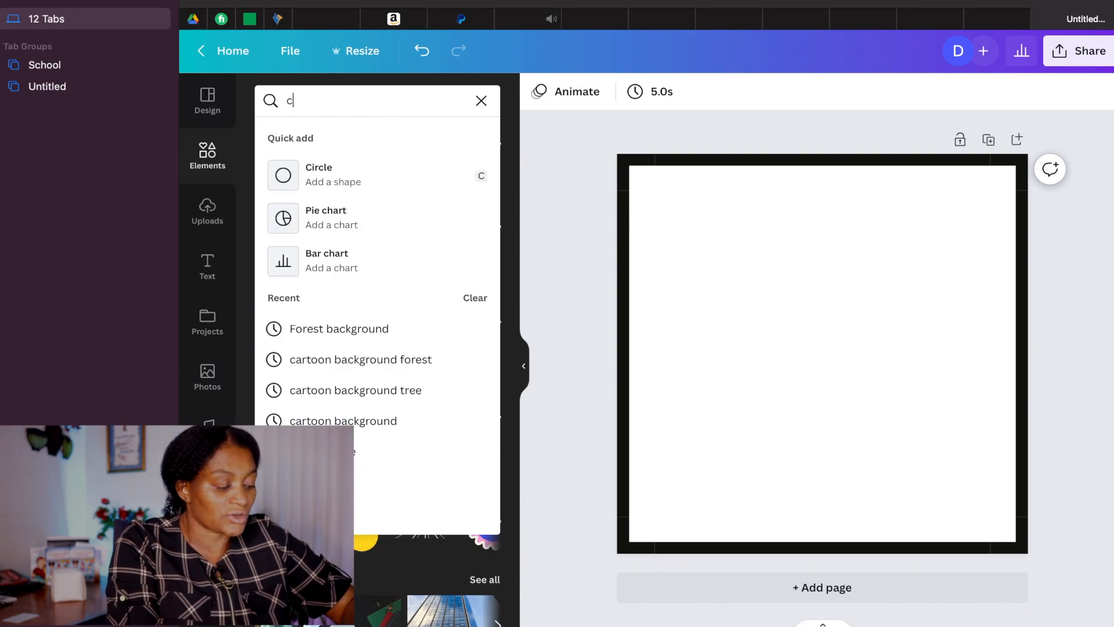
type("artoon forest")
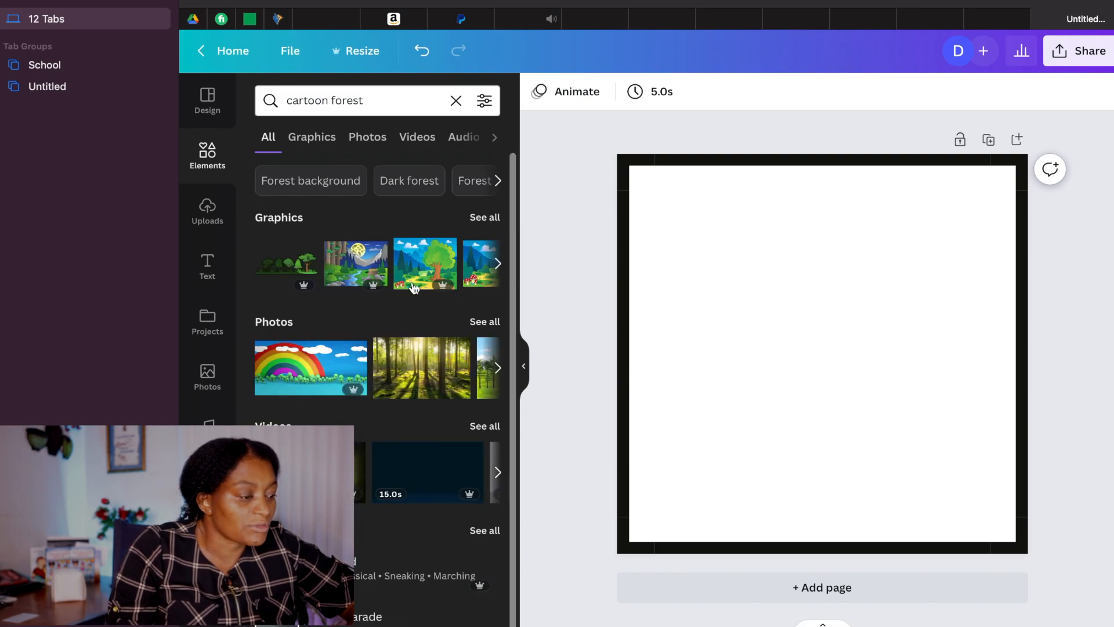
left_click(425, 264)
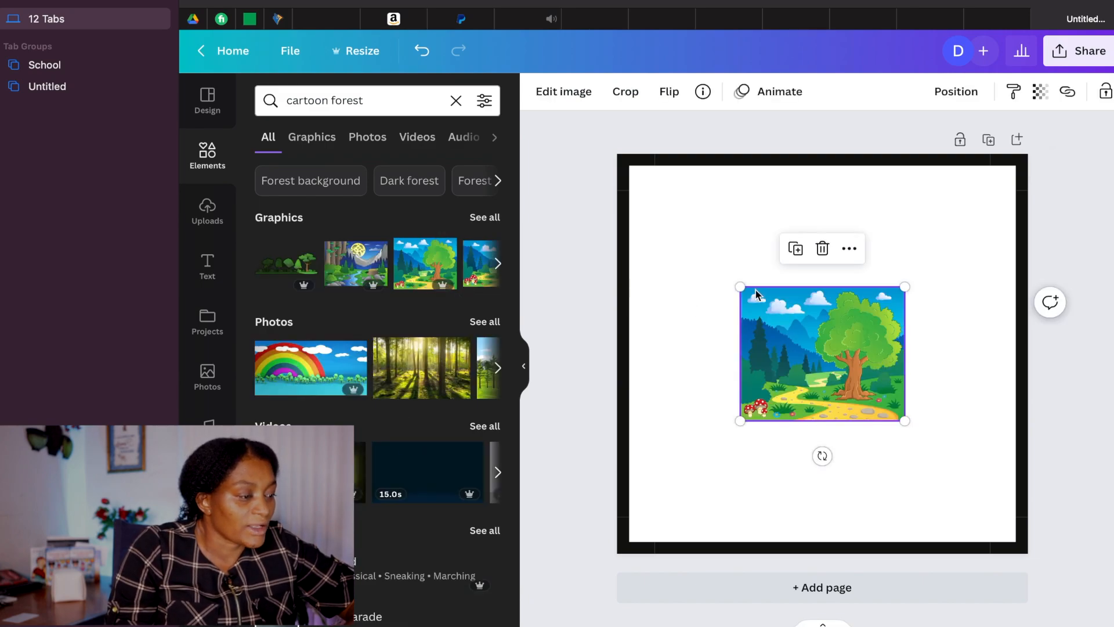
left_click_drag(739, 287, 598, 171)
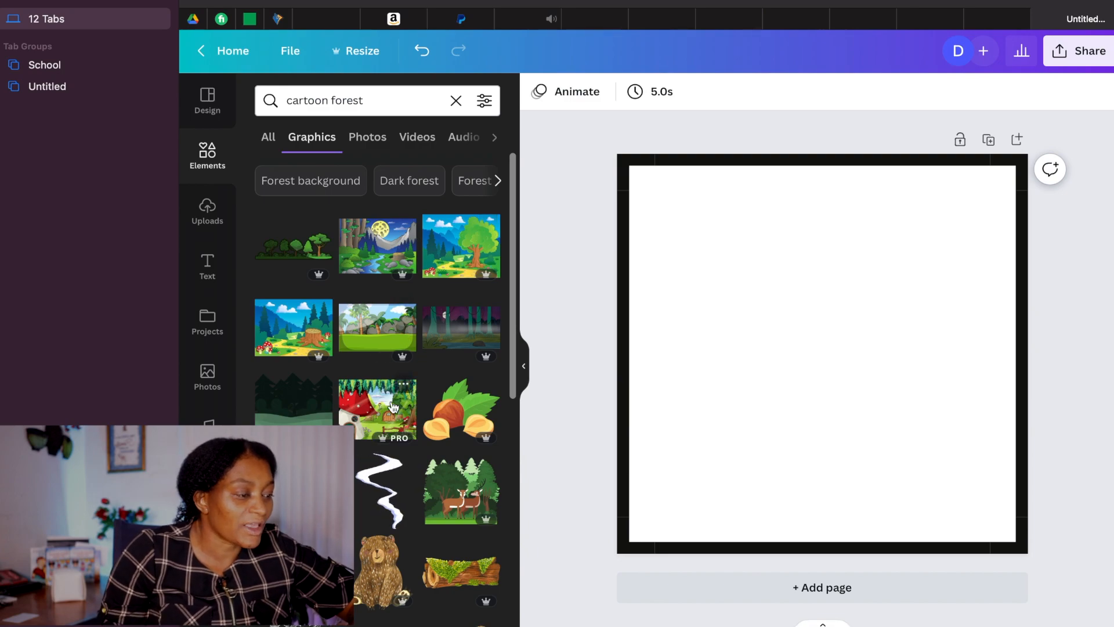
Step: Add the grass-and-soil strip and a 'sky' photo, sending the sky behind the ground
left_click(378, 408)
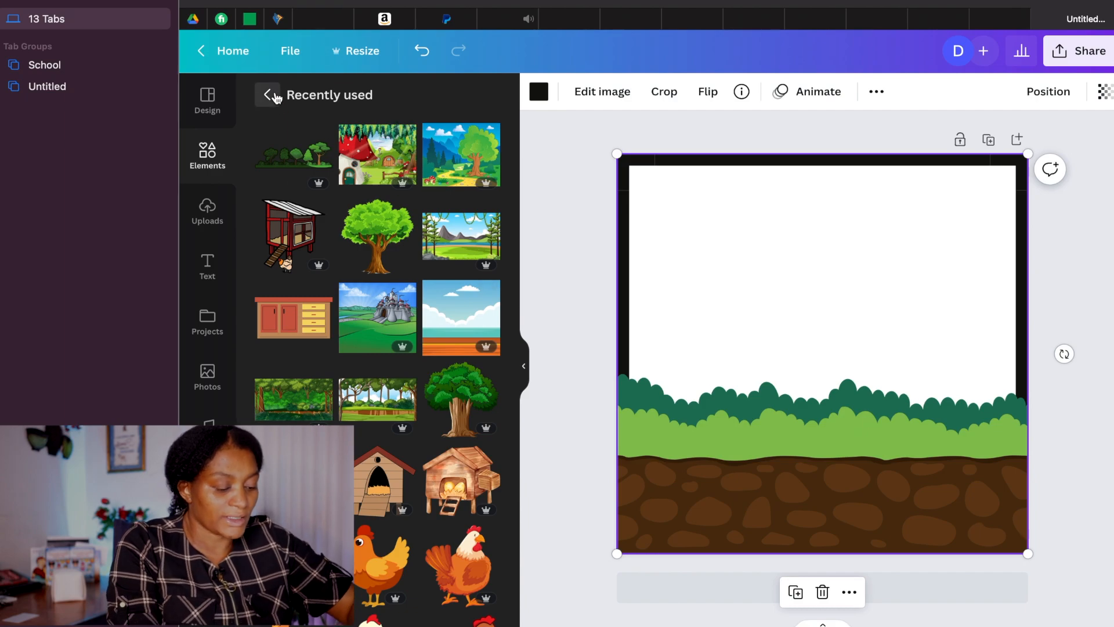
type("s")
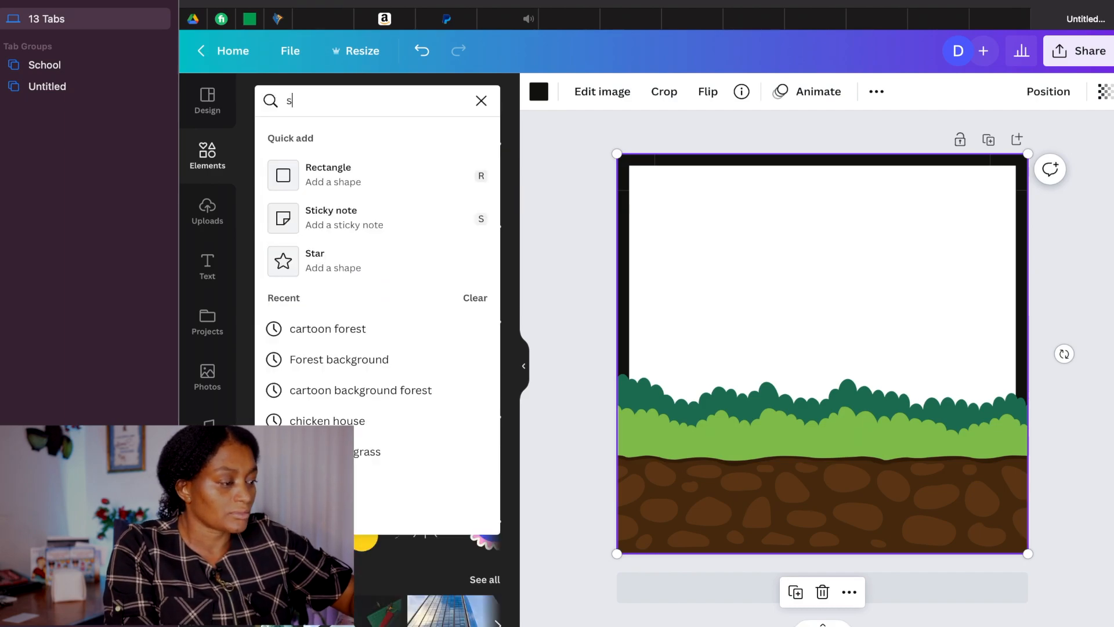
type("ky")
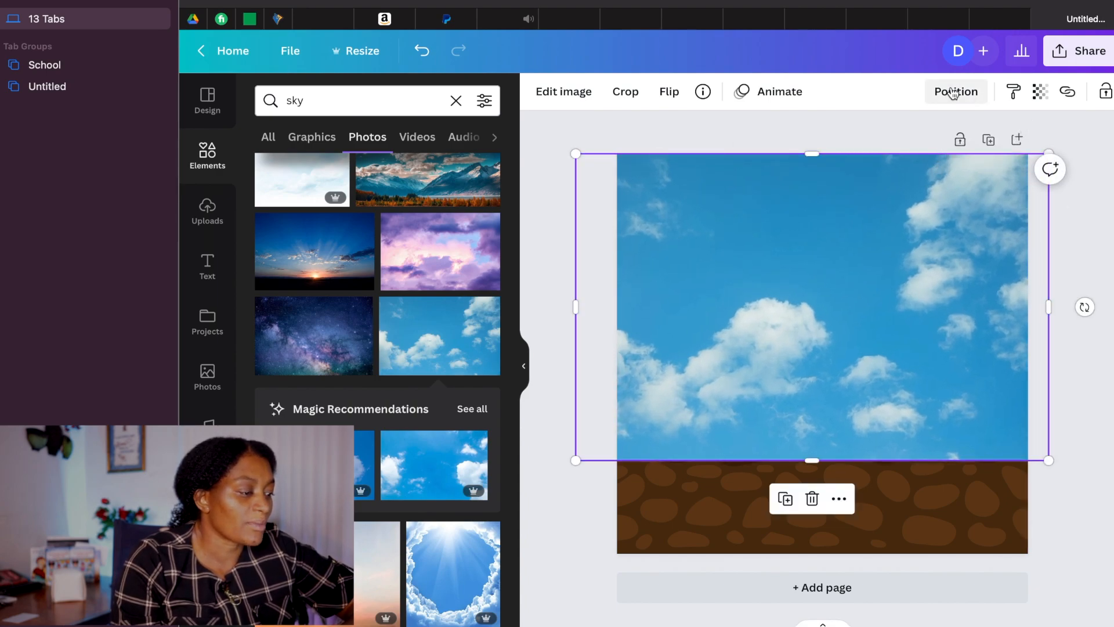
left_click(956, 91)
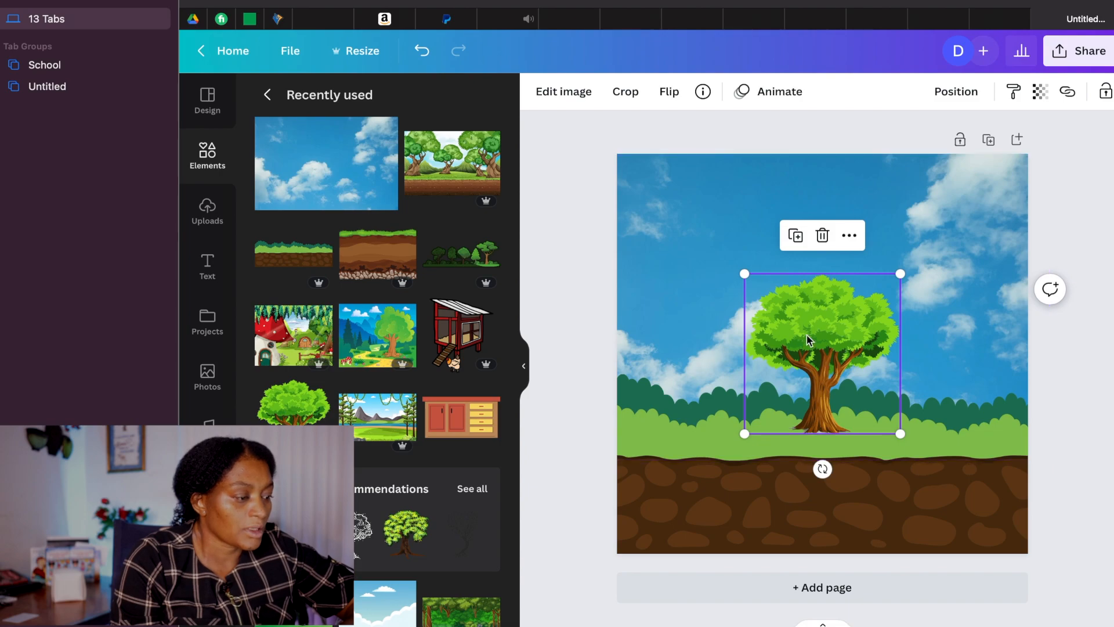
Step: Enlarge the tree along the left edge and the red coop at the lower right
left_click_drag(745, 273, 631, 159)
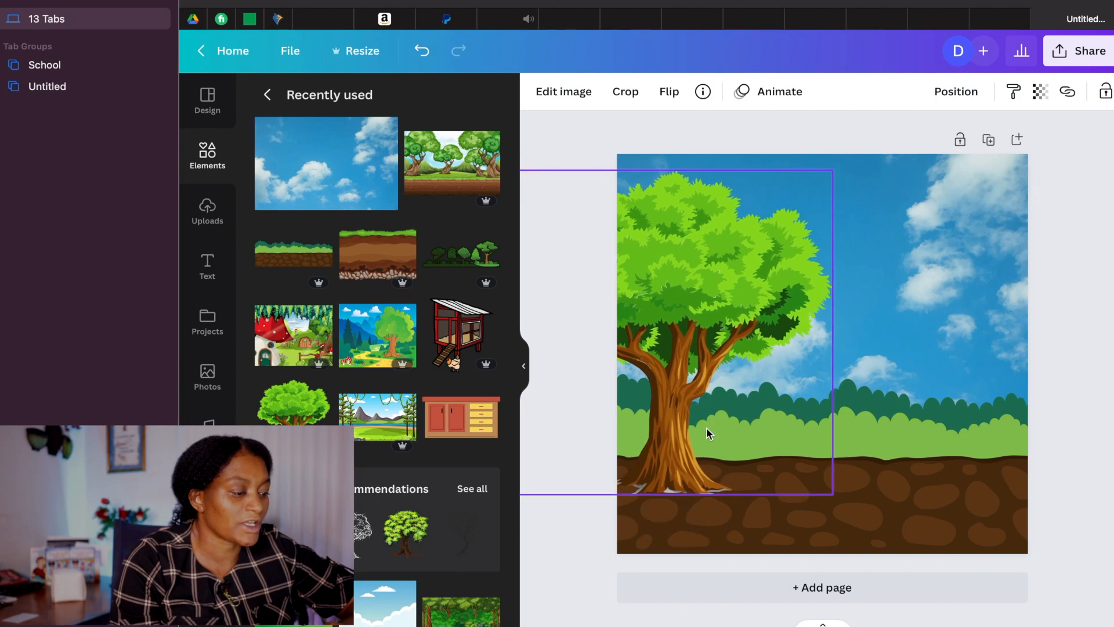
left_click_drag(707, 434, 700, 455)
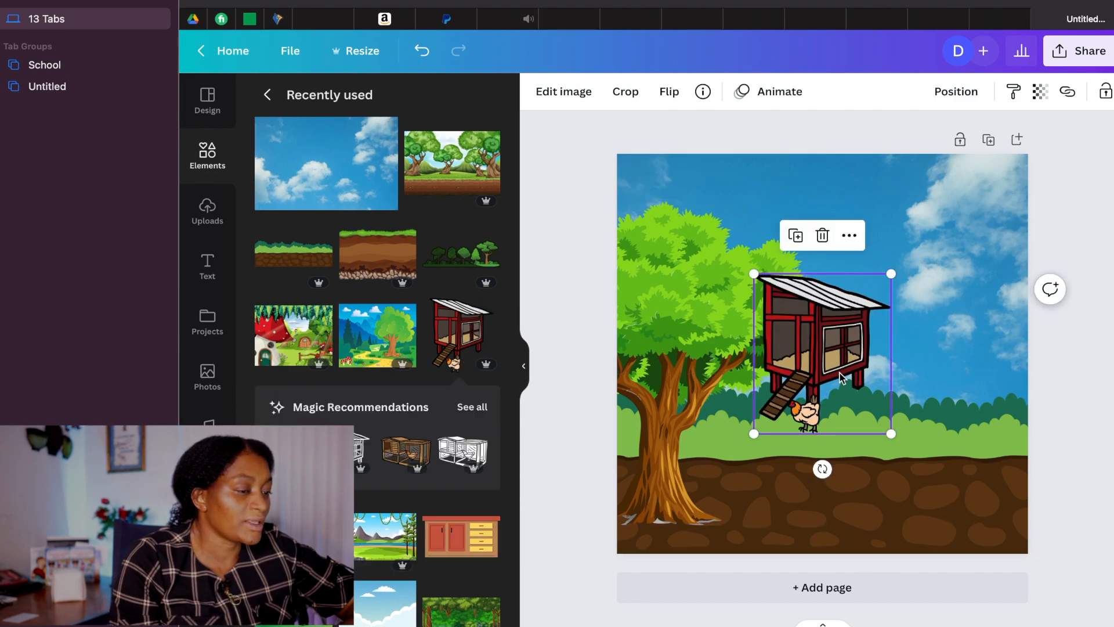
left_click_drag(892, 273, 943, 212)
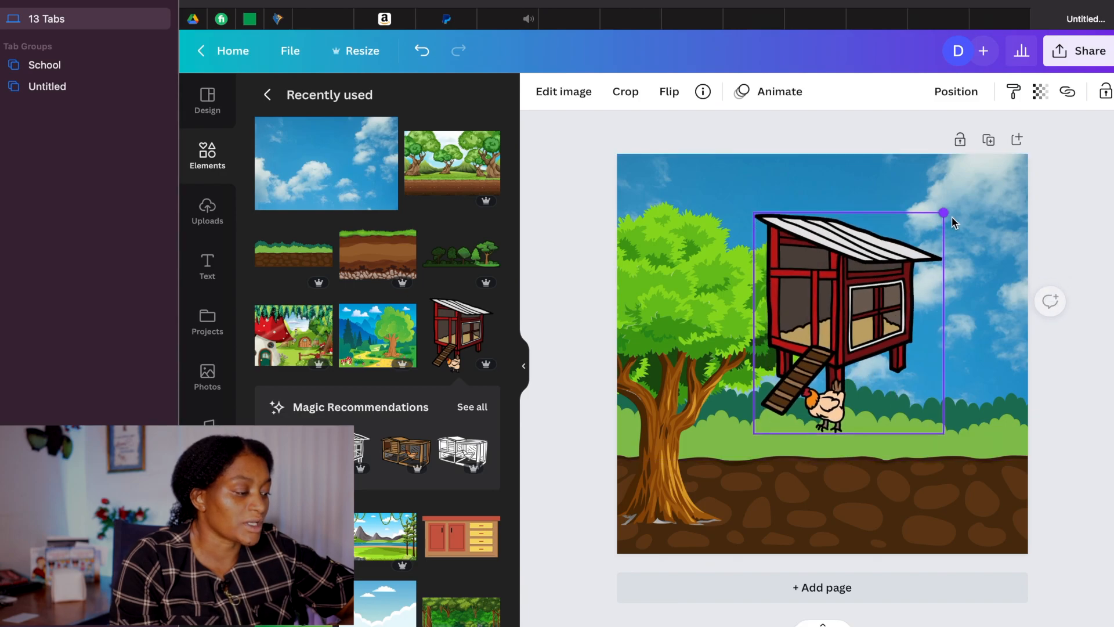
left_click_drag(846, 320, 945, 441)
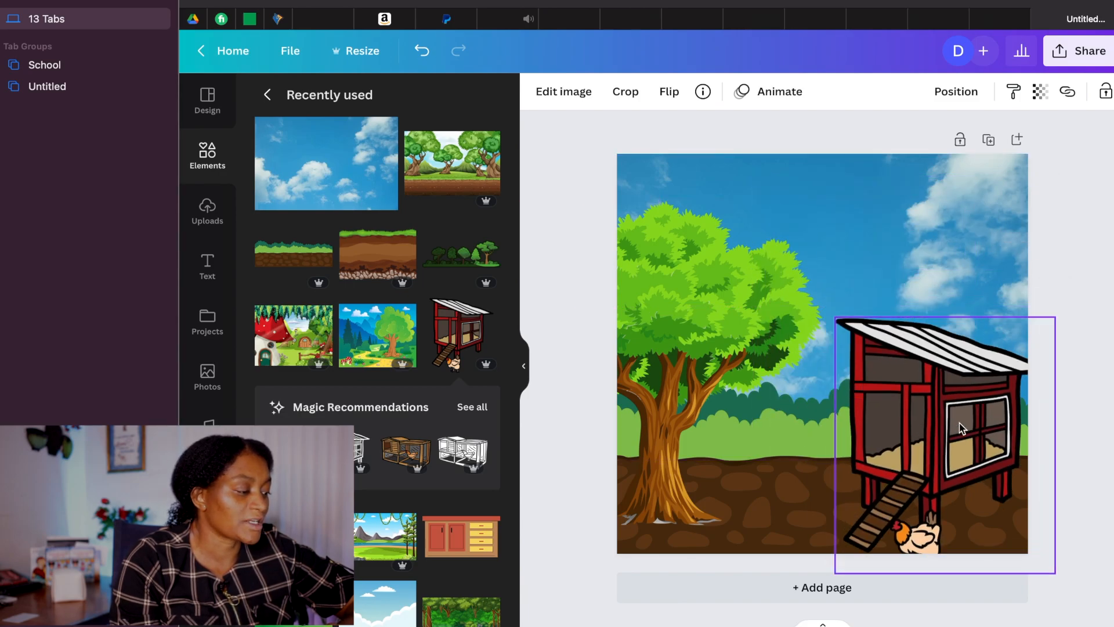
left_click_drag(935, 437, 952, 455)
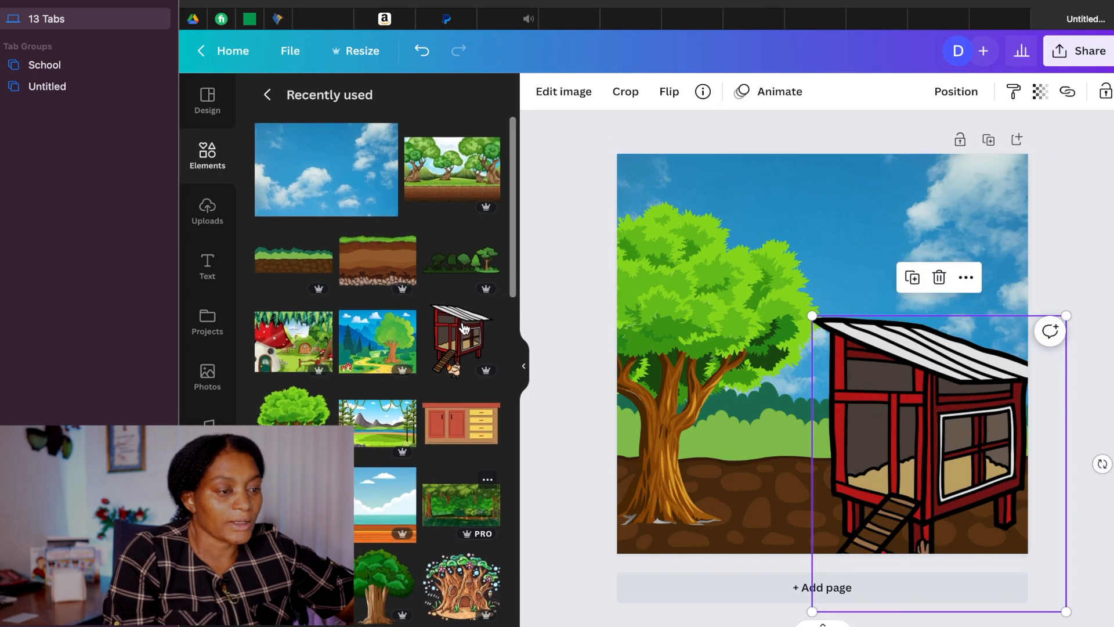
scroll("down", 3)
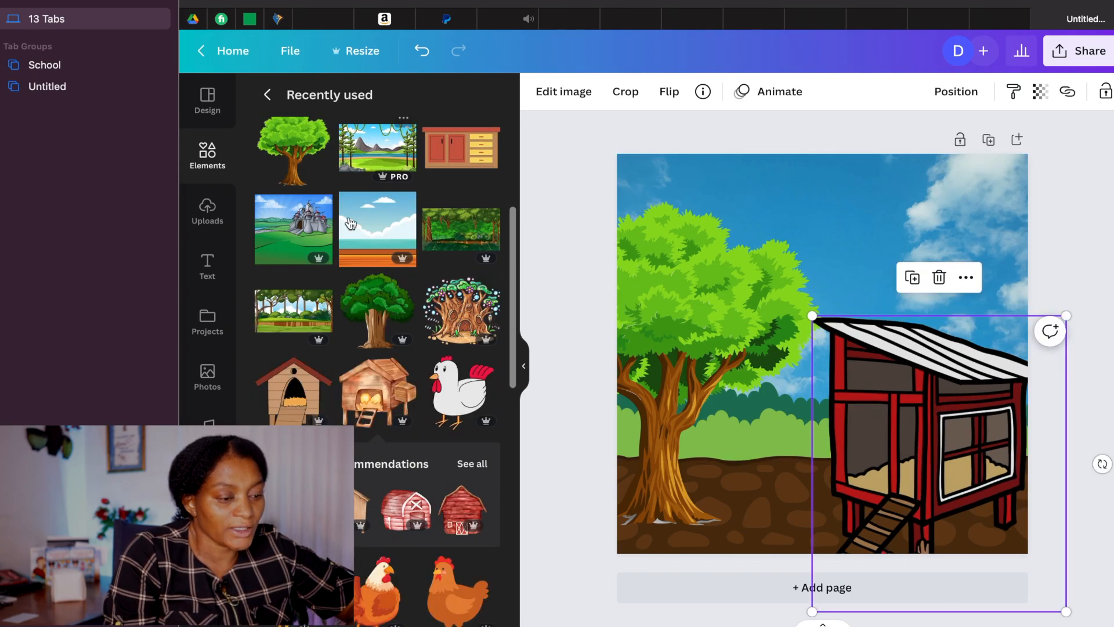
Step: Move the small white hen into the red coop's doorway and select it
scroll("down", 3)
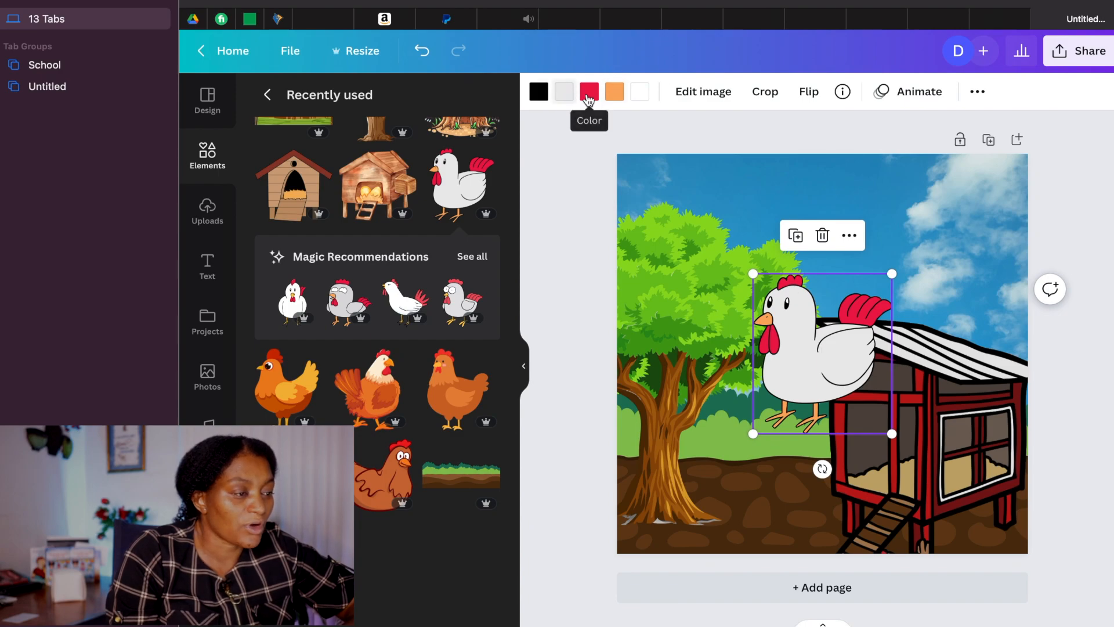
mouse_move(574, 105)
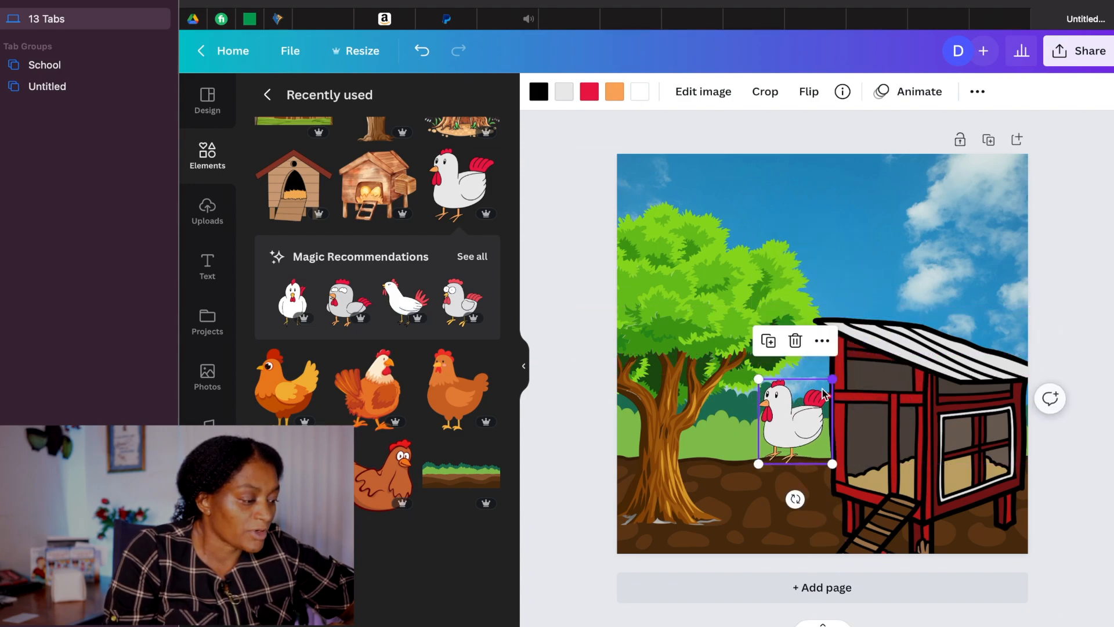
left_click_drag(795, 419, 912, 466)
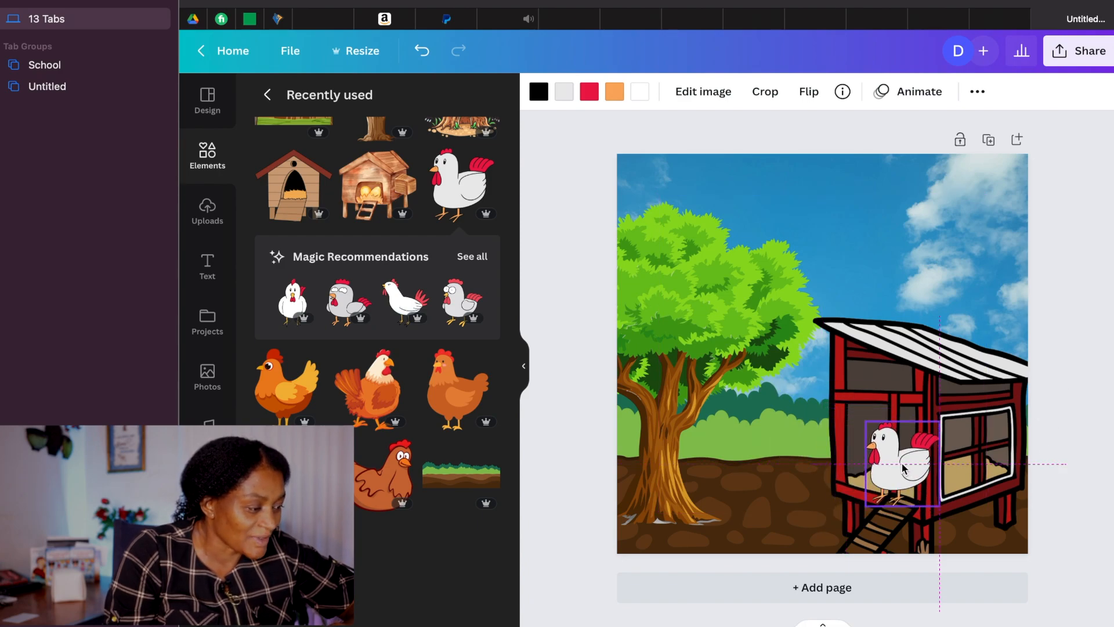
left_click(901, 466)
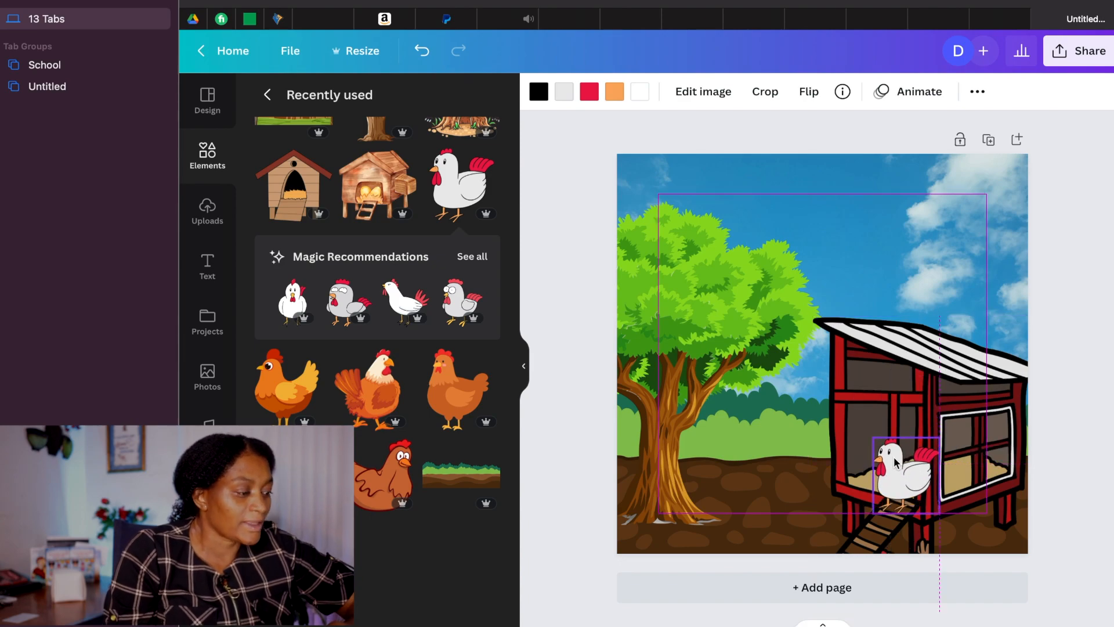
left_click(902, 473)
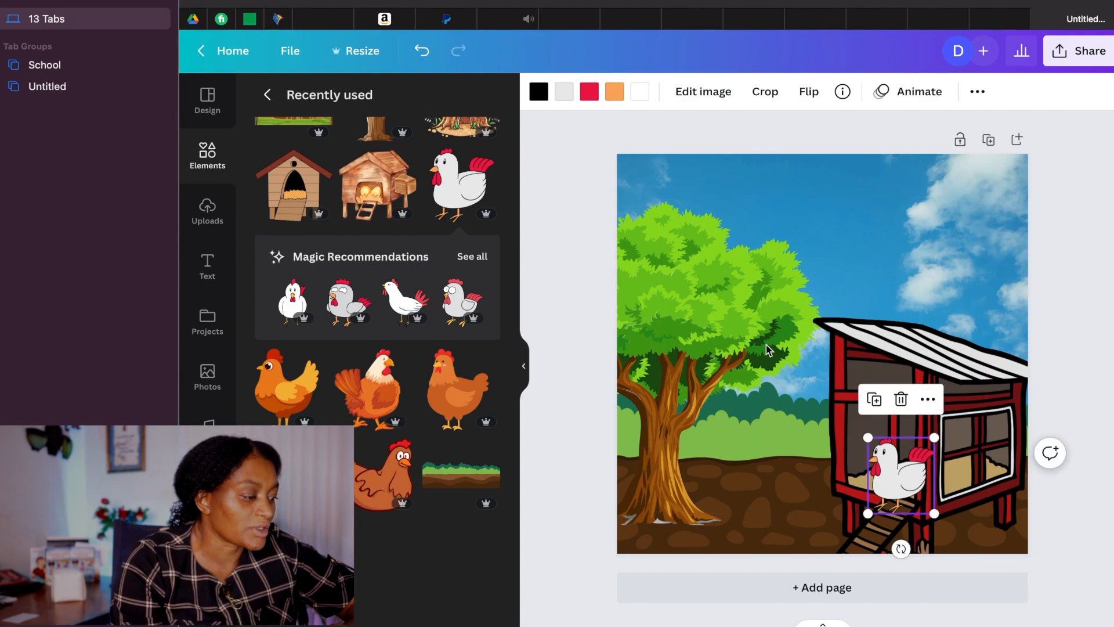
Step: Change the hen's white body to the orange document colour
left_click(614, 91)
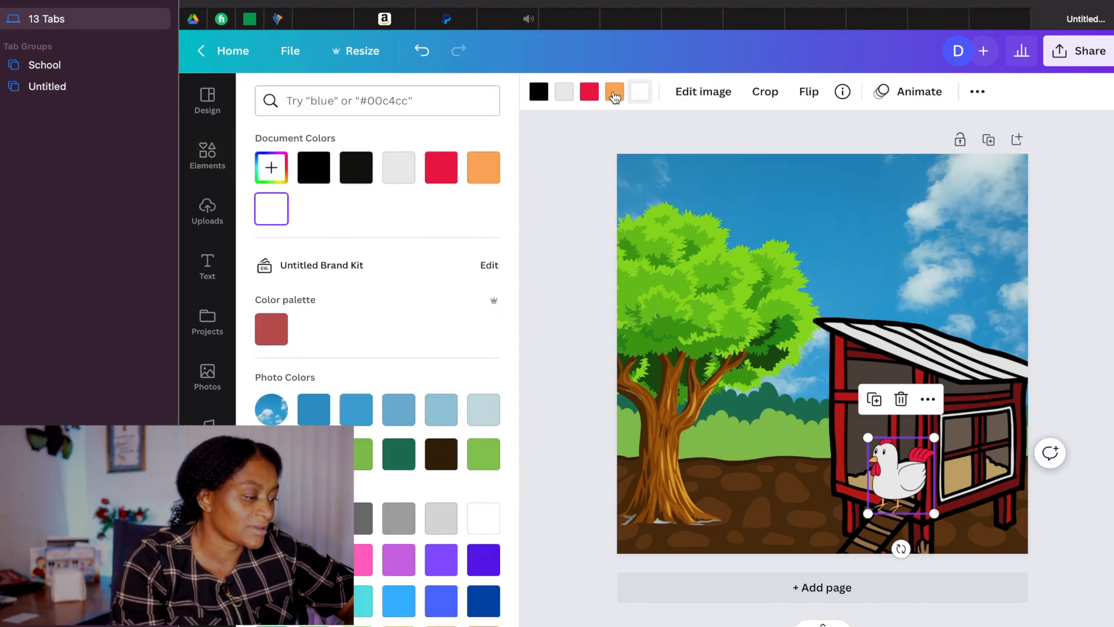
left_click(484, 167)
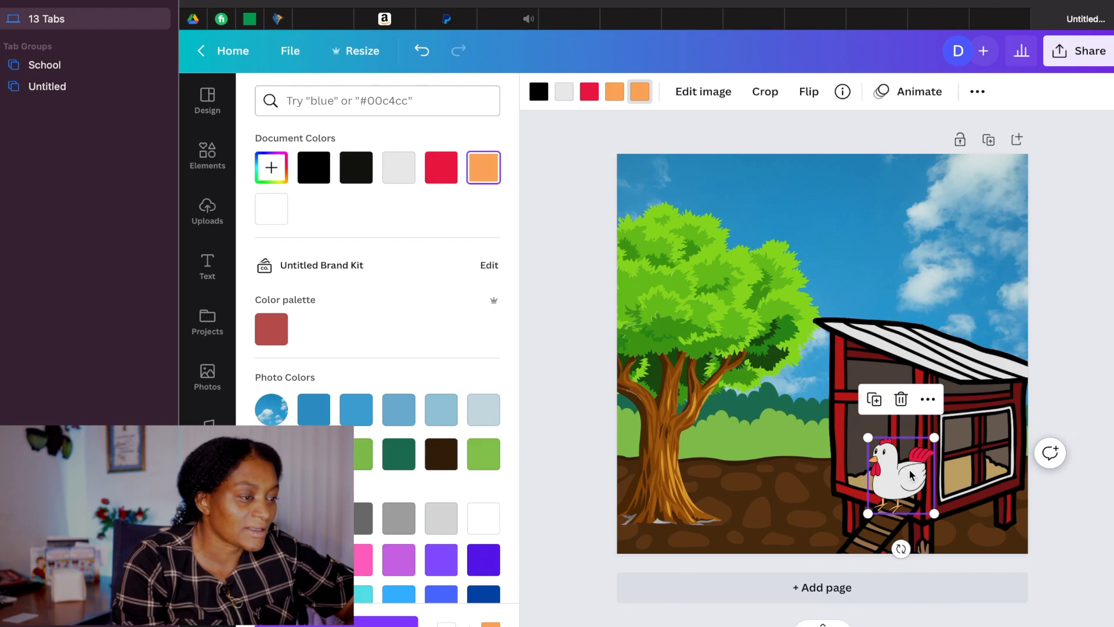
mouse_move(563, 91)
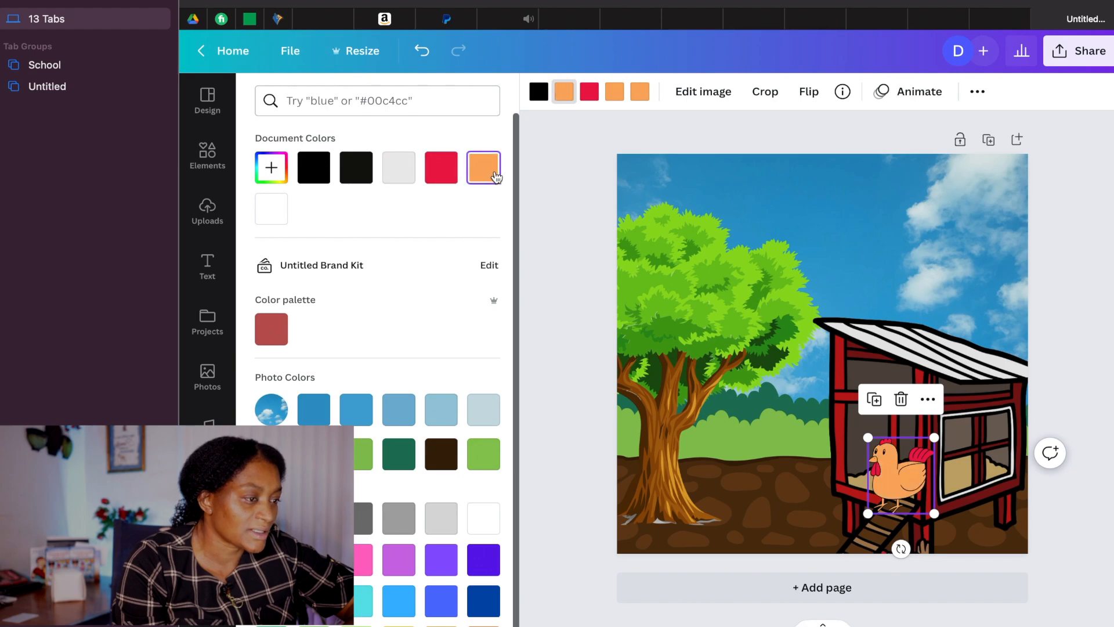
left_click(272, 208)
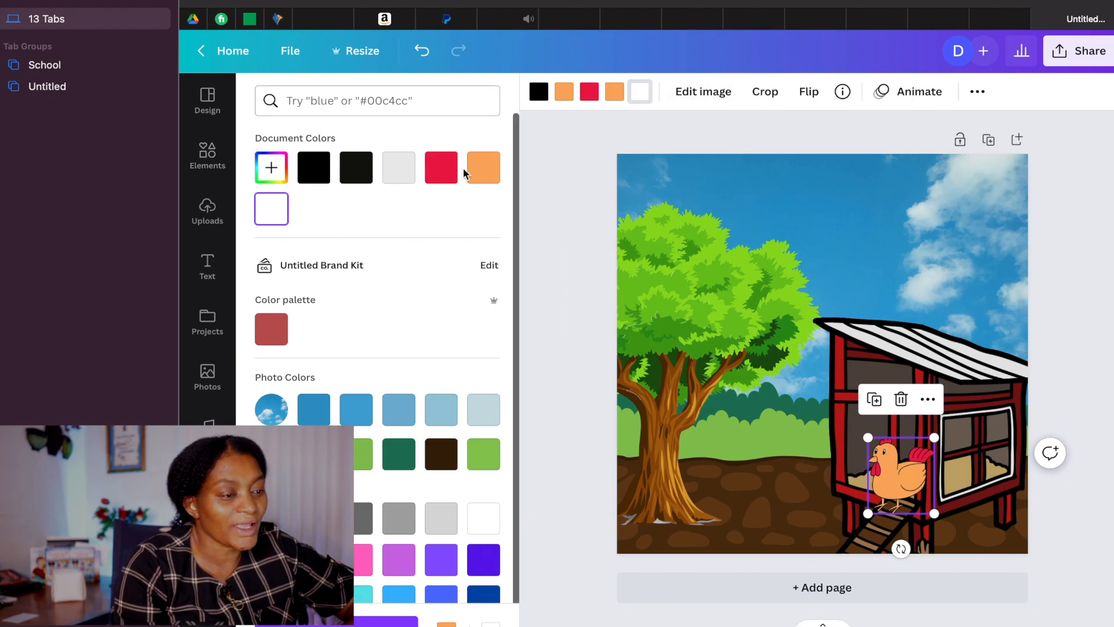
left_click(207, 154)
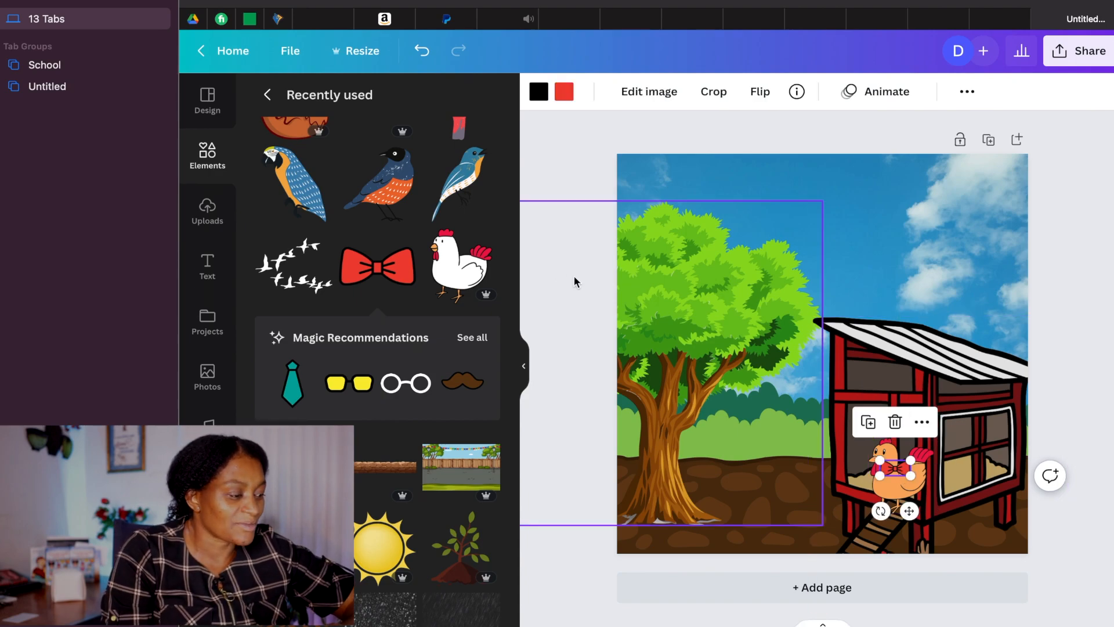
Step: Recolour the hen's bow tie, trying green before settling on purple
left_click(563, 91)
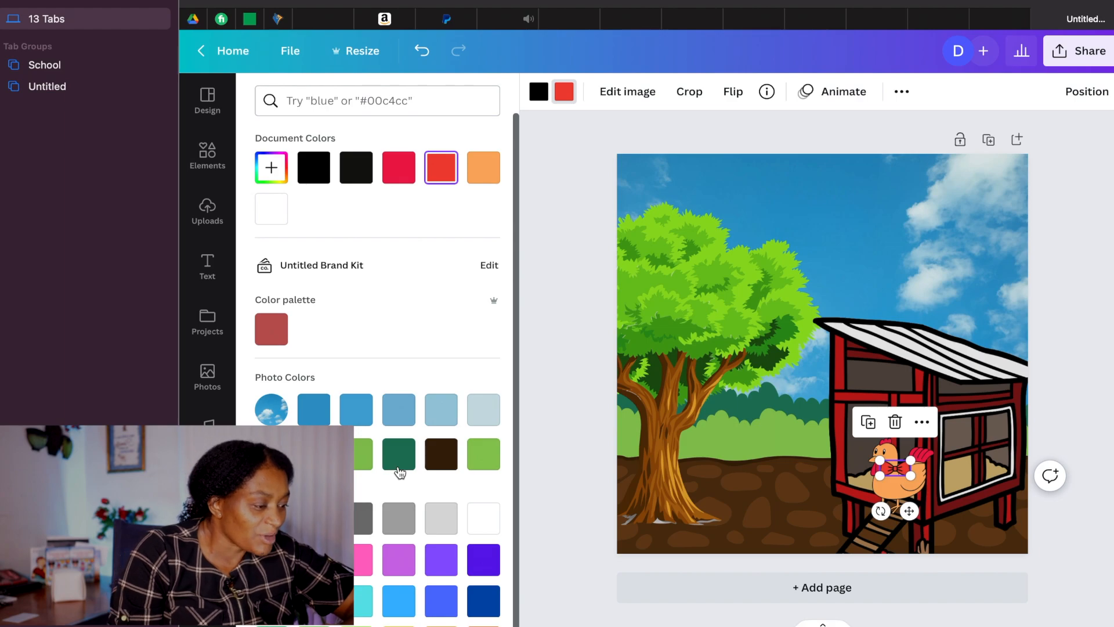
left_click(483, 455)
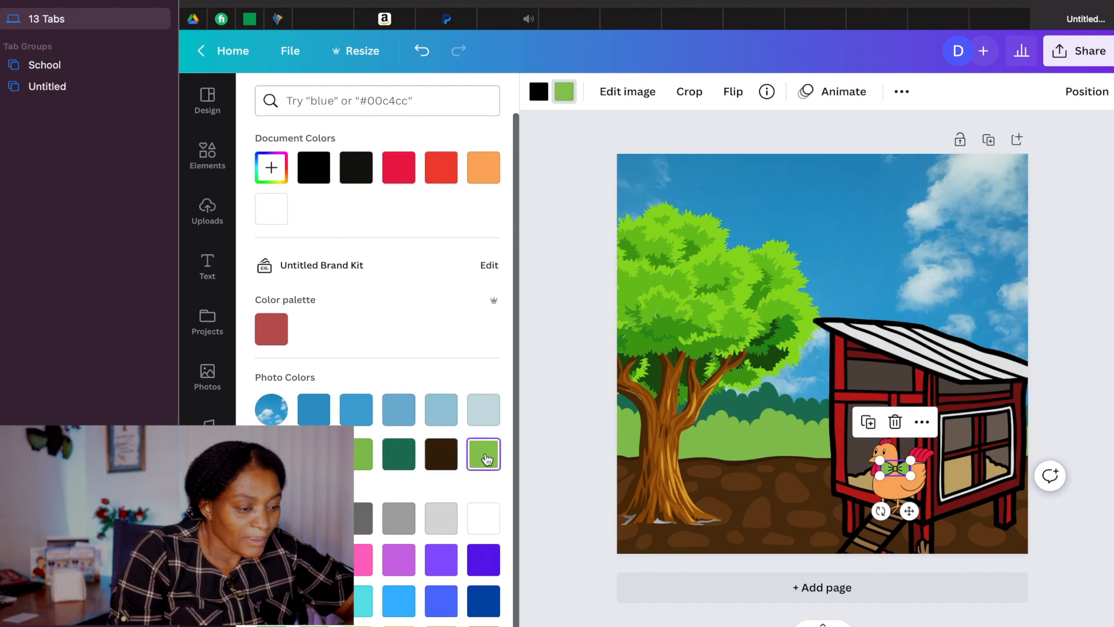
scroll("down", 3)
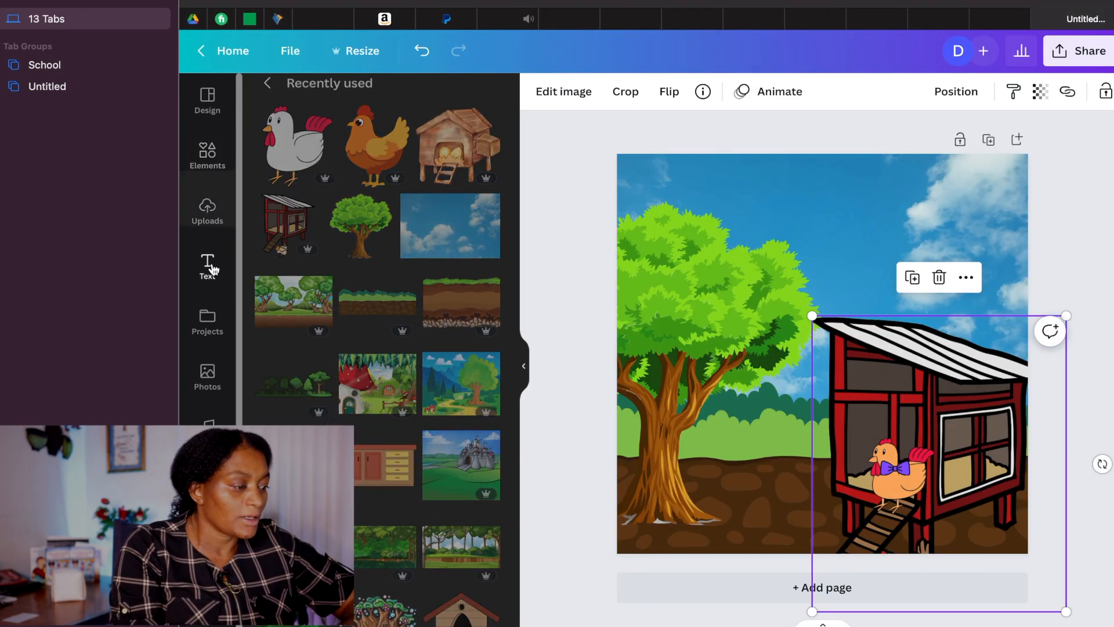
Step: Add a heading at the top reading 'Lucy was a little chicken who dreamed of flying.'
left_click(207, 267)
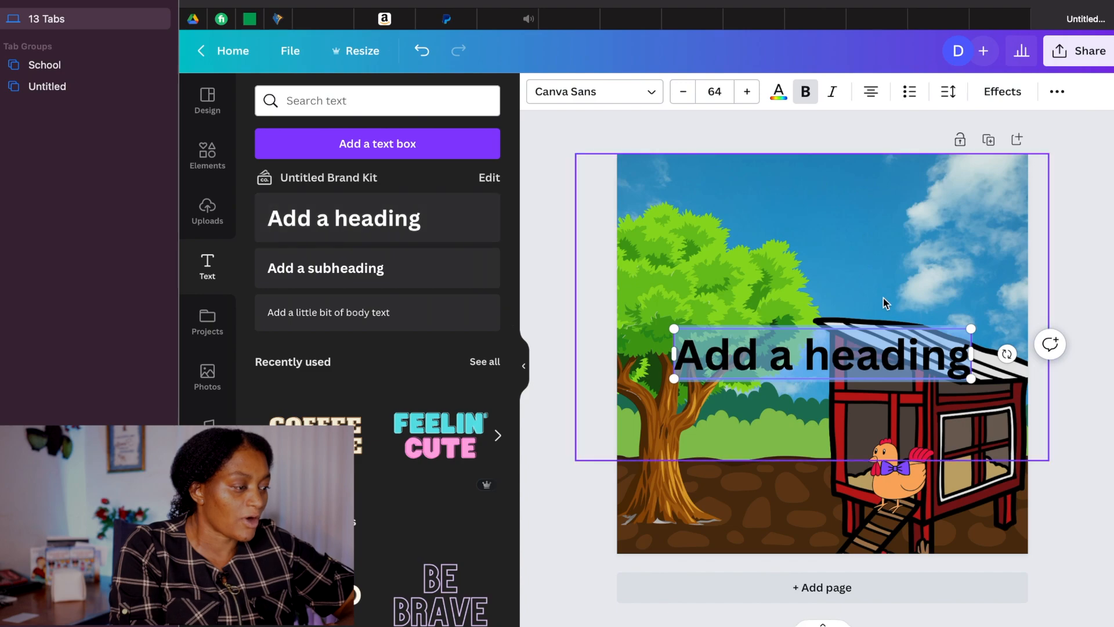
left_click_drag(820, 355, 842, 192)
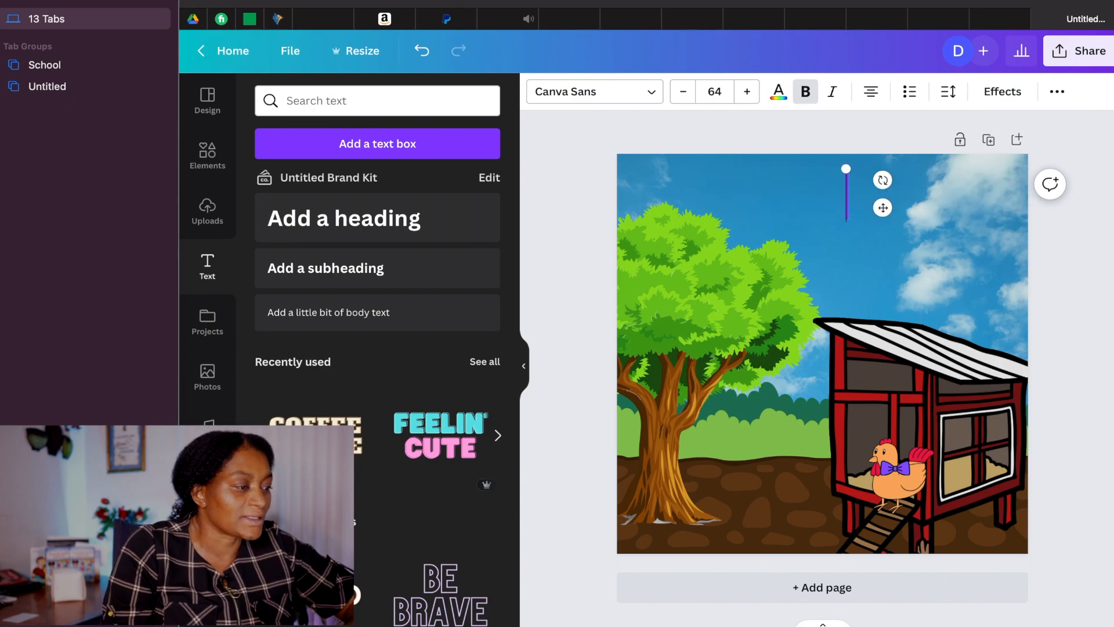
type("Lucy was a little chicken who dreamed of flying.")
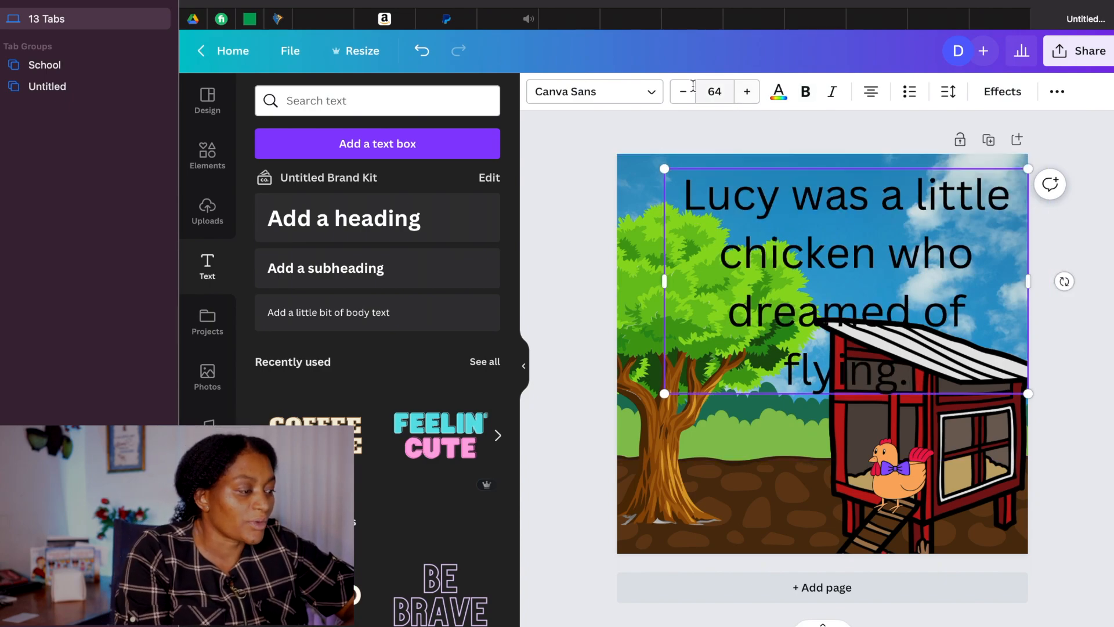
Step: Reduce the caption to size 32 and set its font to Eczar SemiBold
left_click(683, 91)
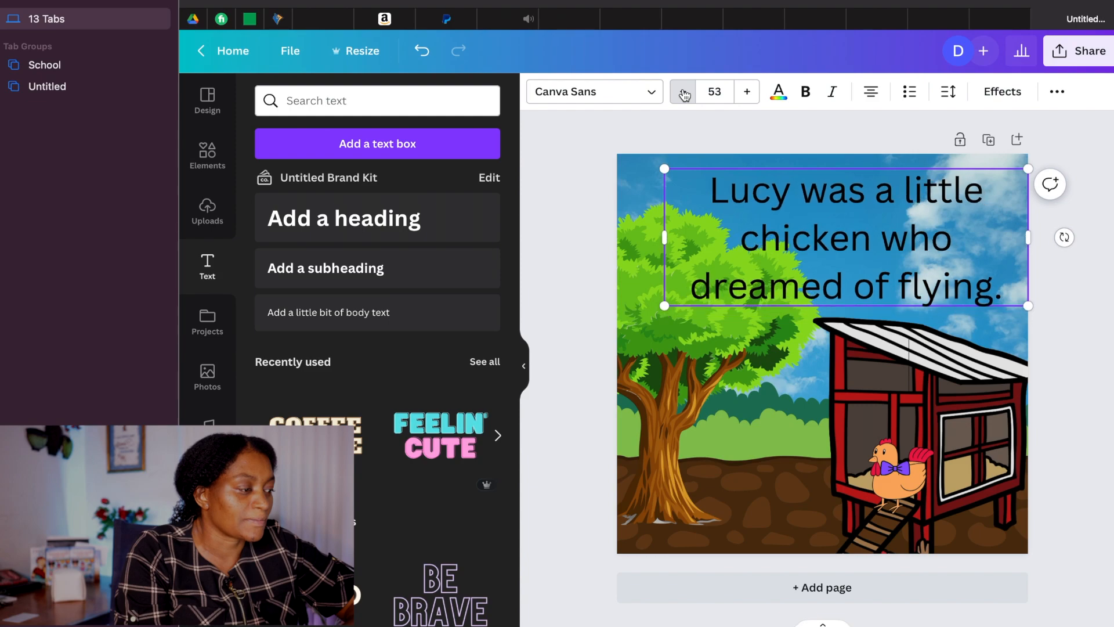
left_click(681, 91)
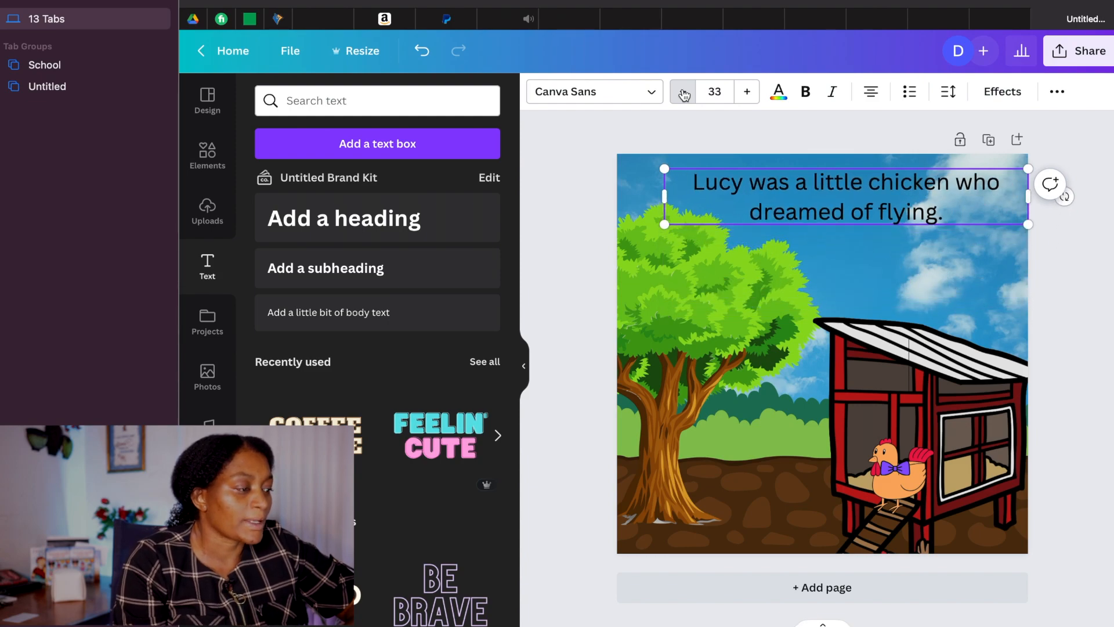
left_click(681, 91)
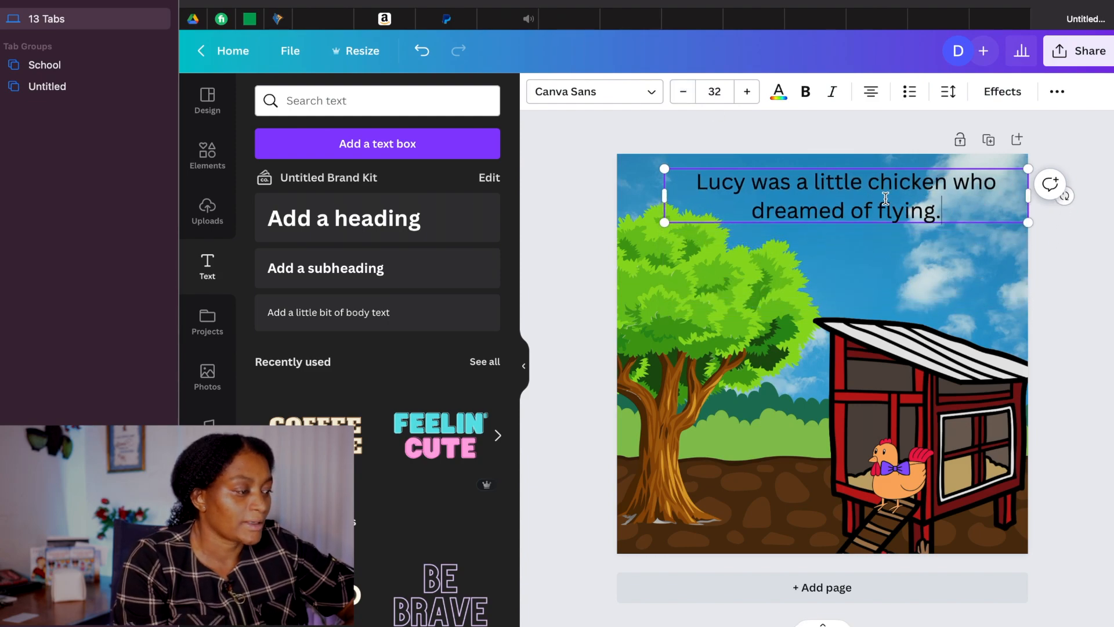
left_click(593, 92)
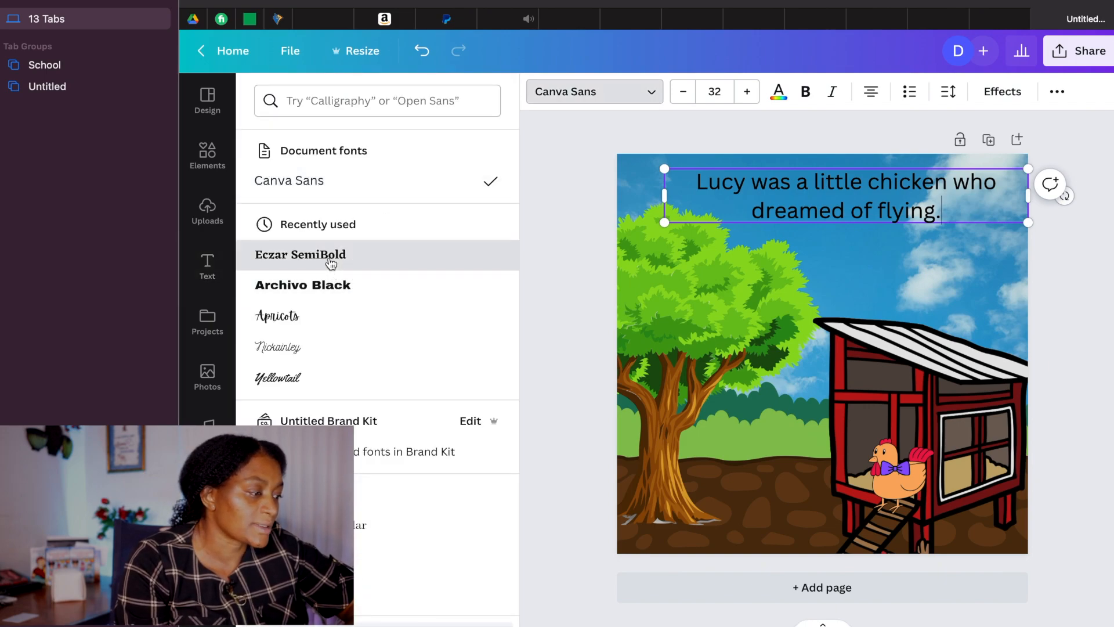
left_click(300, 254)
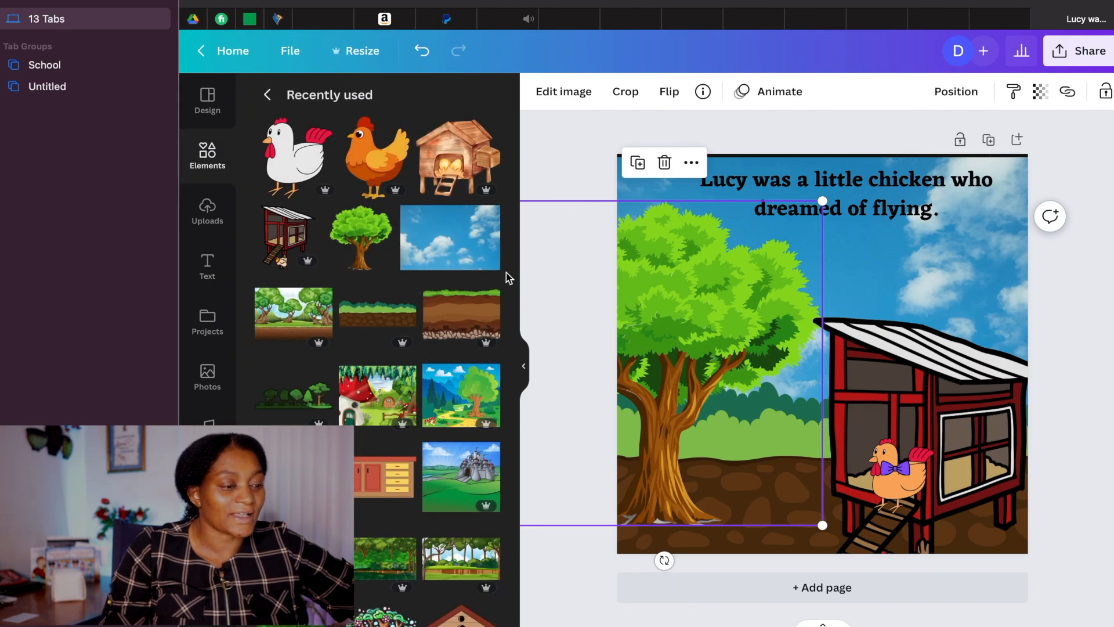
Step: Add a small bluebird perched on the coop roof
scroll("down", 3)
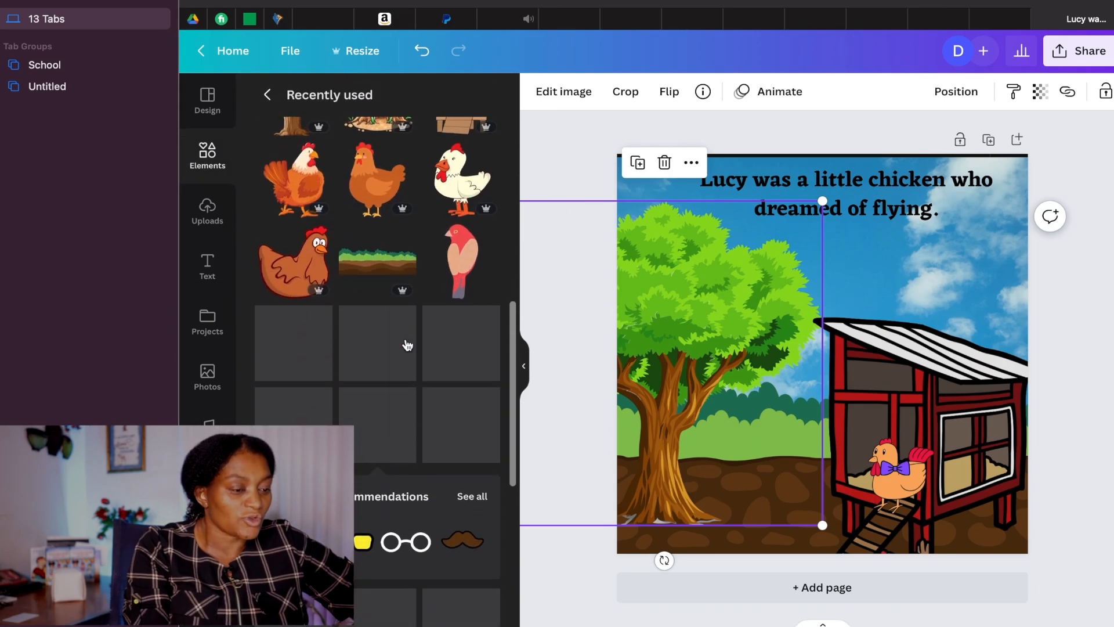
scroll("down", 3)
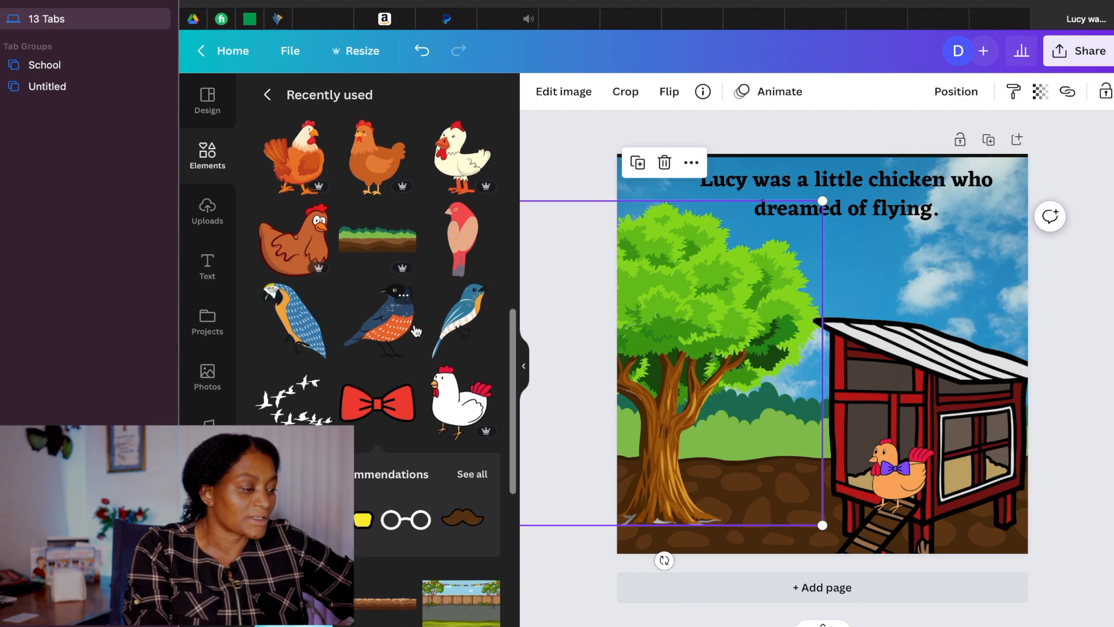
left_click(463, 320)
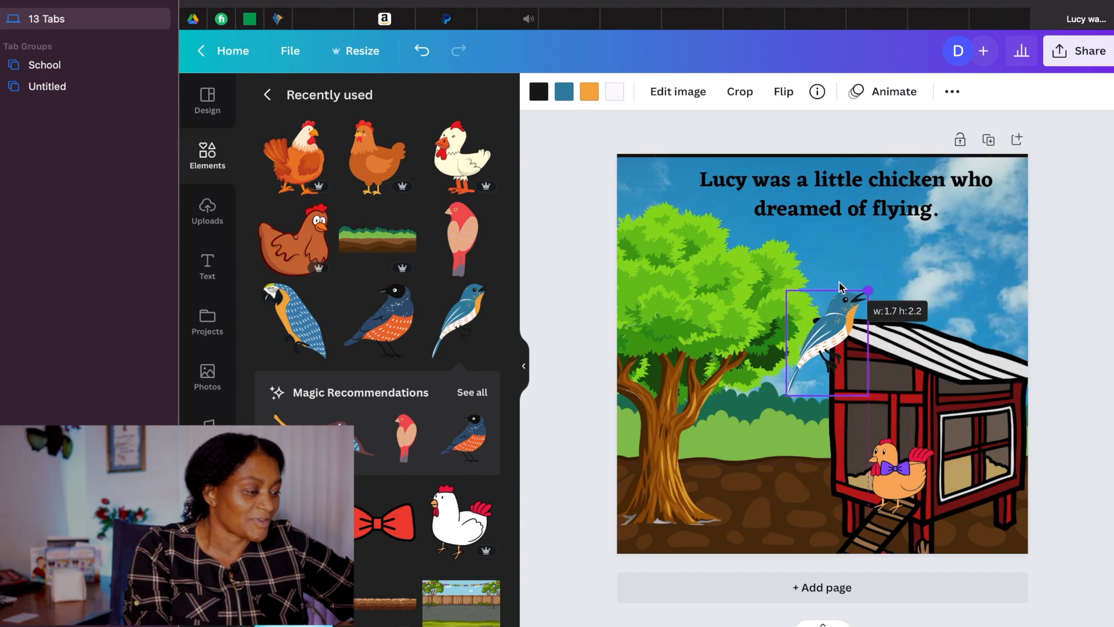
left_click_drag(824, 341, 830, 309)
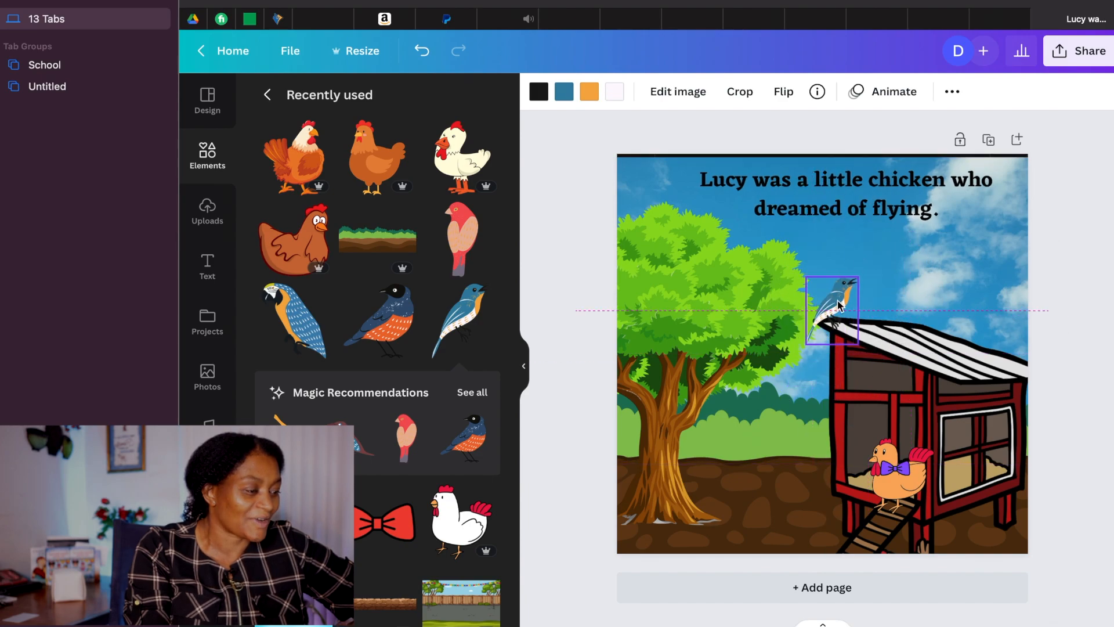
Step: Place a small red bird in the tree and the black bird flock above it
left_click(830, 309)
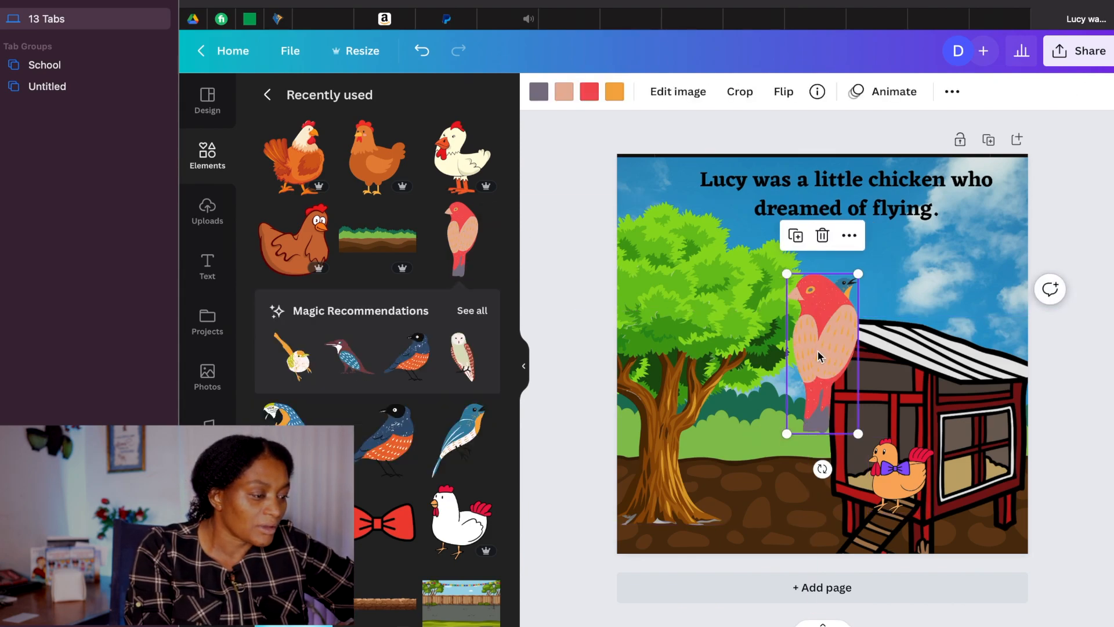
left_click_drag(821, 351, 721, 298)
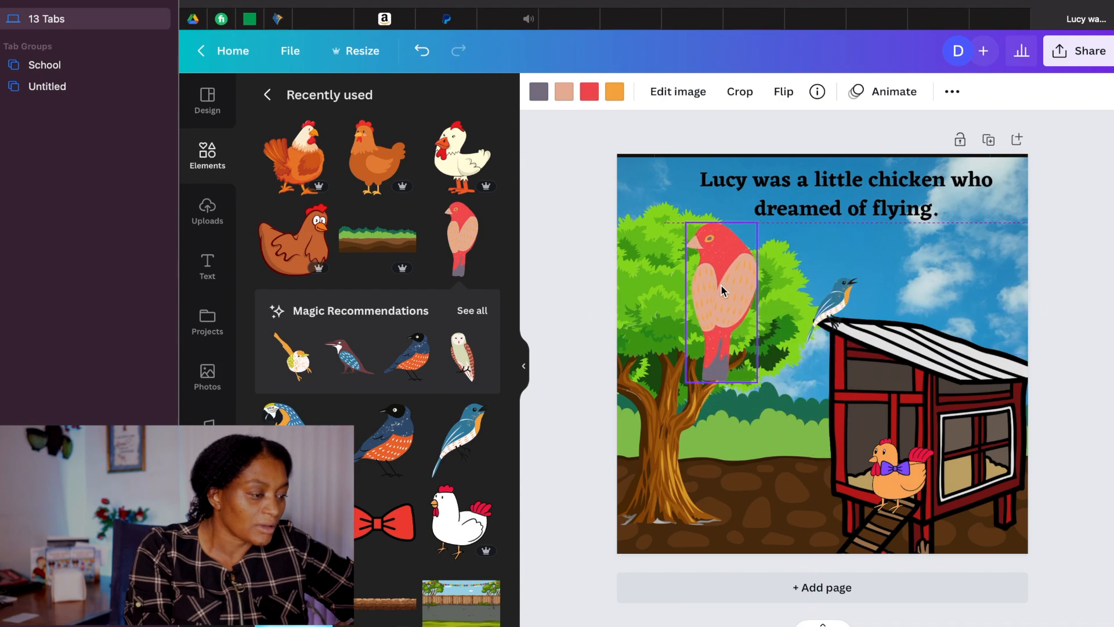
left_click_drag(759, 400, 720, 309)
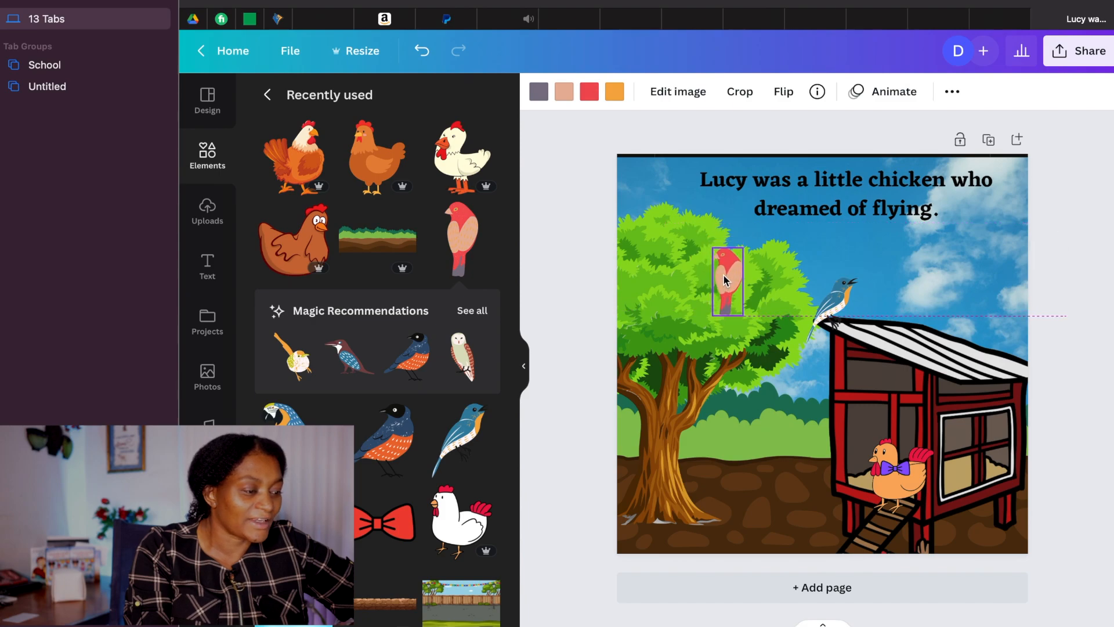
left_click(726, 281)
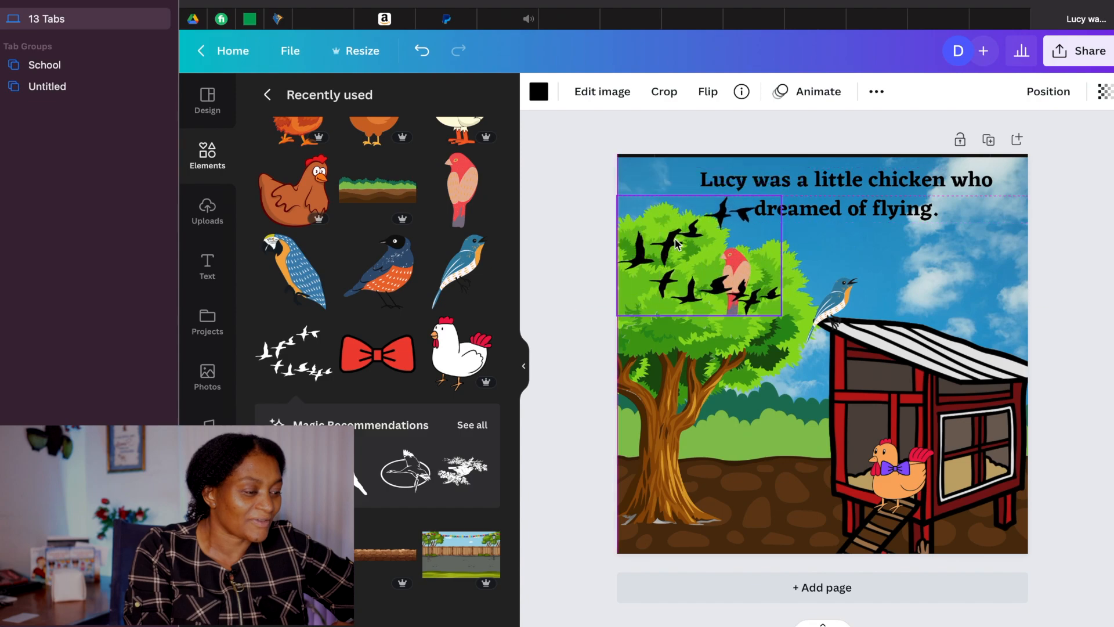
left_click_drag(698, 256, 698, 313)
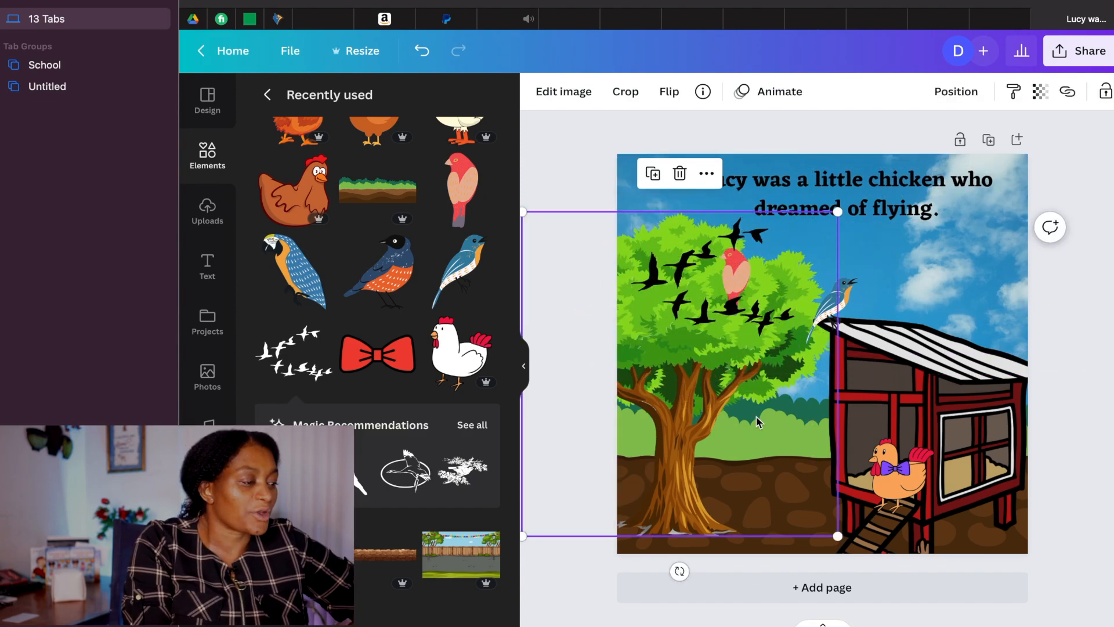
left_click(815, 192)
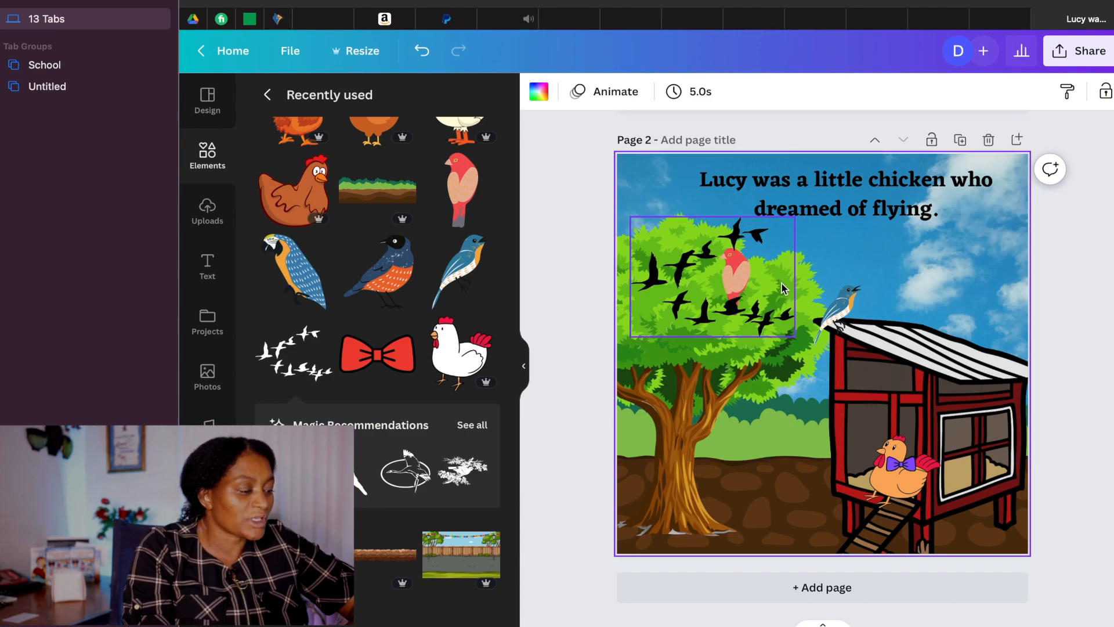
Step: Delete the chicken coop, then tilt Lucy slightly and move her to the bottom-right corner
left_click(711, 277)
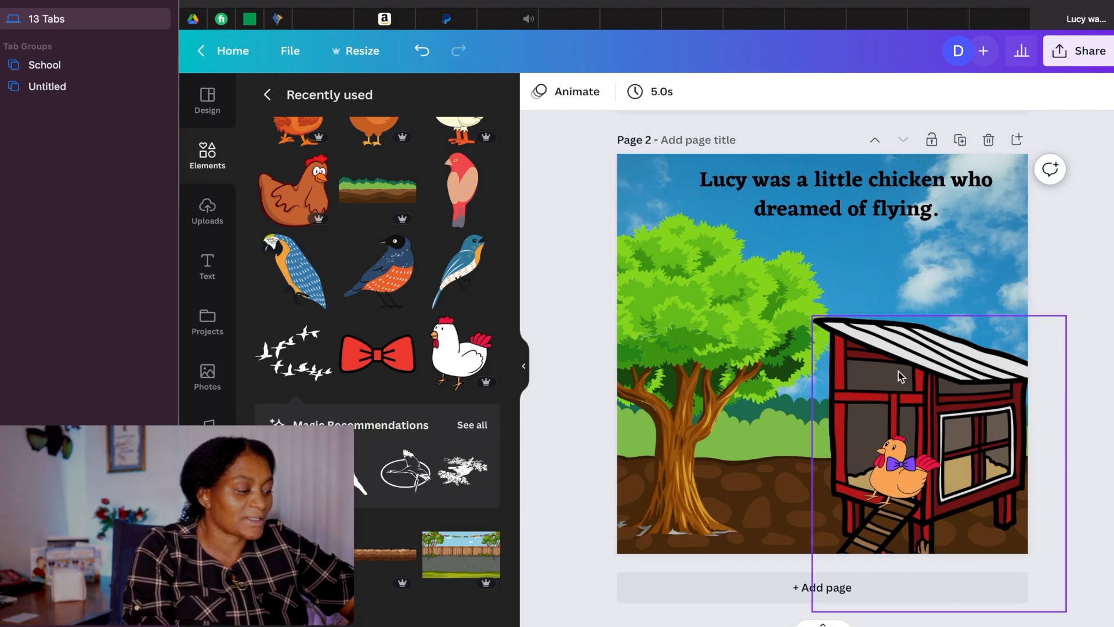
key("Delete")
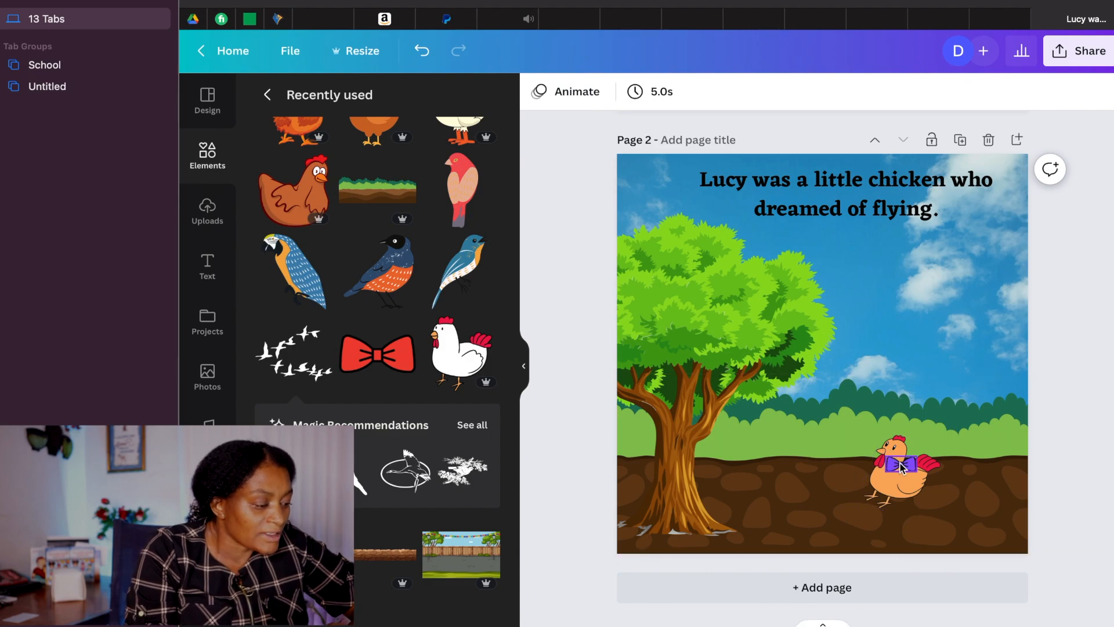
left_click(903, 469)
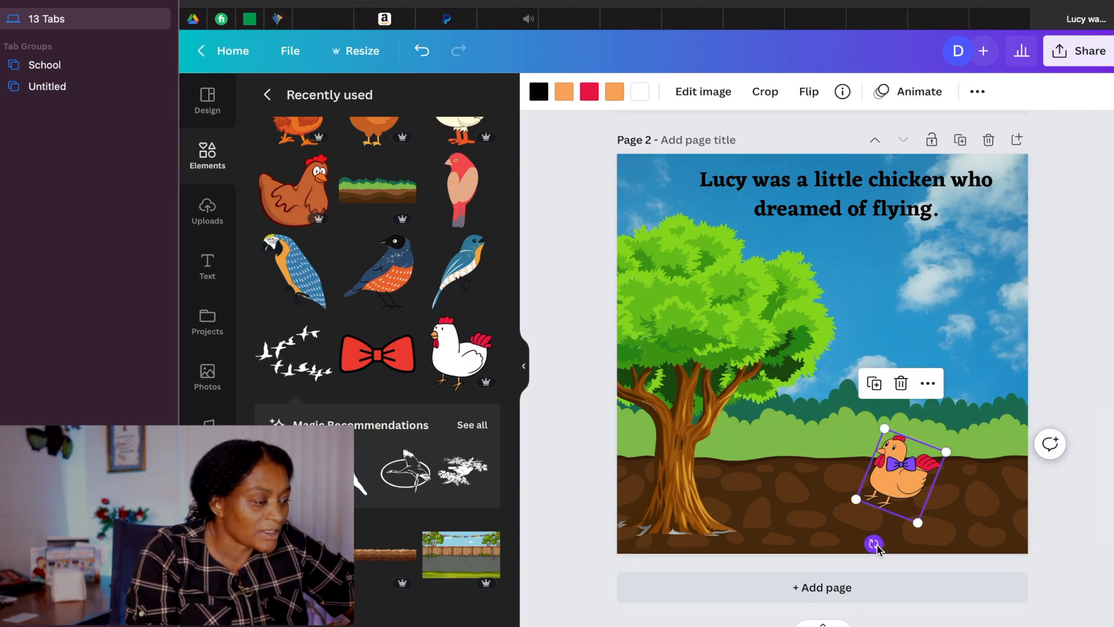
left_click_drag(874, 545, 893, 548)
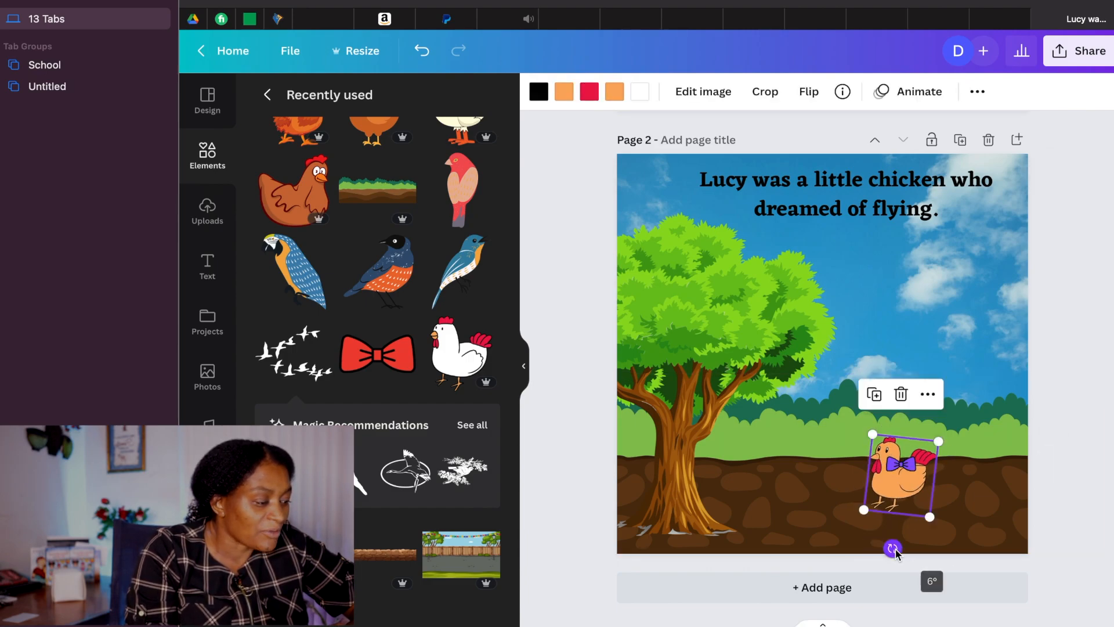
left_click_drag(896, 476, 981, 512)
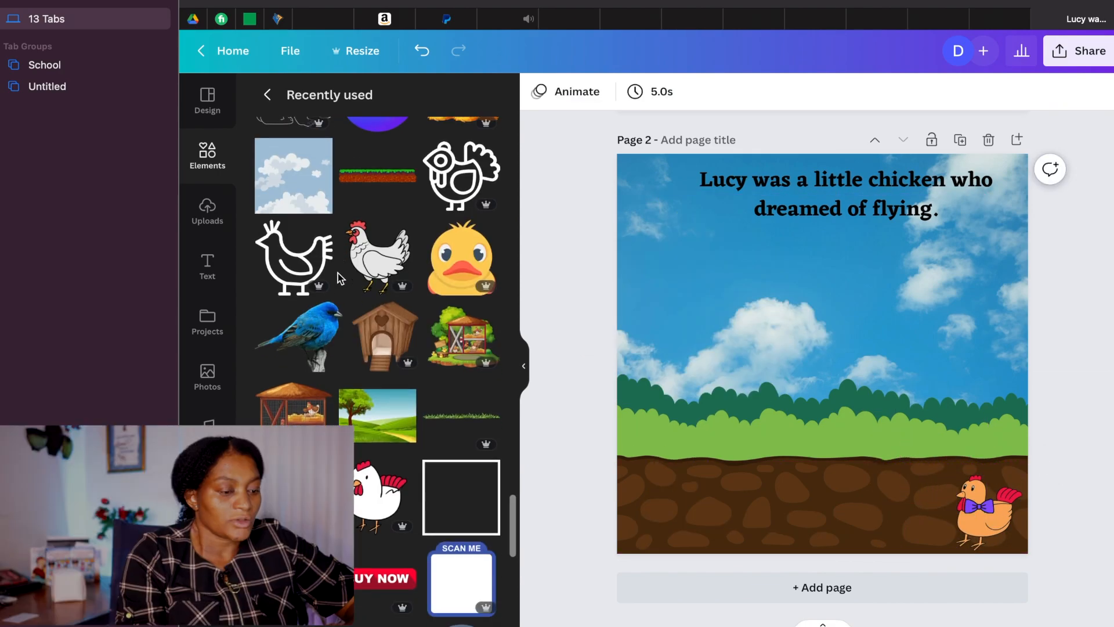
Step: Add the green hillside landscape image and enlarge it to cover the page
scroll("down", 3)
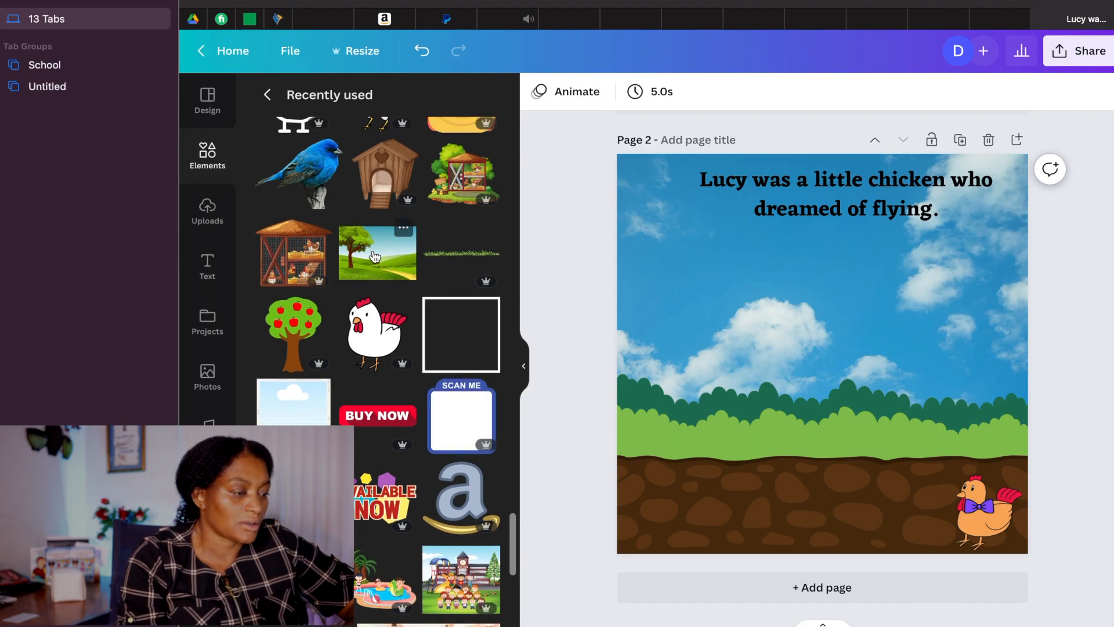
left_click(377, 253)
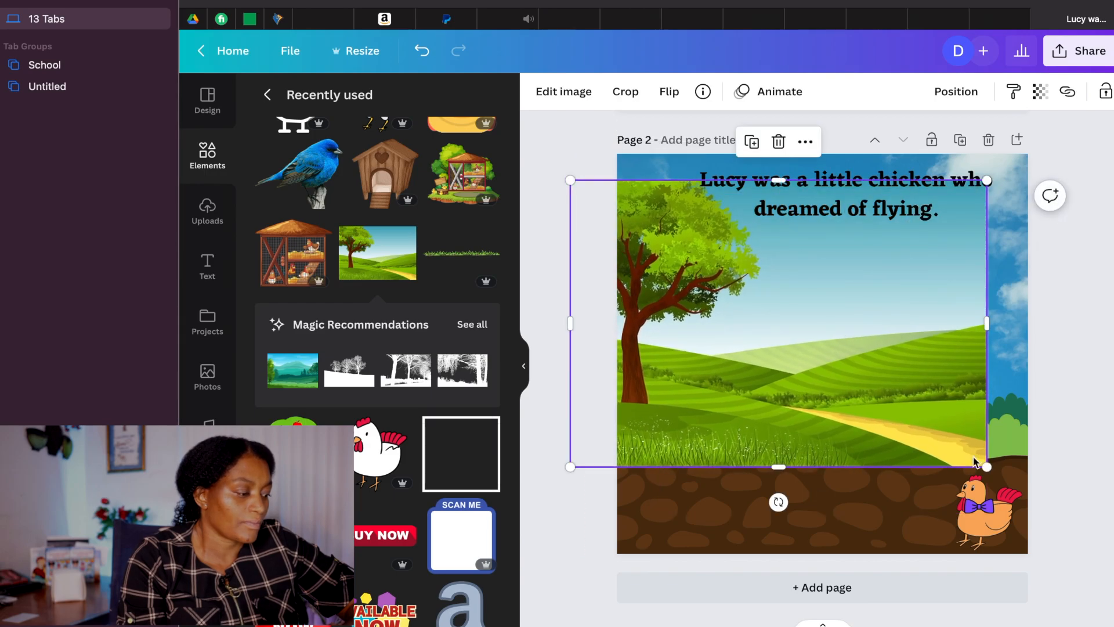
left_click_drag(987, 467, 1063, 519)
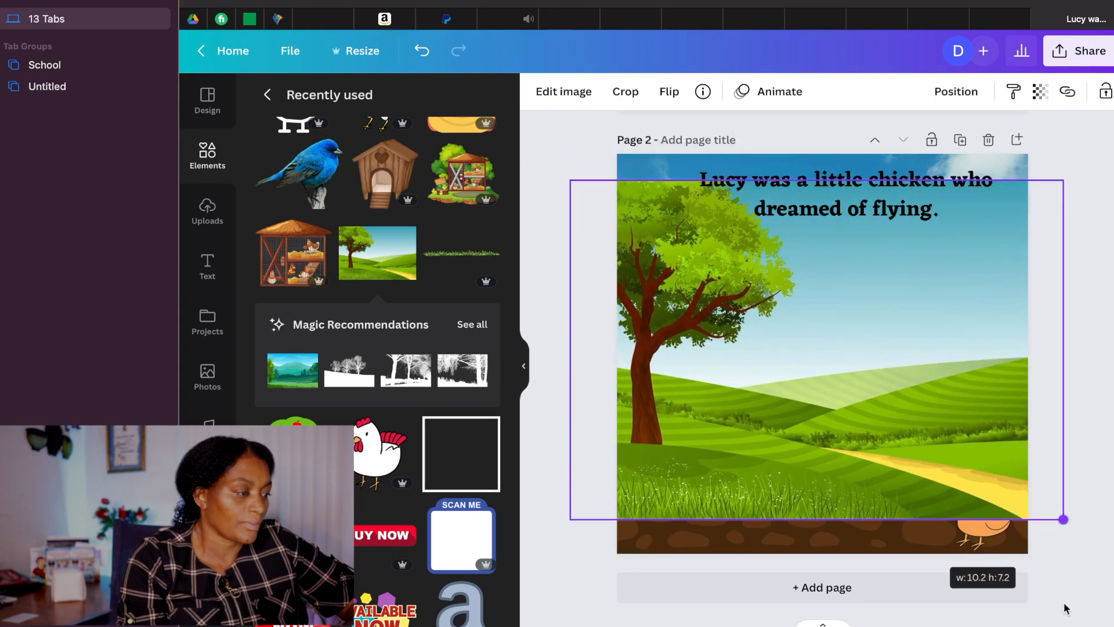
left_click(817, 356)
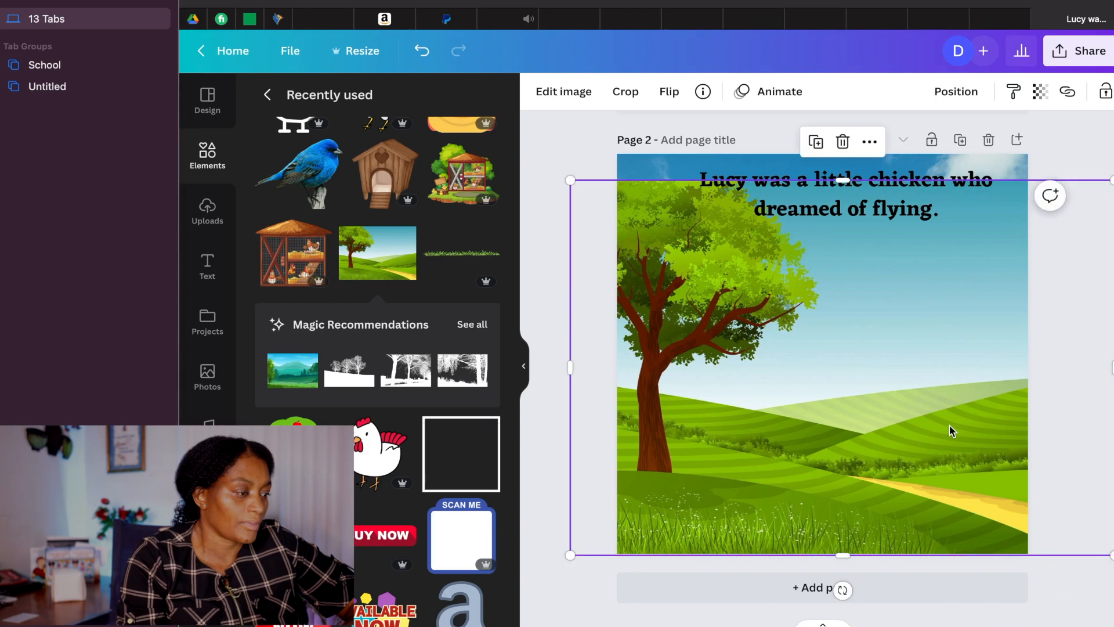
mouse_move(842, 184)
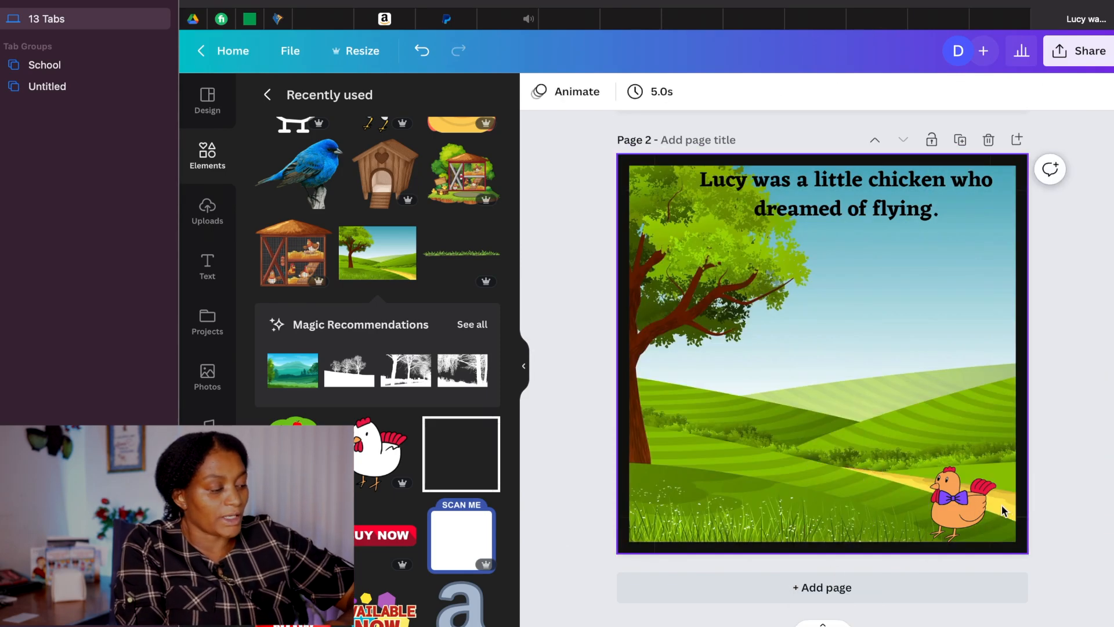
Step: Duplicate and mirror the chicken, spreading the copies along the grass as a flock
left_click(954, 504)
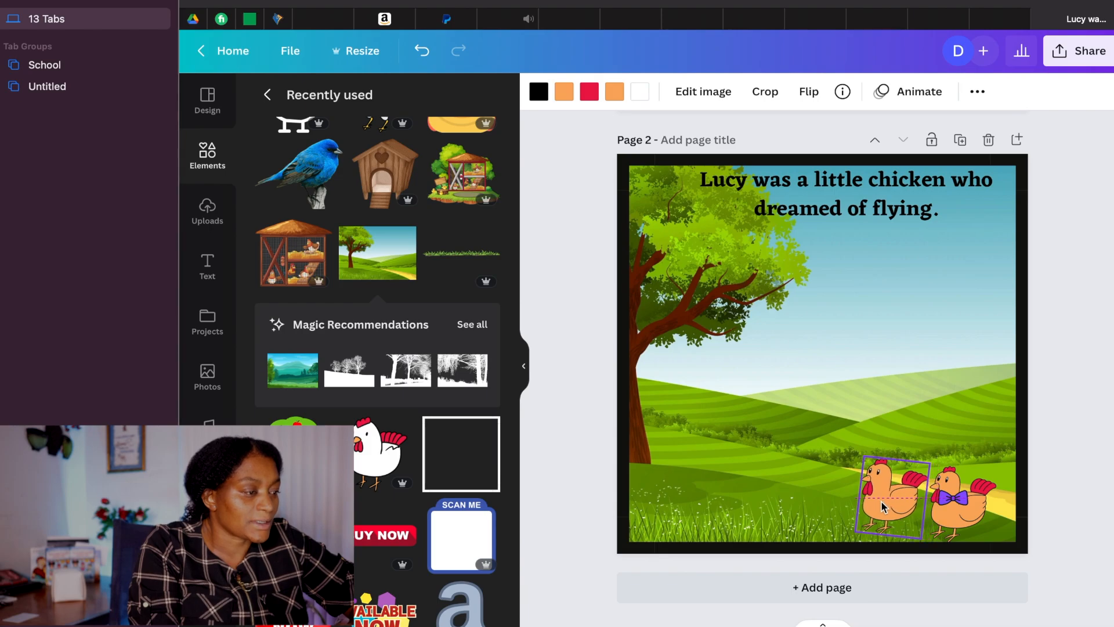
left_click(808, 92)
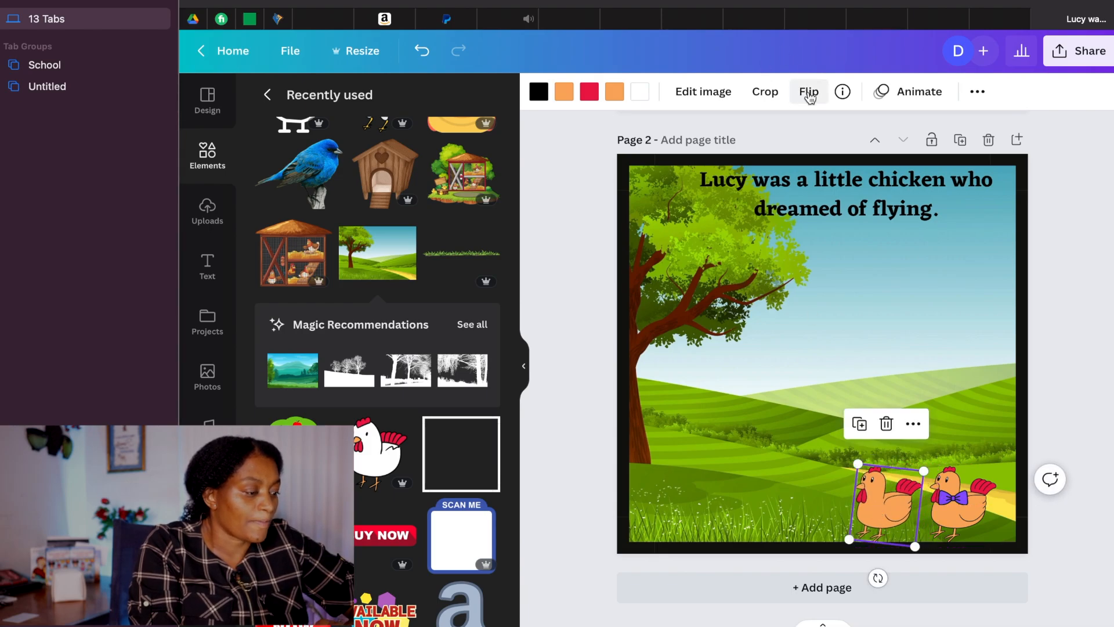
left_click(808, 91)
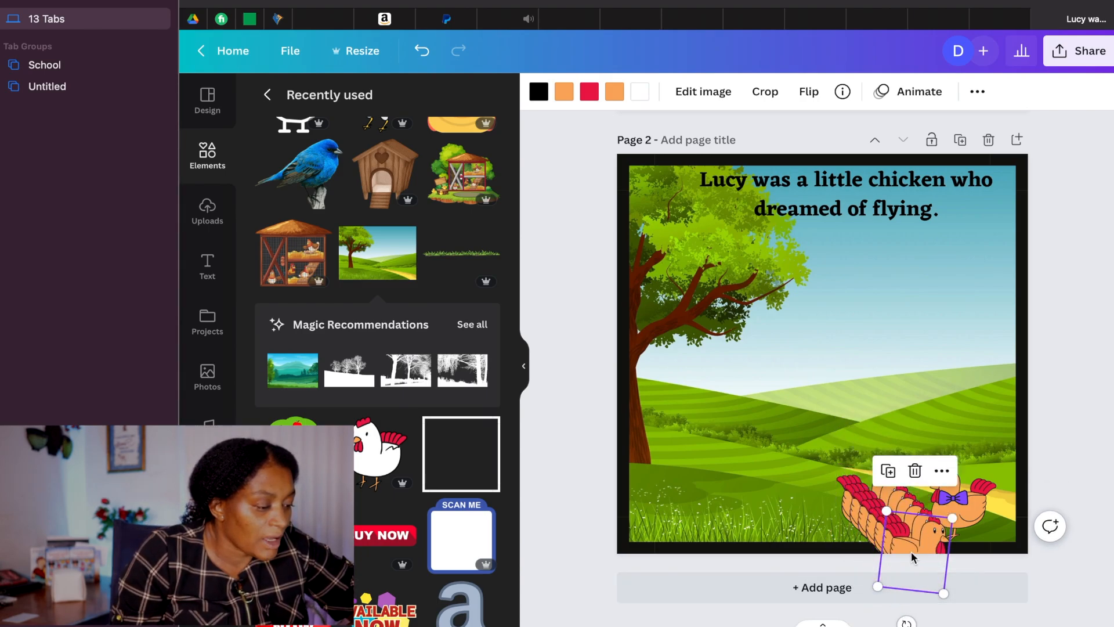
left_click_drag(913, 558, 678, 501)
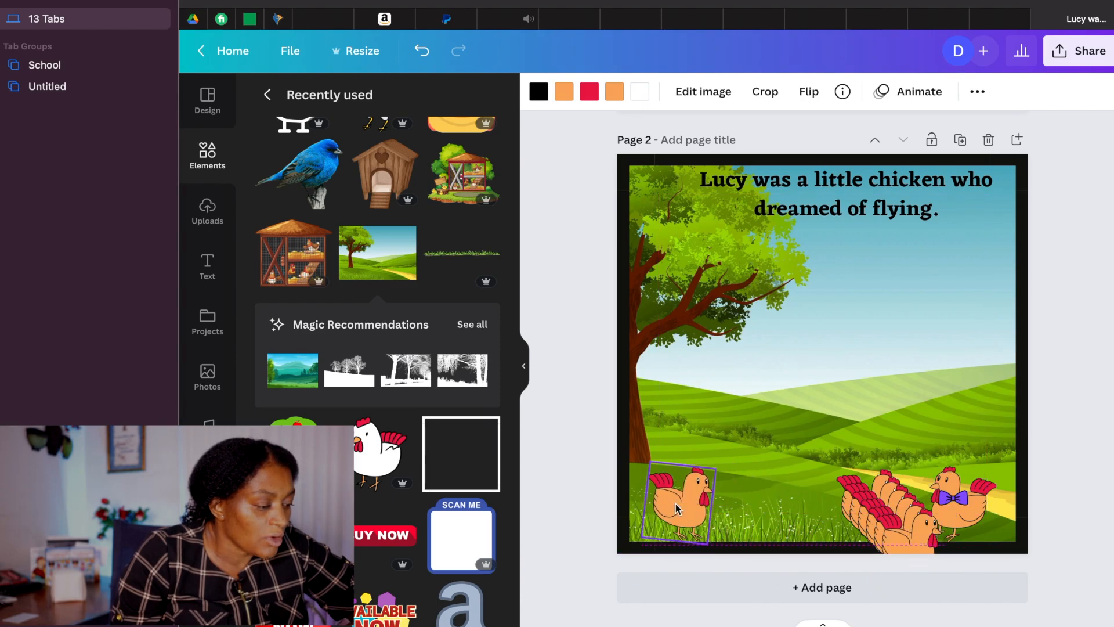
left_click_drag(683, 505, 725, 497)
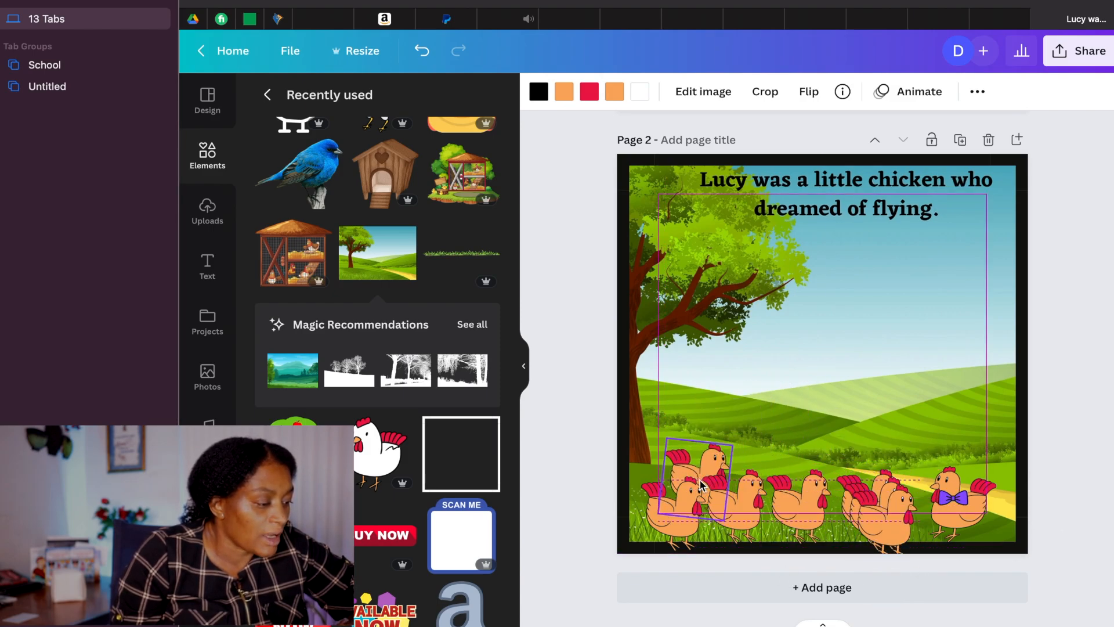
left_click_drag(693, 487, 807, 427)
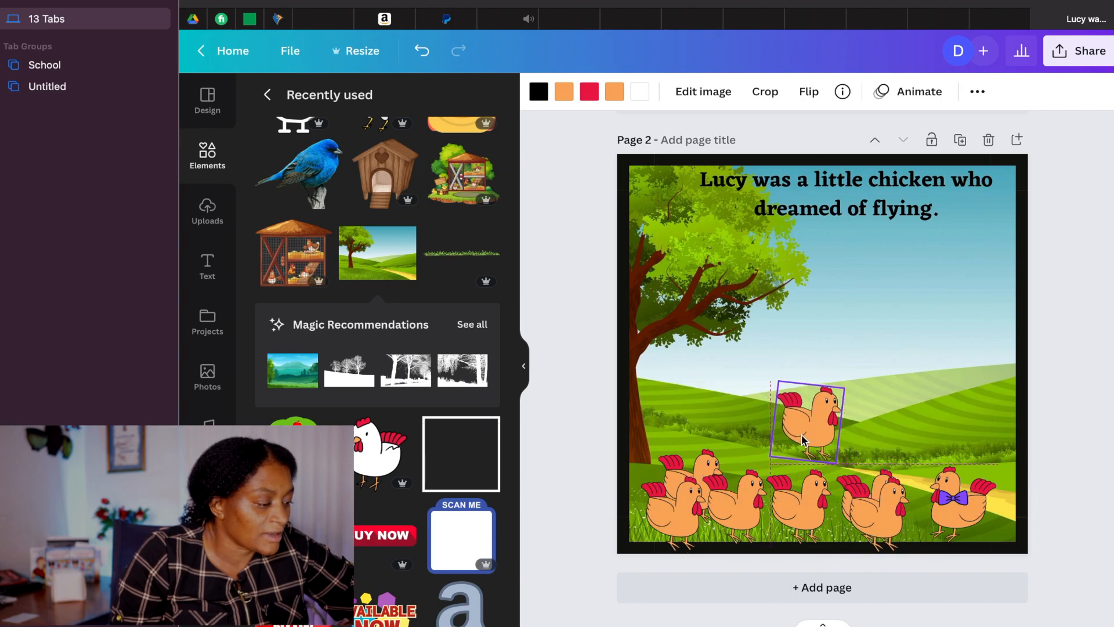
left_click_drag(807, 424, 870, 504)
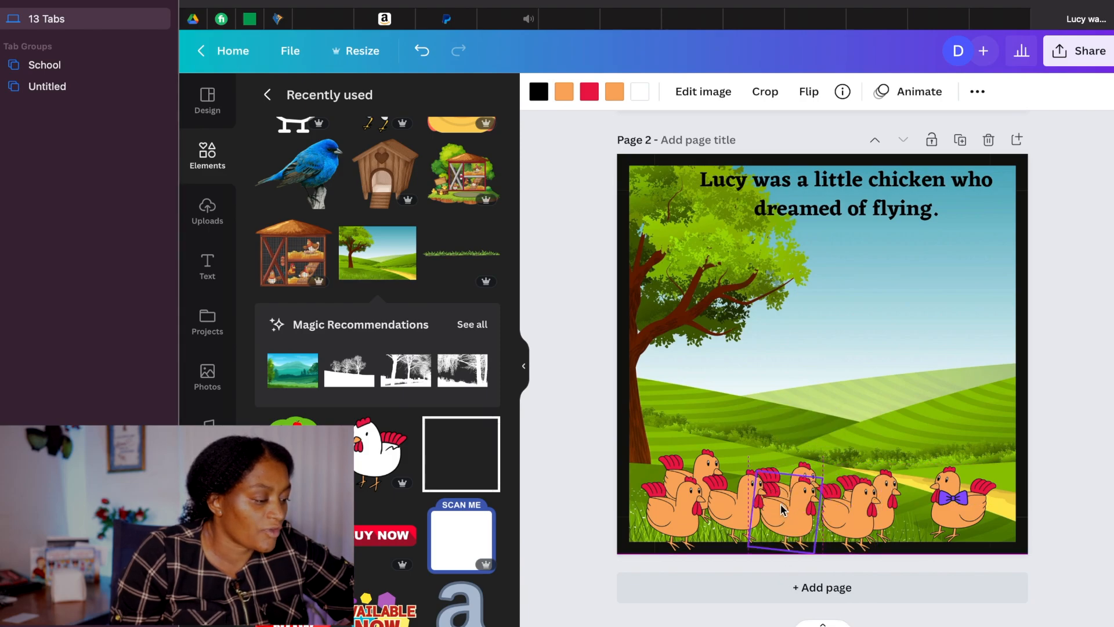
Step: Recolour the flock chickens from the Document Colors swatches, including purple and red
left_click(782, 510)
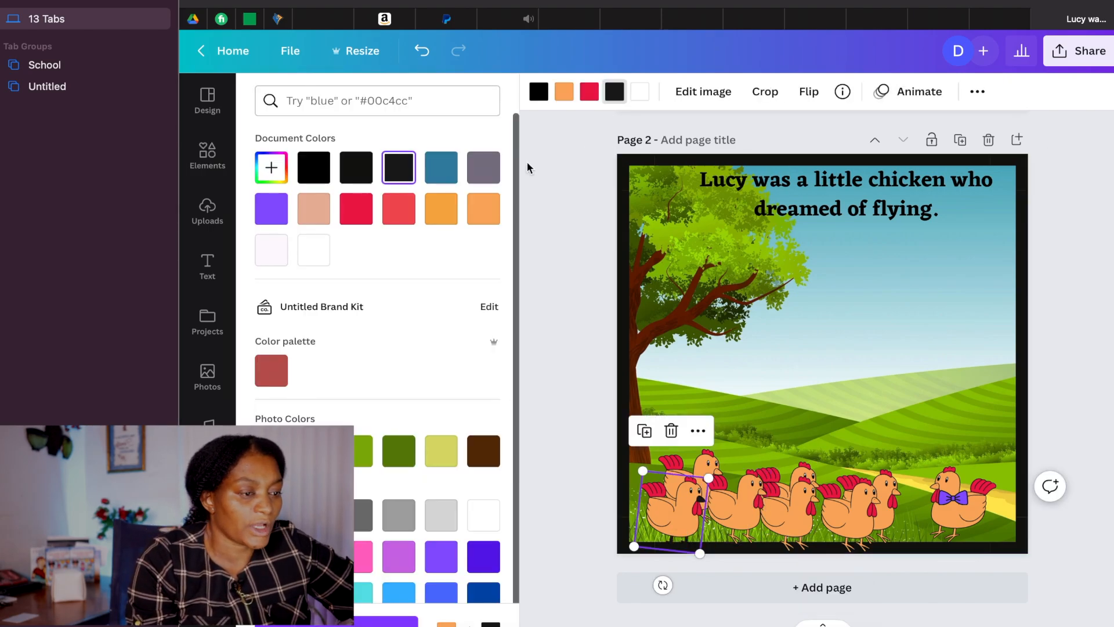
left_click(483, 209)
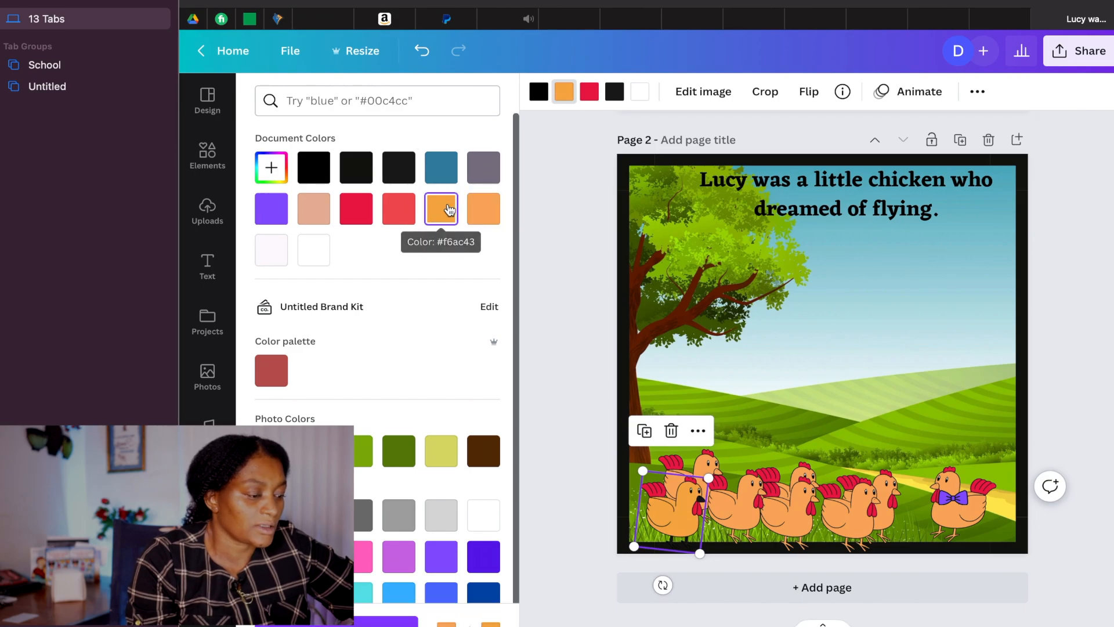
left_click(271, 208)
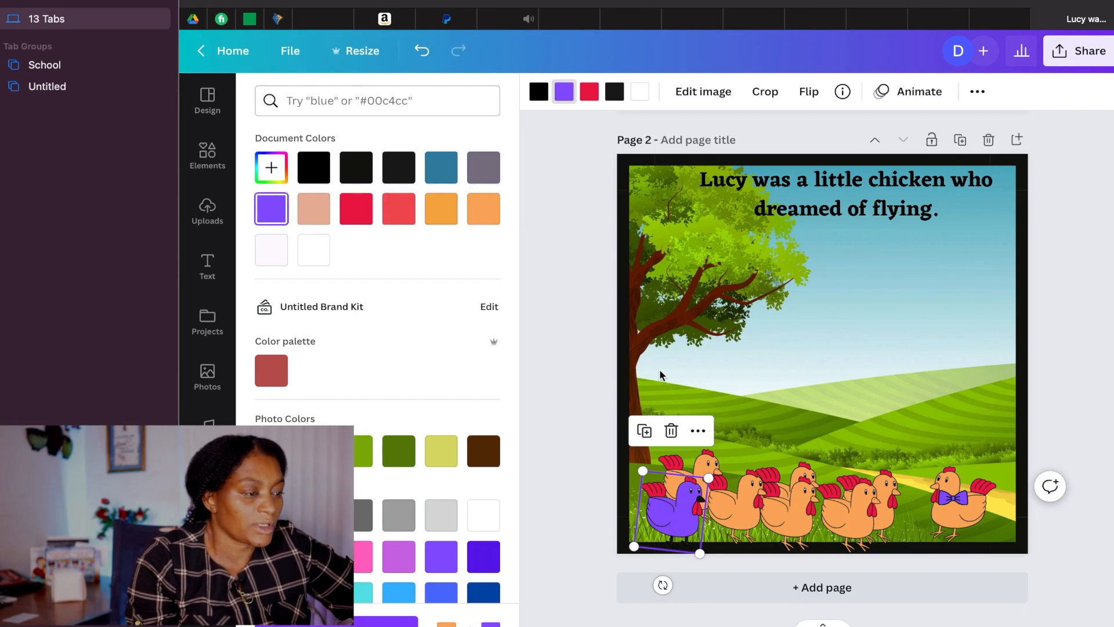
left_click(482, 208)
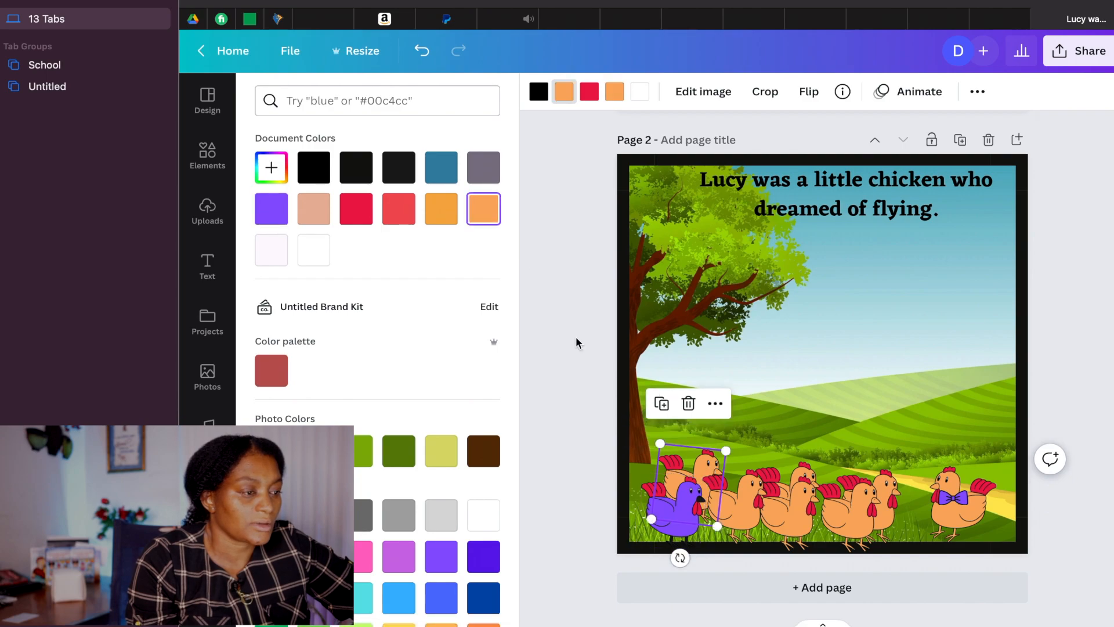
mouse_move(592, 132)
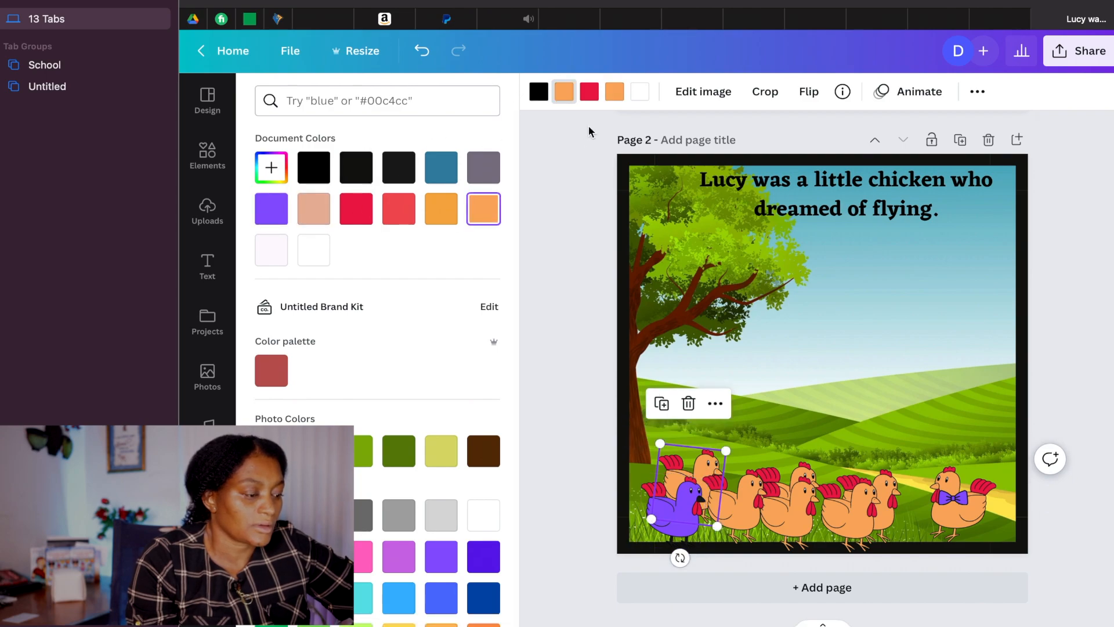
left_click(398, 209)
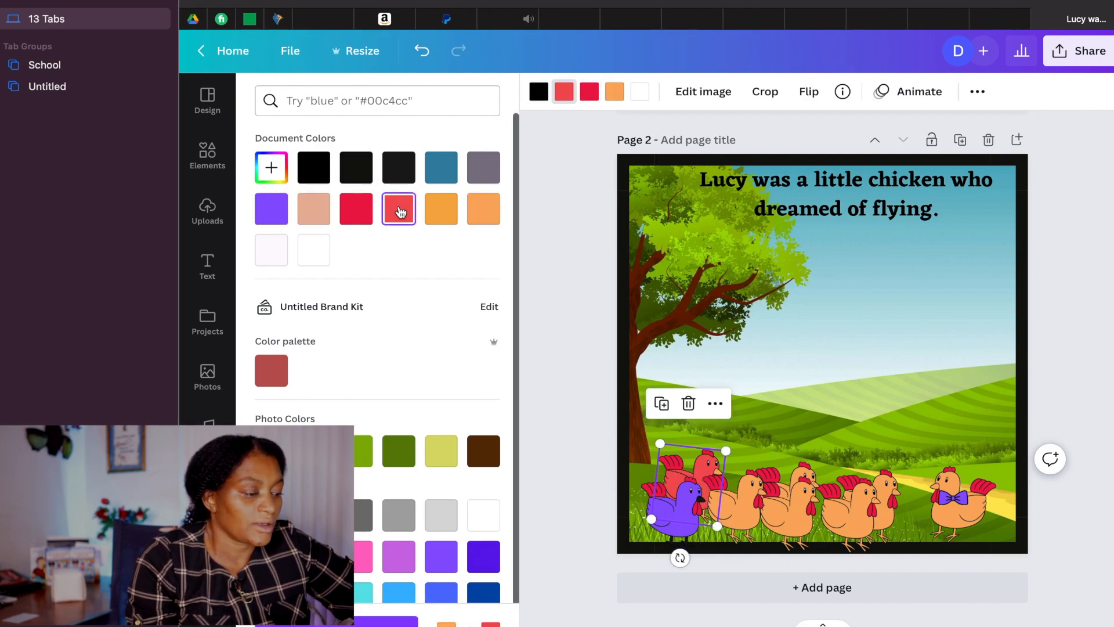
left_click(484, 209)
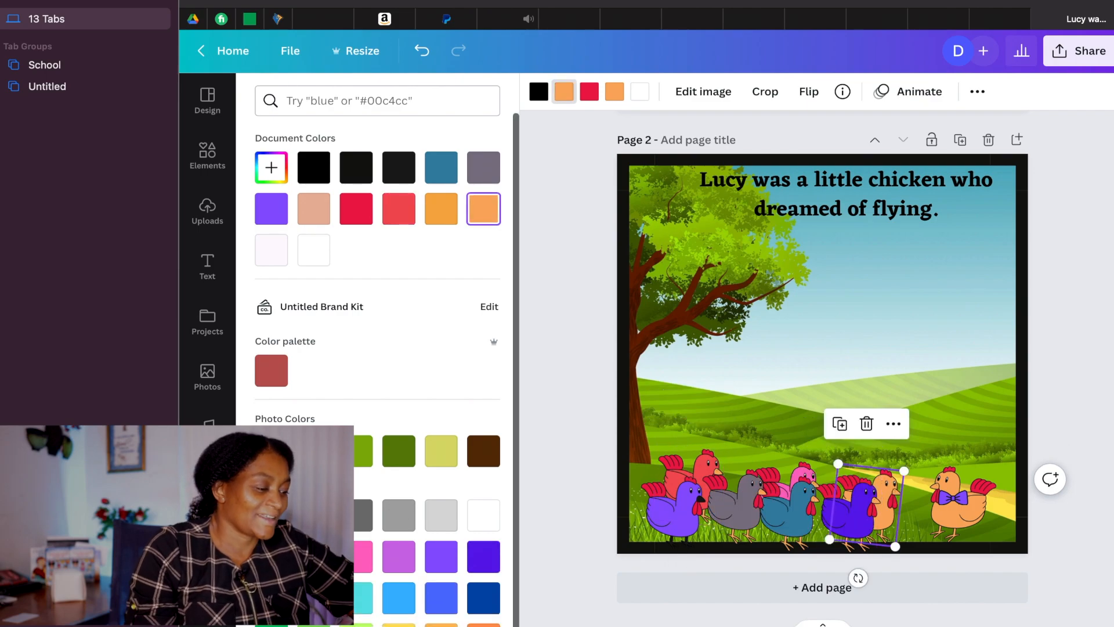
left_click(564, 91)
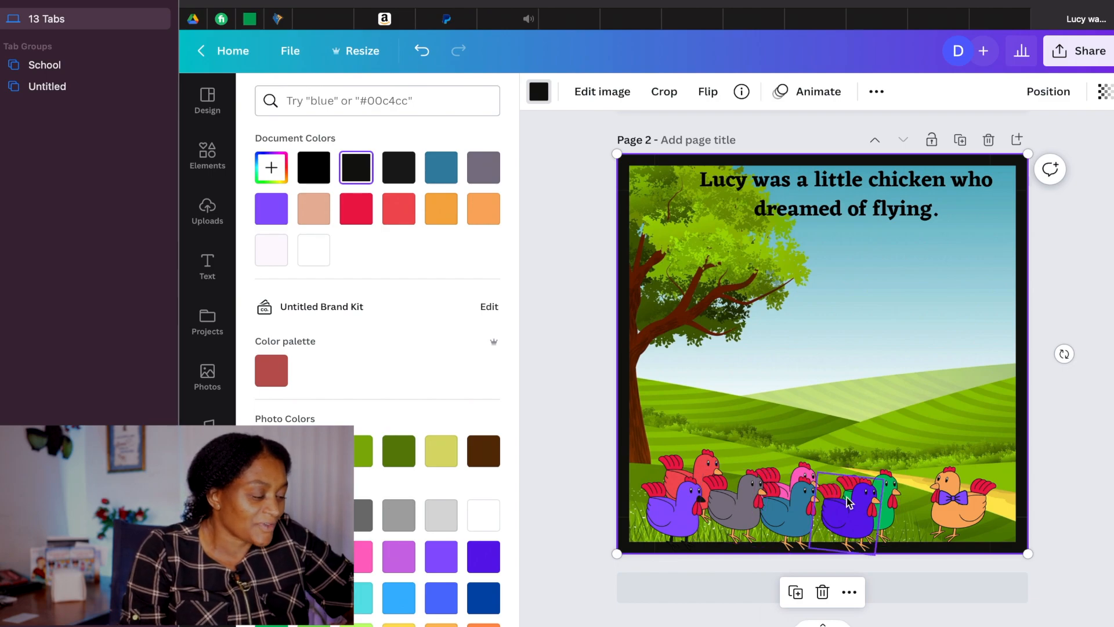
left_click(906, 529)
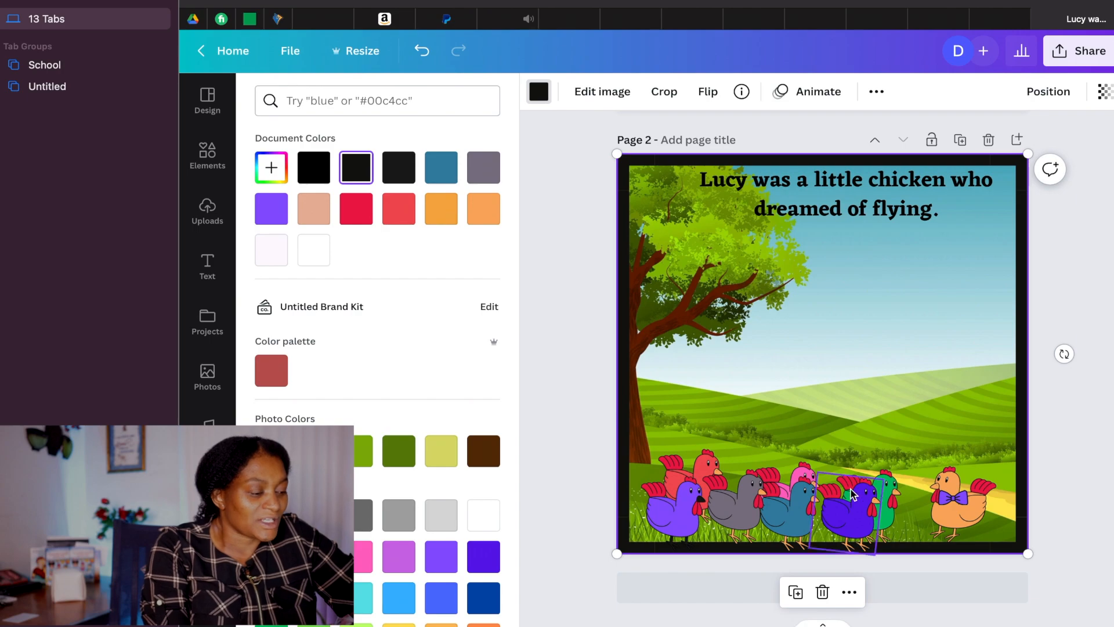
Step: Search Elements for 'hay' and add the loose hay pile and stacked hay bales
type("hay")
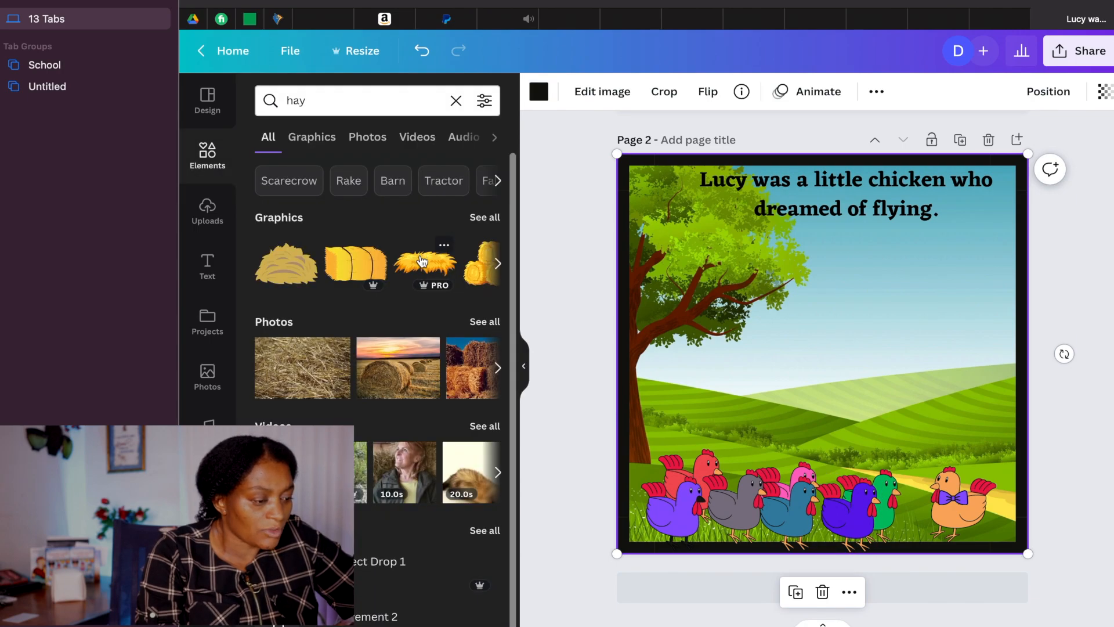
left_click(423, 263)
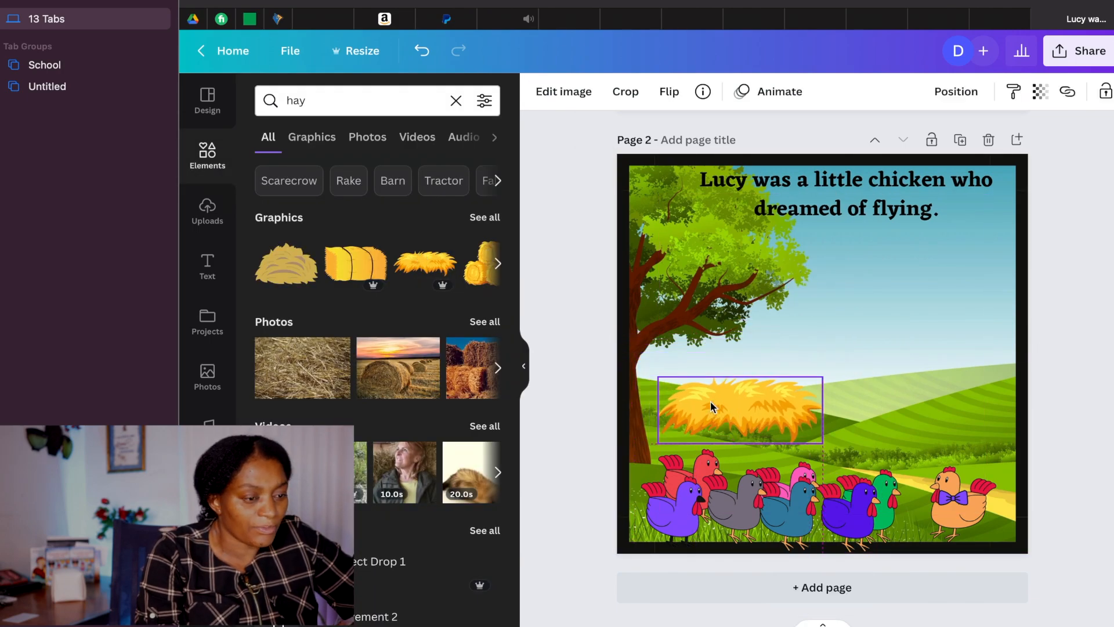
left_click(714, 409)
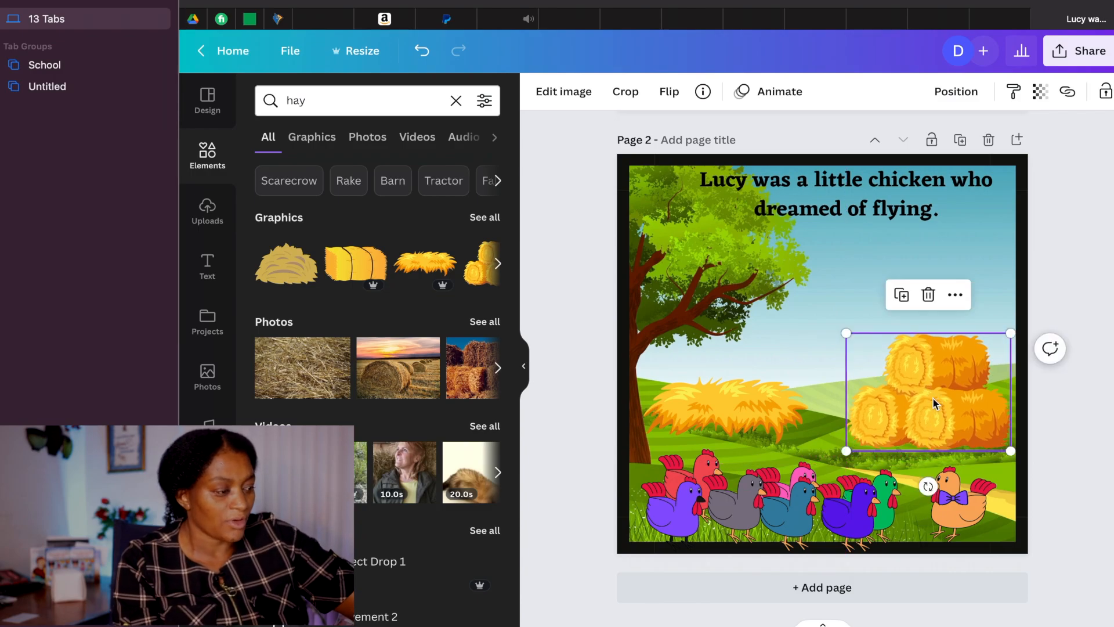
Step: Replace the Elements search term with 'an' and run the search
left_click(356, 101)
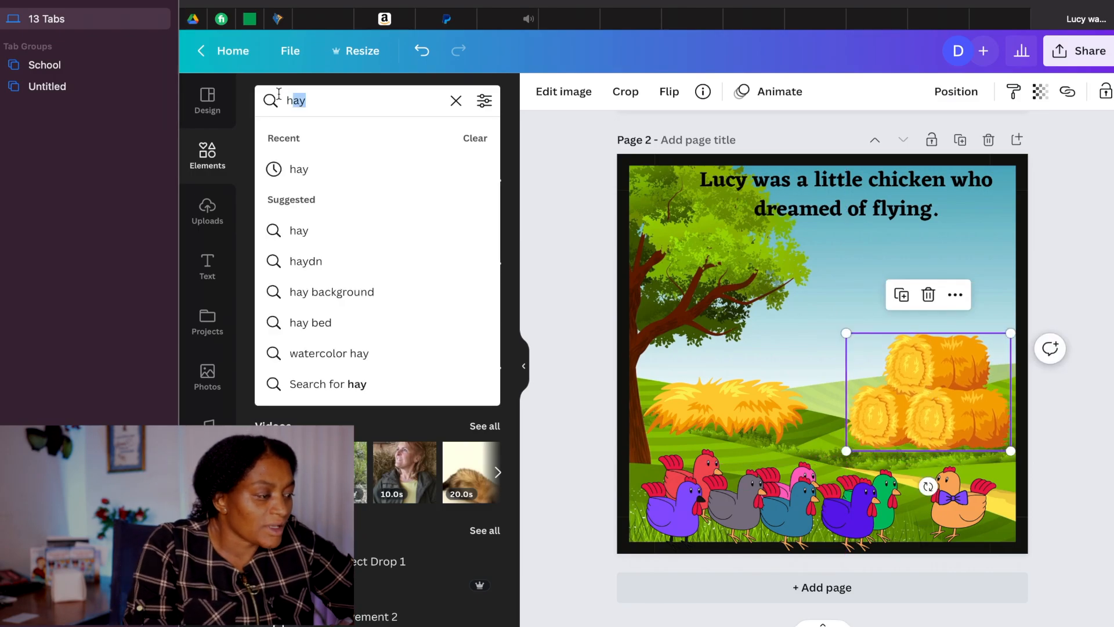
type("an")
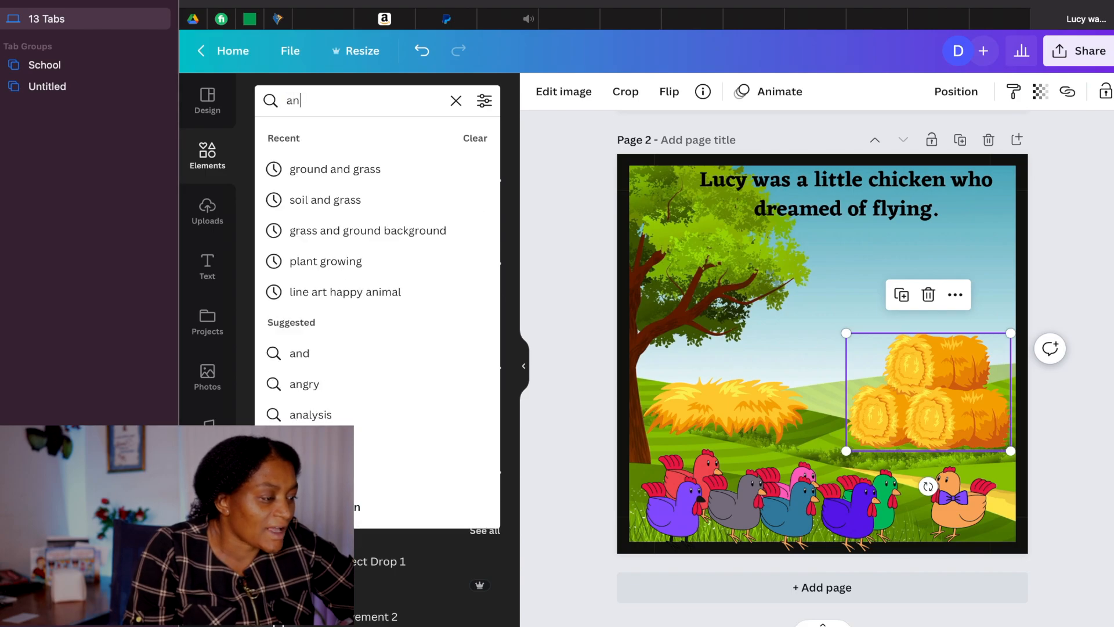
left_click(455, 100)
type("goats")
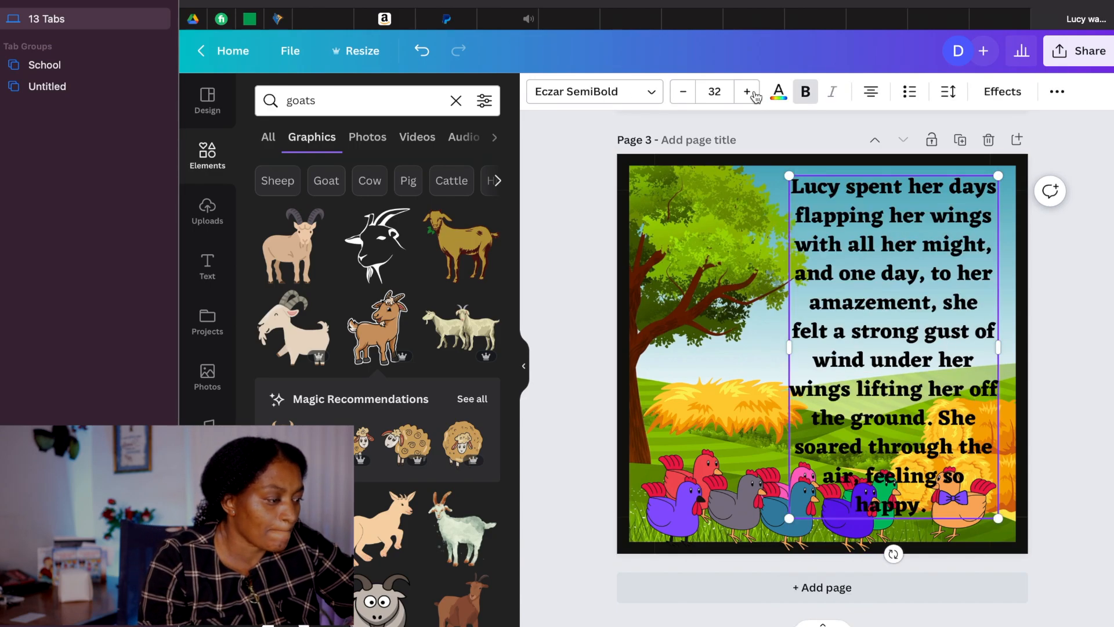
Step: Shrink the page 3 story text and select and rearrange chickens in the flock
left_click(682, 92)
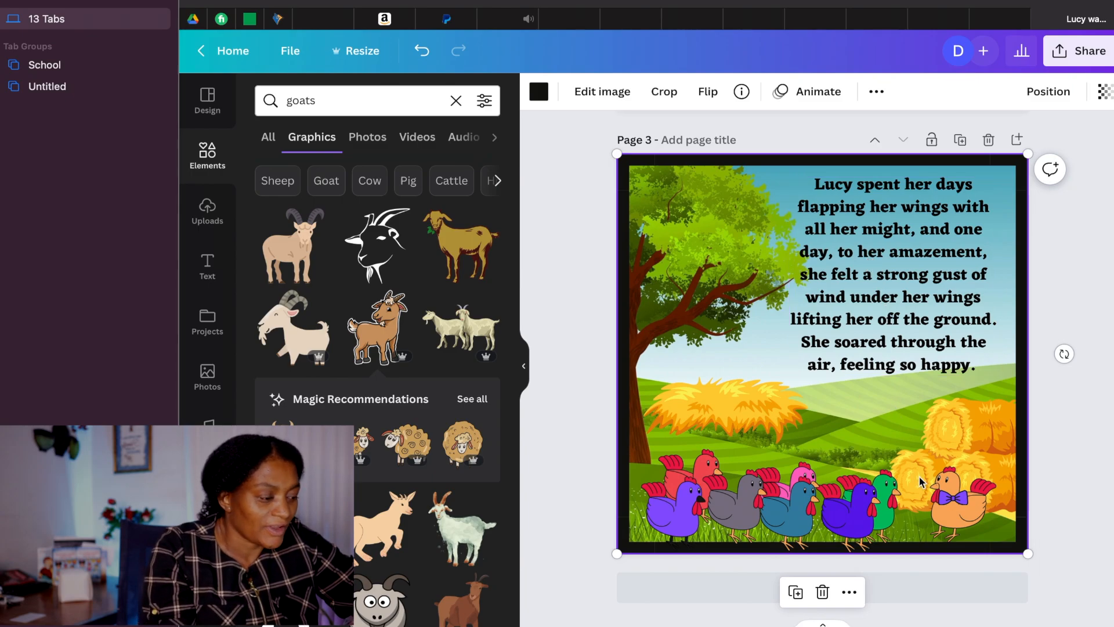
left_click(949, 501)
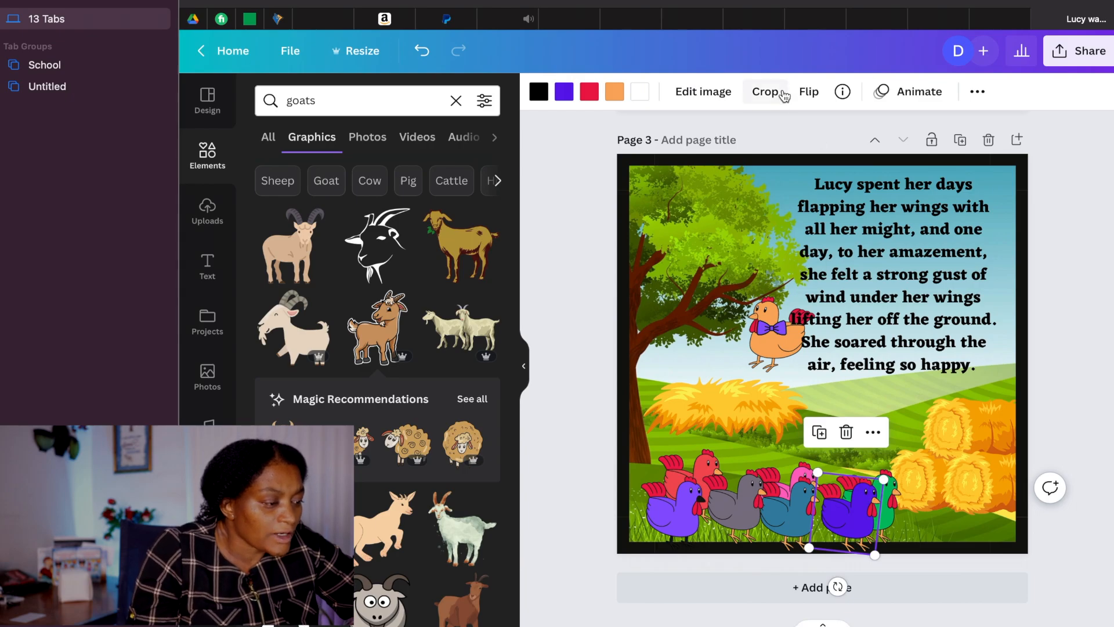
left_click(808, 91)
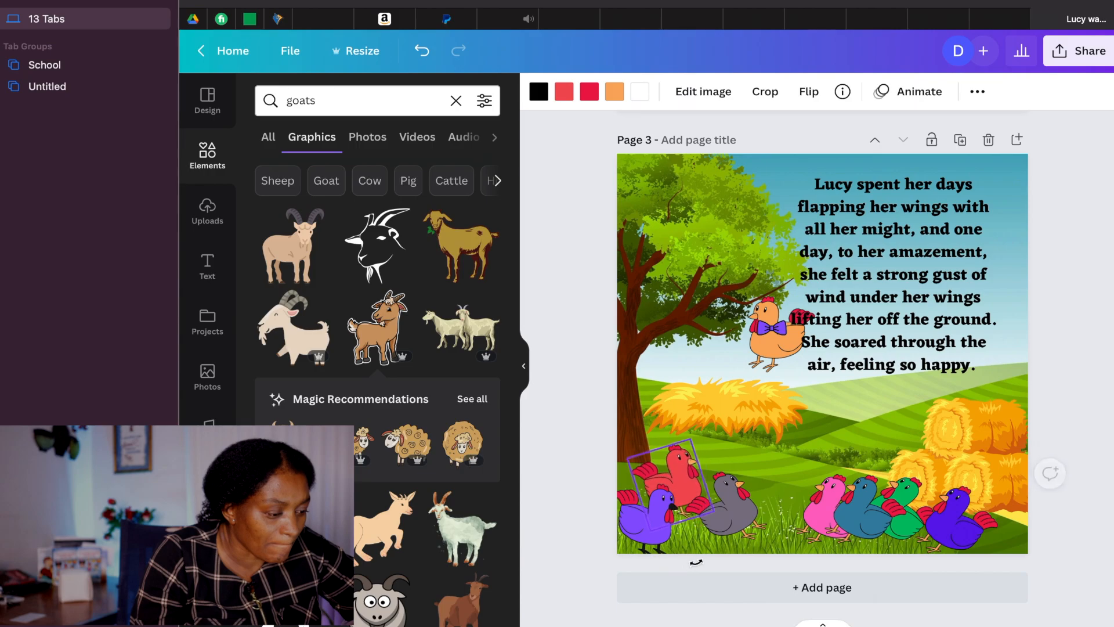
left_click(646, 512)
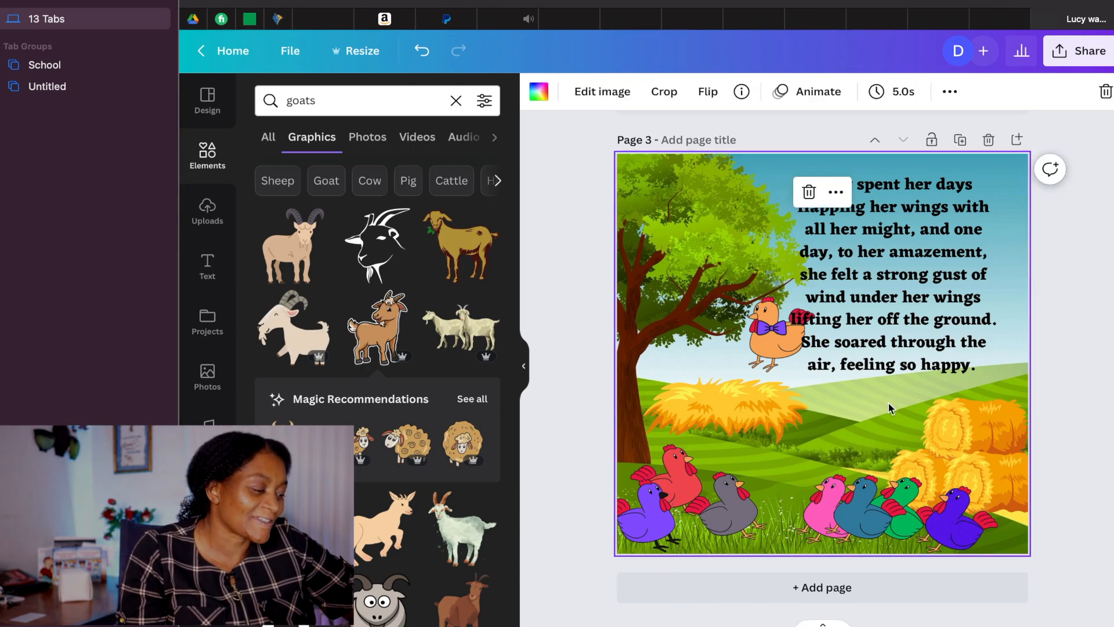
left_click(956, 522)
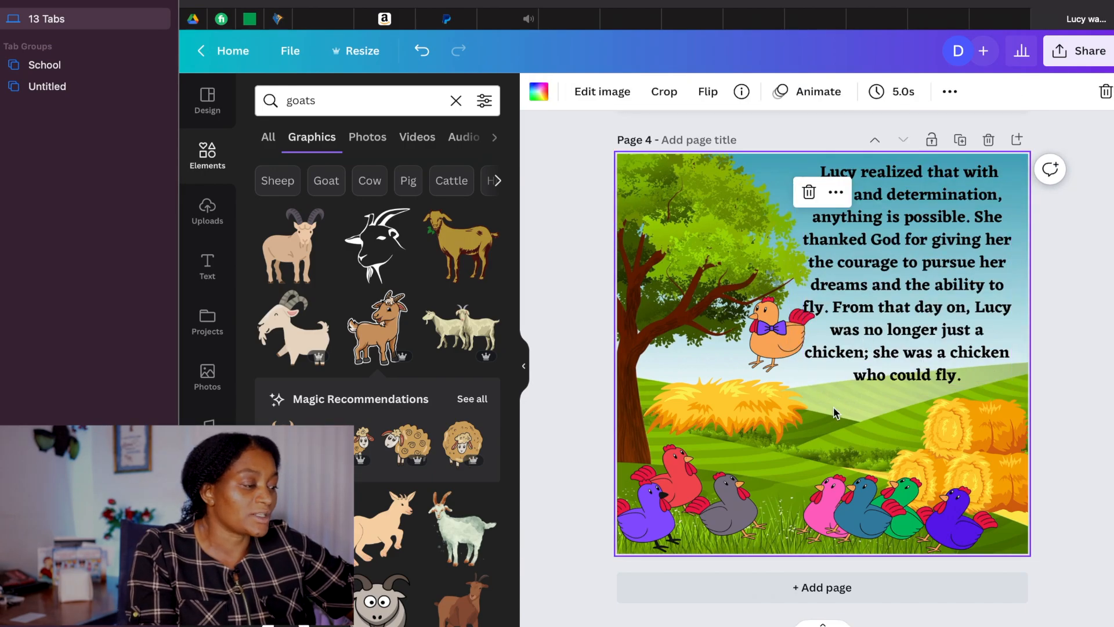
Step: Move the page 4 orange chicken up into the treetop and onto its purple bow tie
left_click(906, 292)
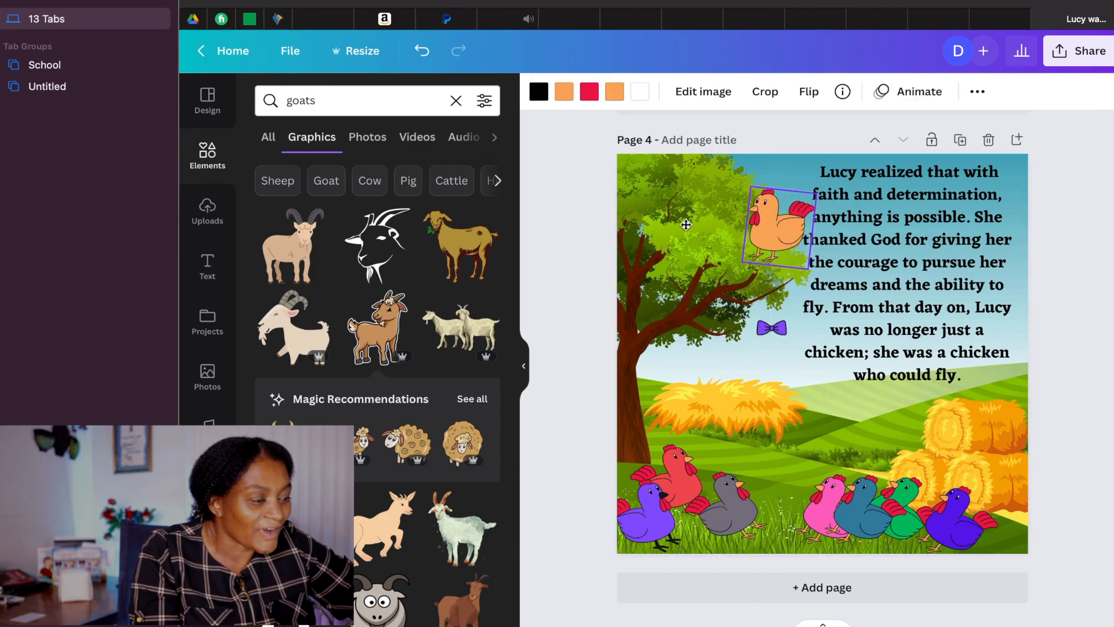
left_click_drag(775, 226, 697, 235)
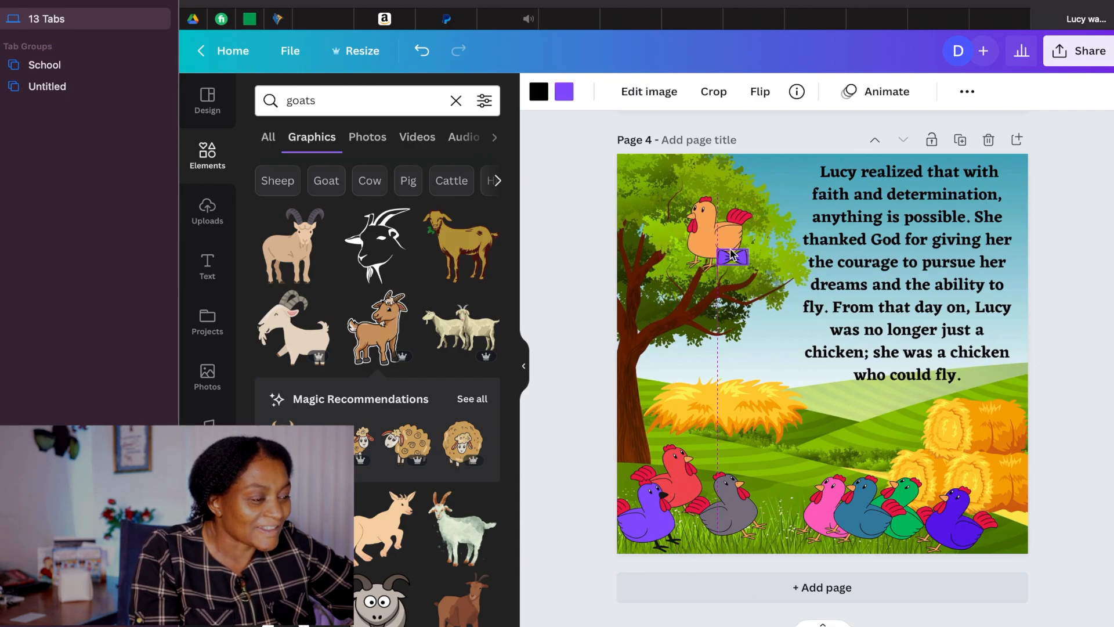
left_click(714, 241)
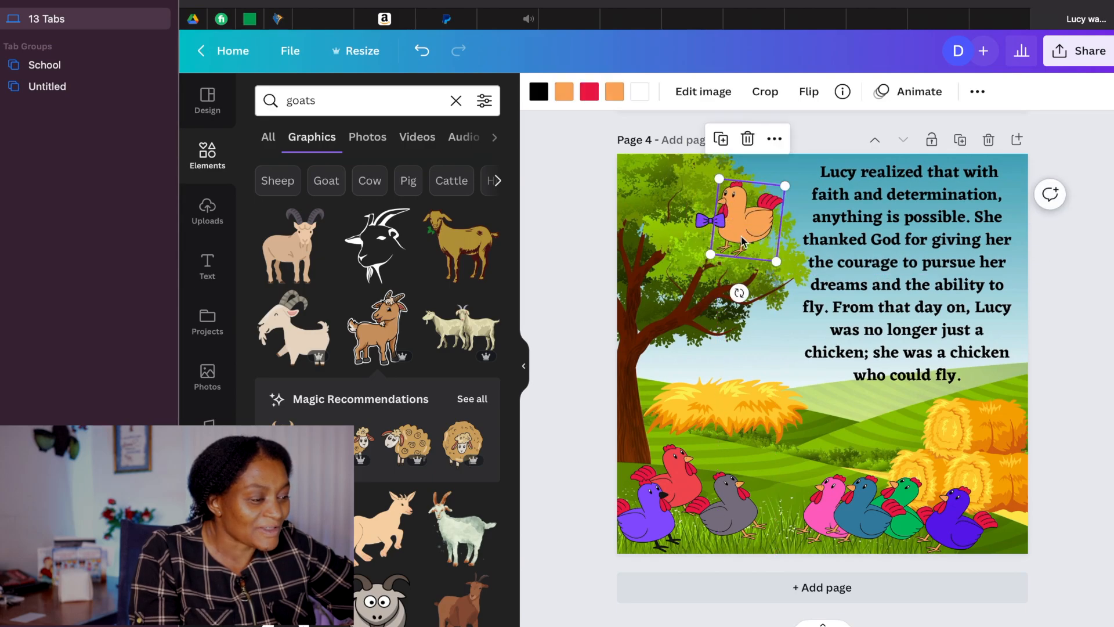
left_click_drag(742, 222, 748, 257)
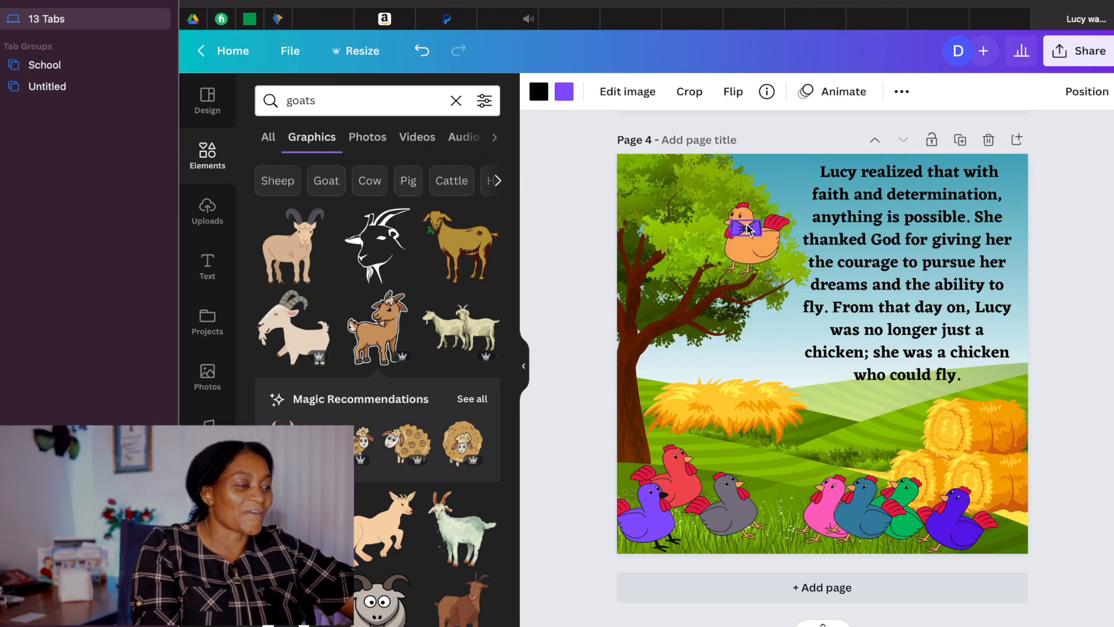
left_click(739, 231)
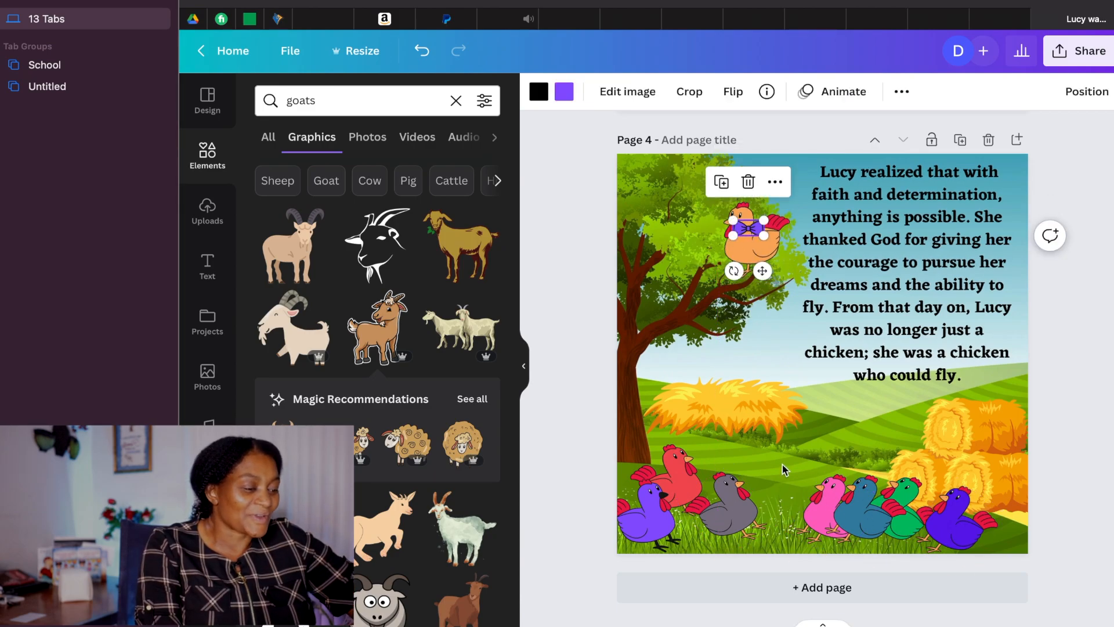
left_click(725, 408)
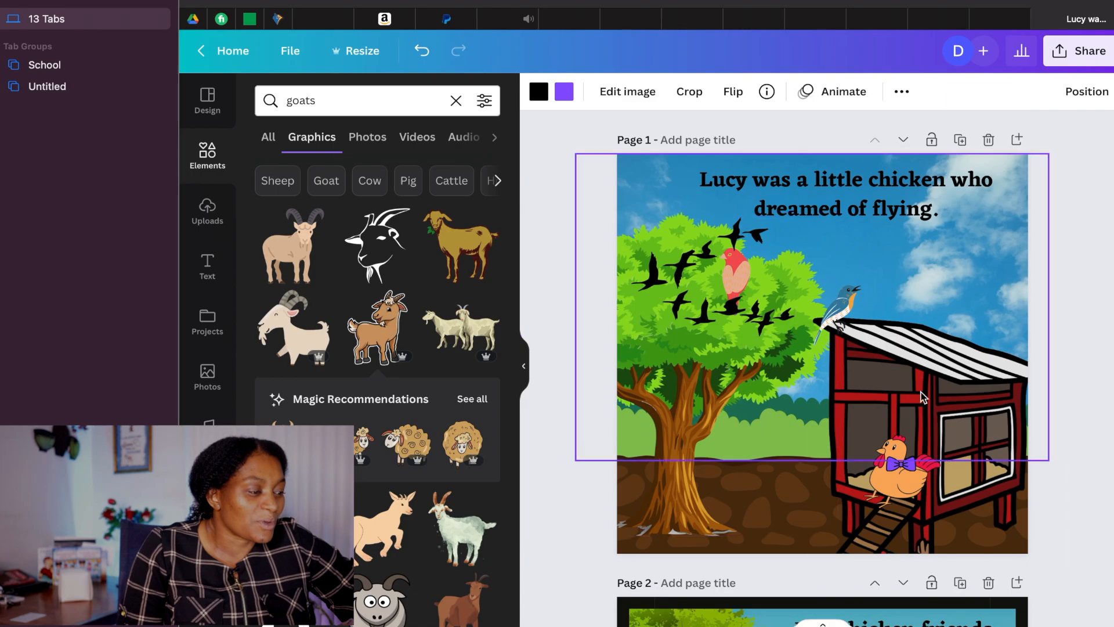
scroll("down", 3)
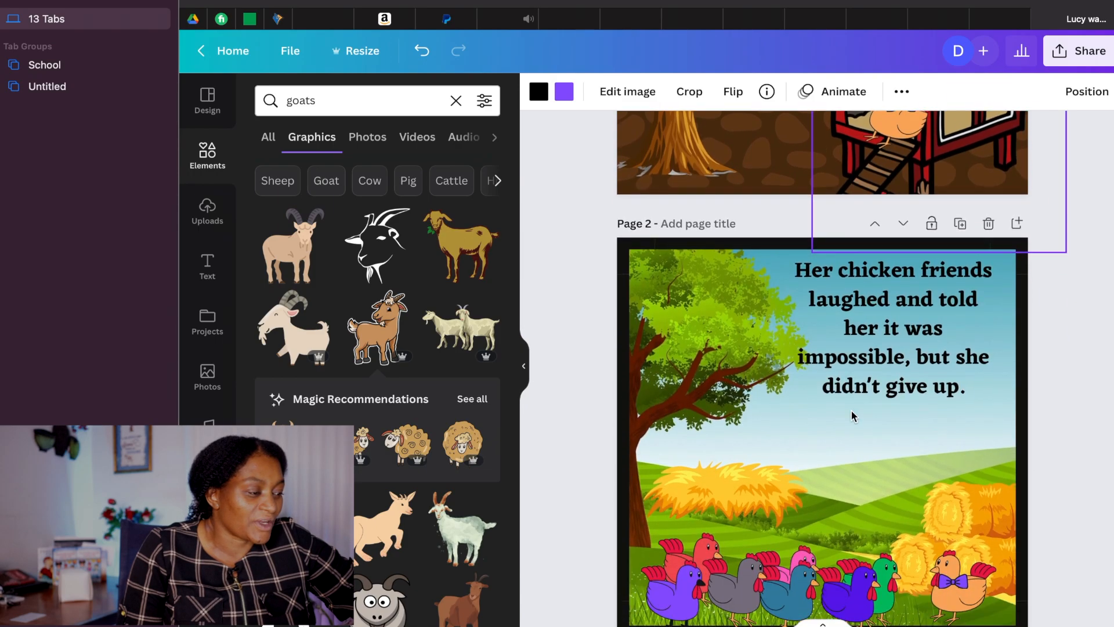
scroll("down", 3)
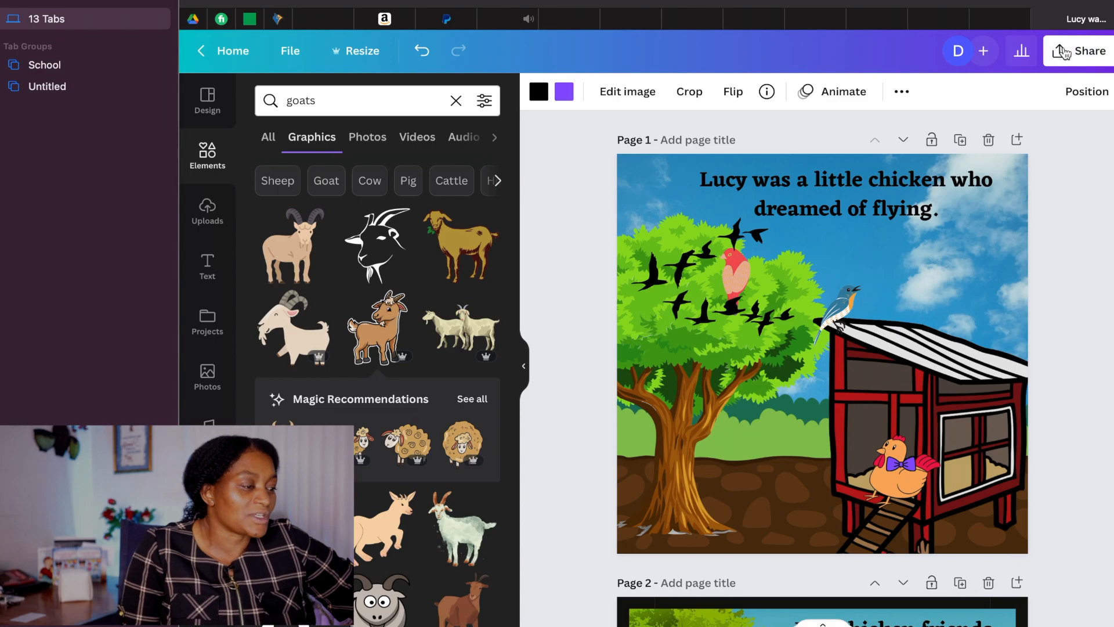
Step: Download all pages of the Lucy book via Share > Download as a PDF Print file
left_click(1083, 50)
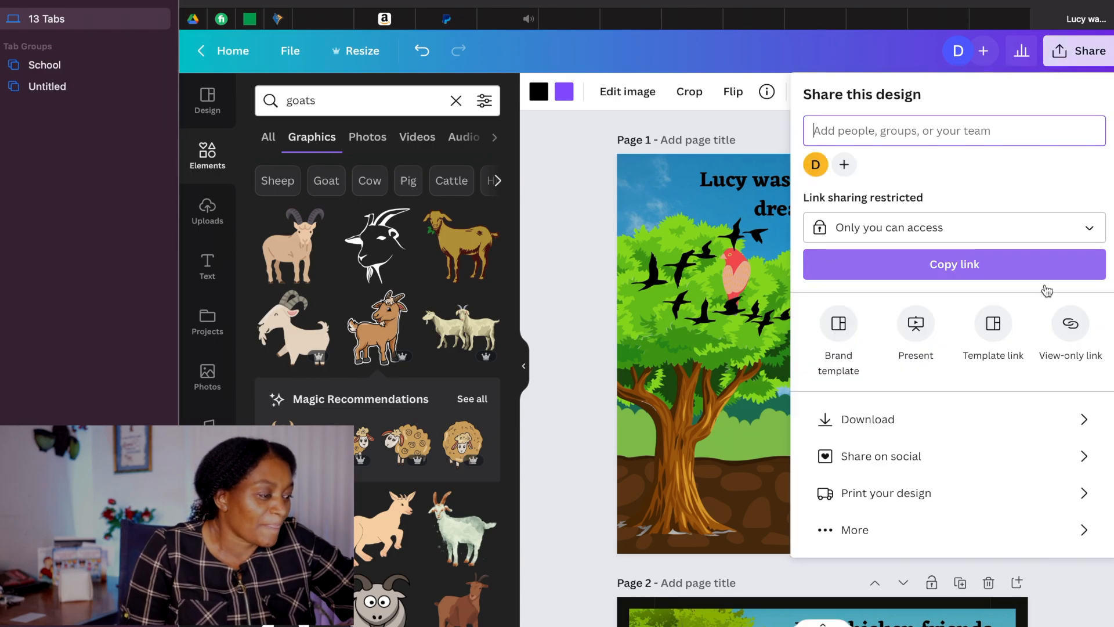
left_click(867, 418)
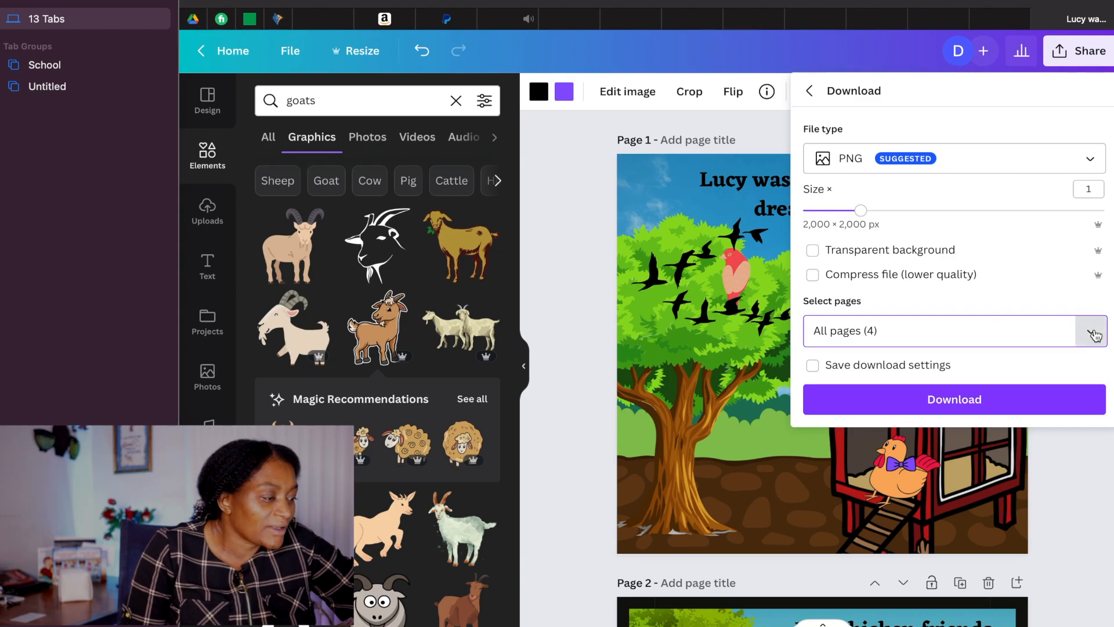
left_click(1093, 330)
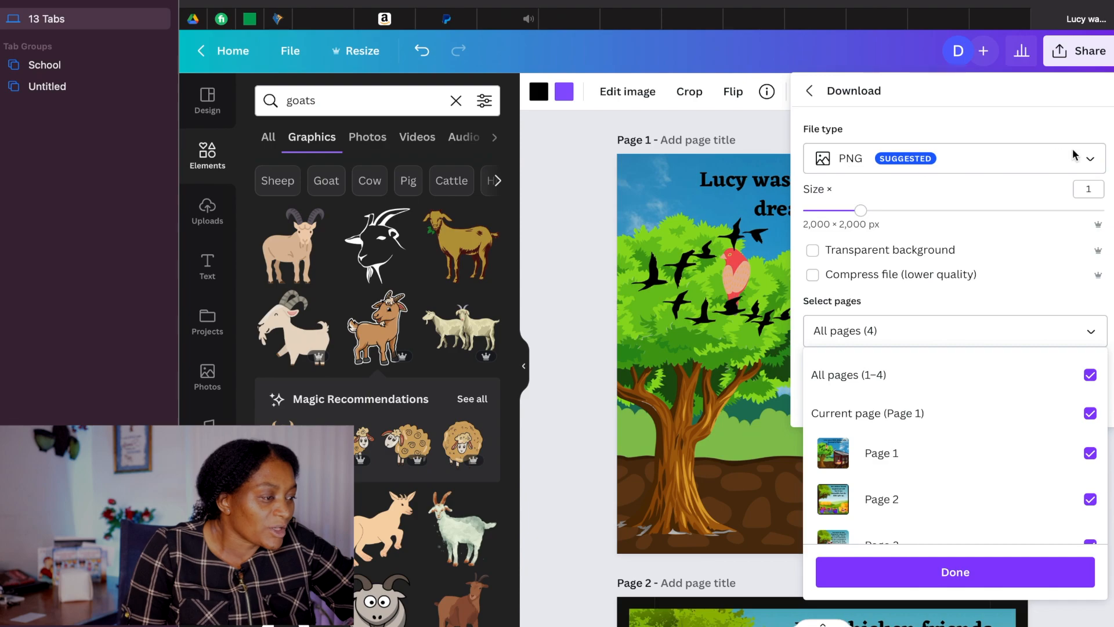
left_click(952, 158)
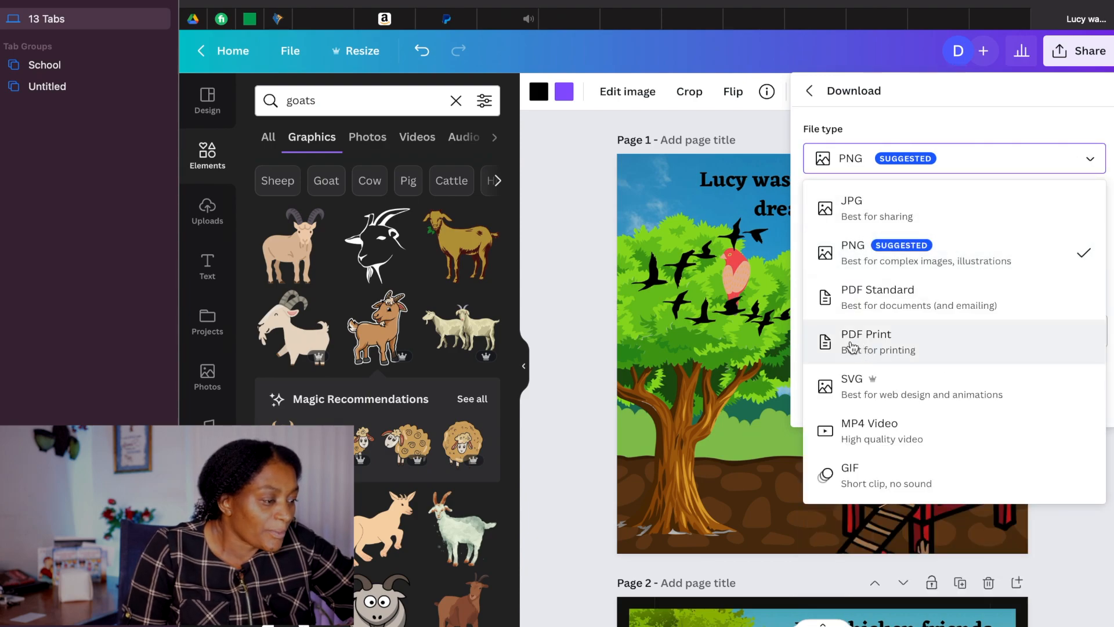
left_click(865, 341)
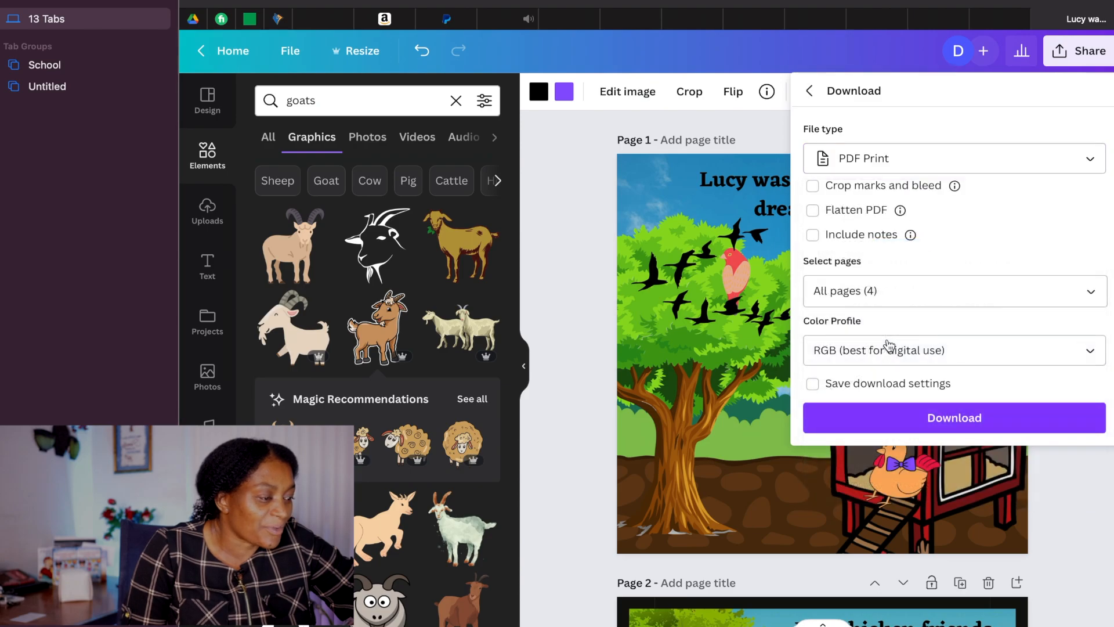
left_click(953, 417)
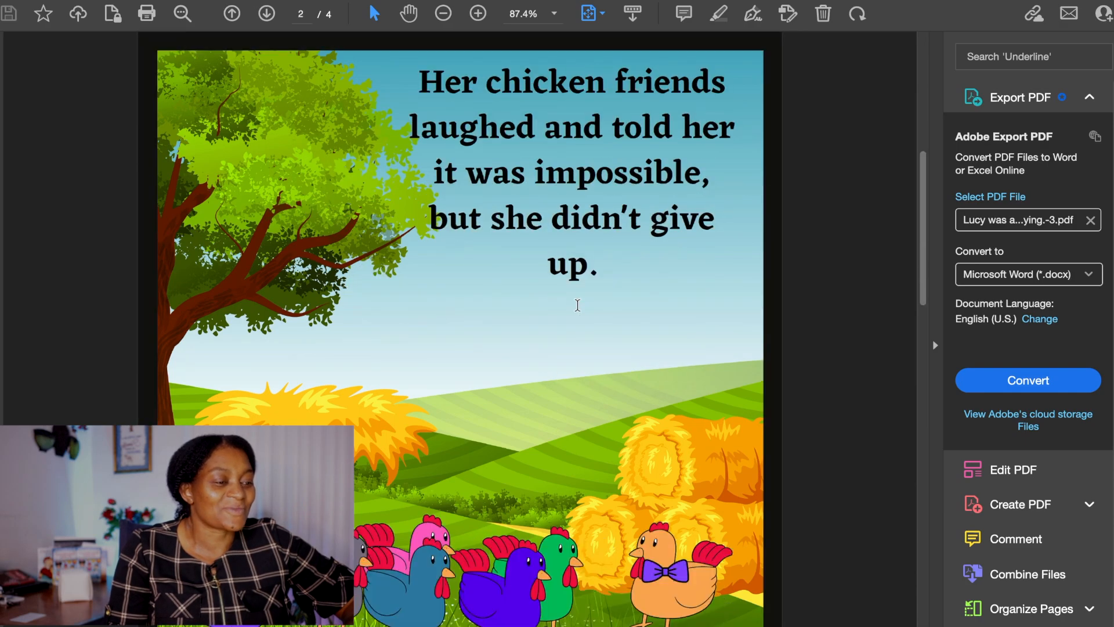
Step: Go back to page 1 of the downloaded Lucy PDF in Acrobat
left_click(231, 14)
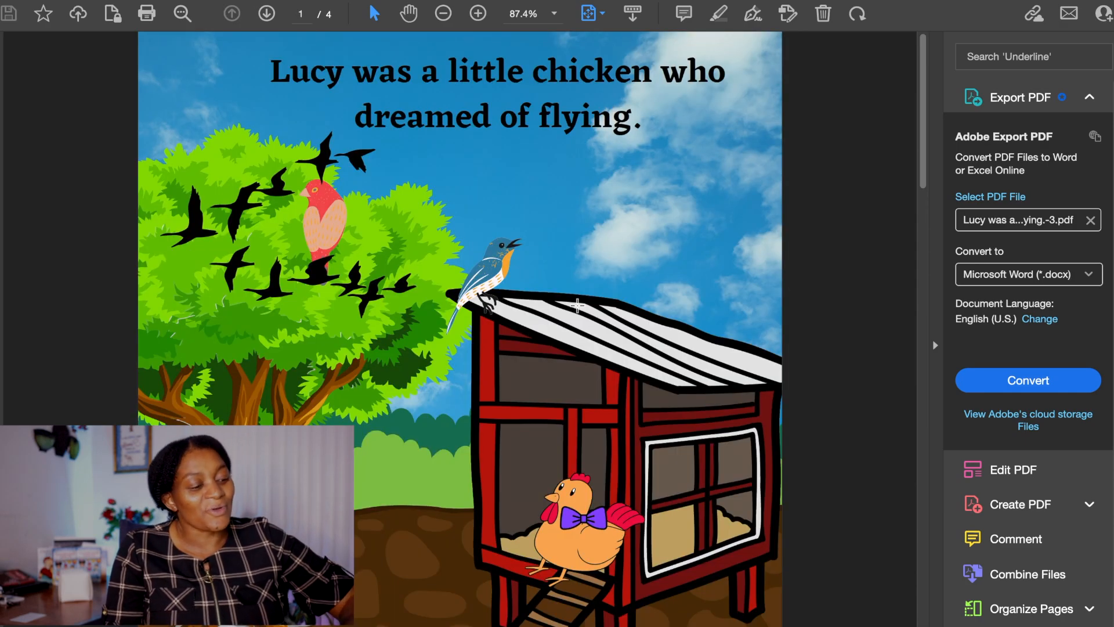